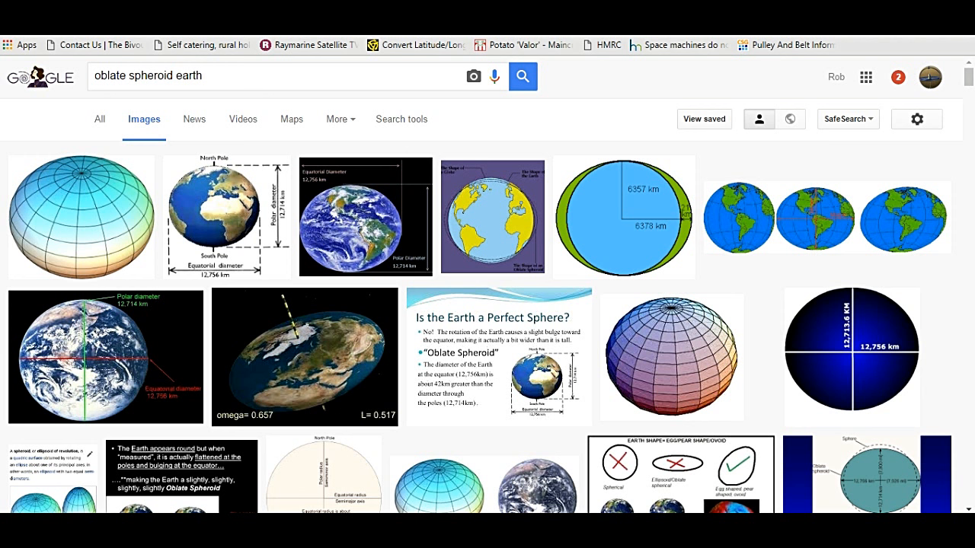
pyautogui.moveTo(226, 216)
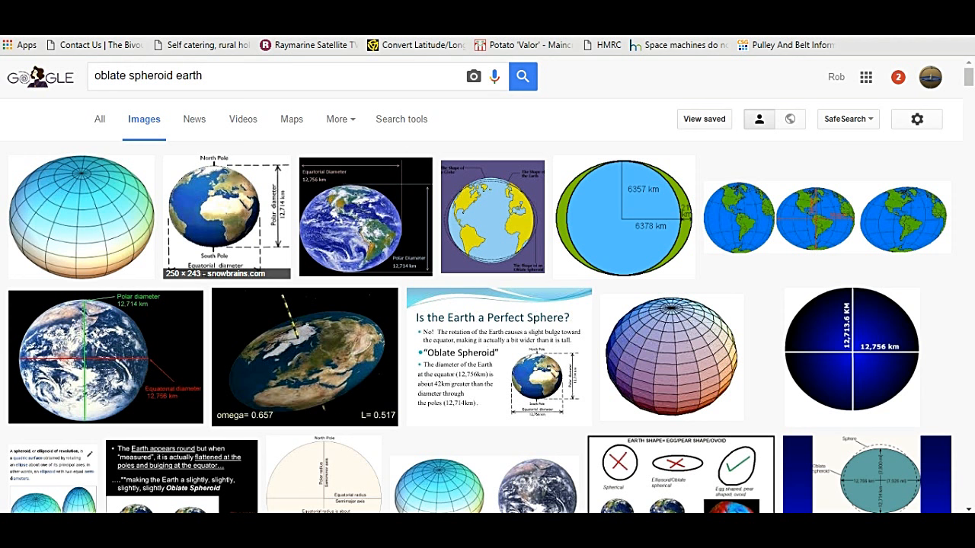
pyautogui.moveTo(227, 221)
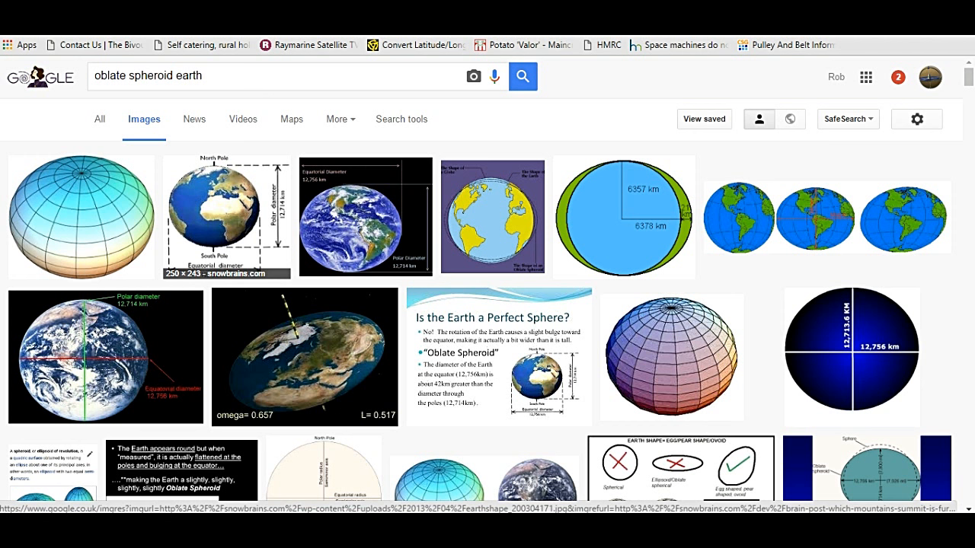
pyautogui.moveTo(105, 354)
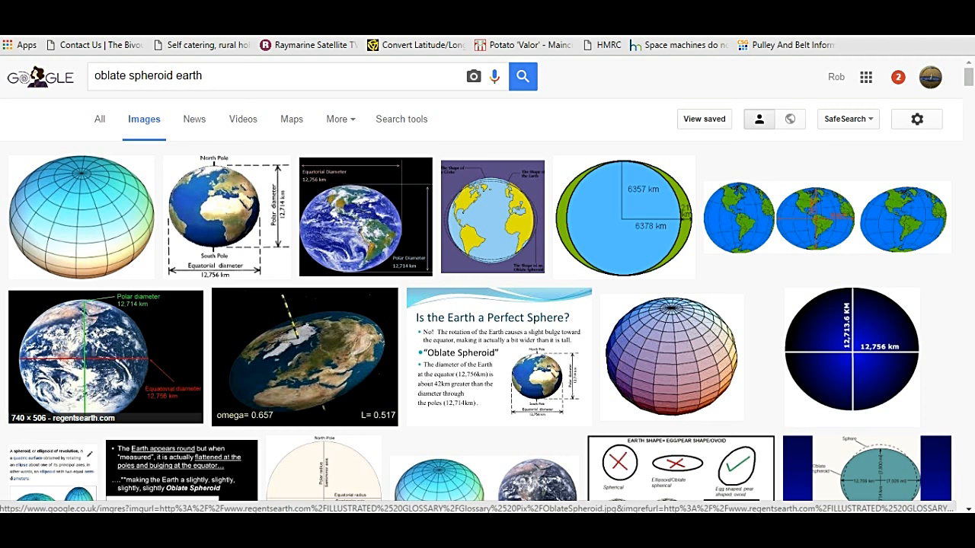
# Preview the Earth polar and equatorial diameter picture, close it, and zoom out to the building.
pyautogui.click(226, 217)
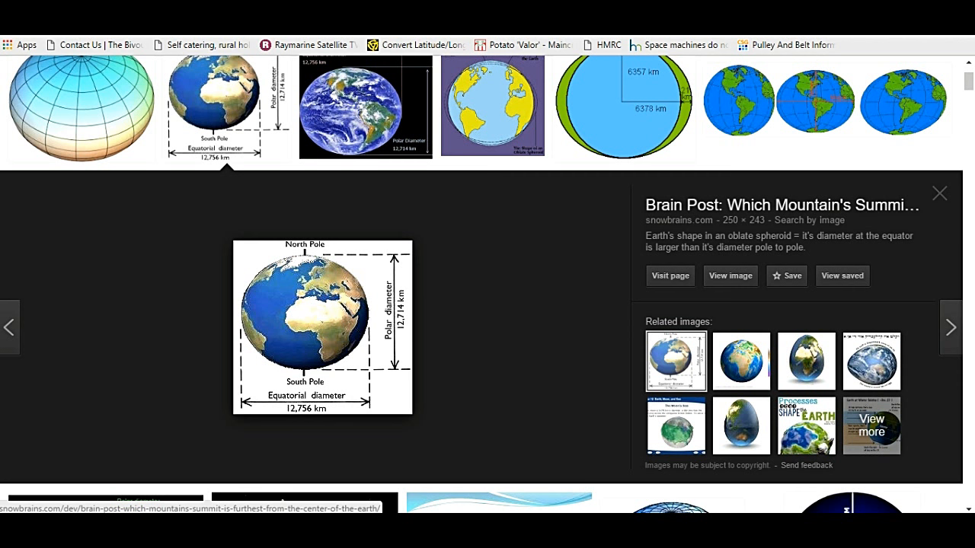
pyautogui.click(939, 193)
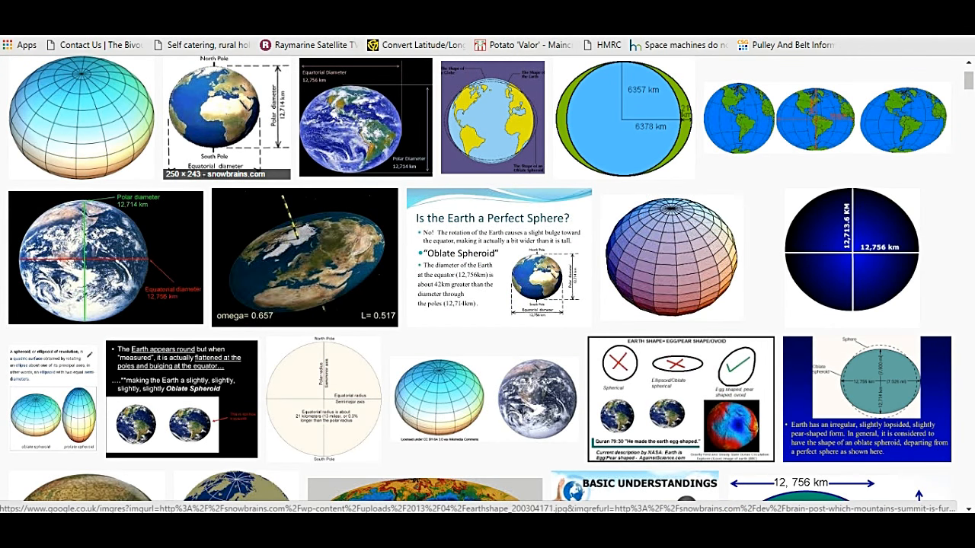
pyautogui.moveTo(364, 114)
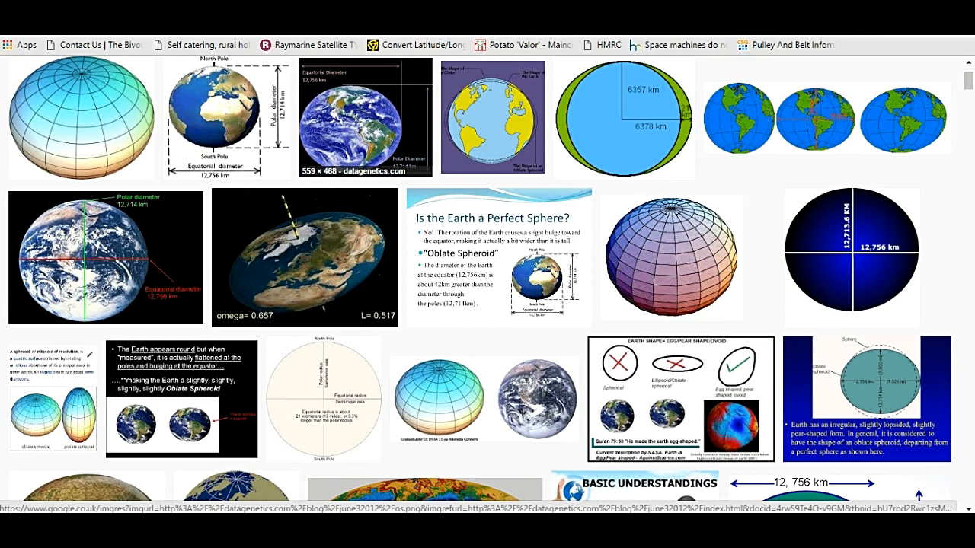
pyautogui.moveTo(853, 252)
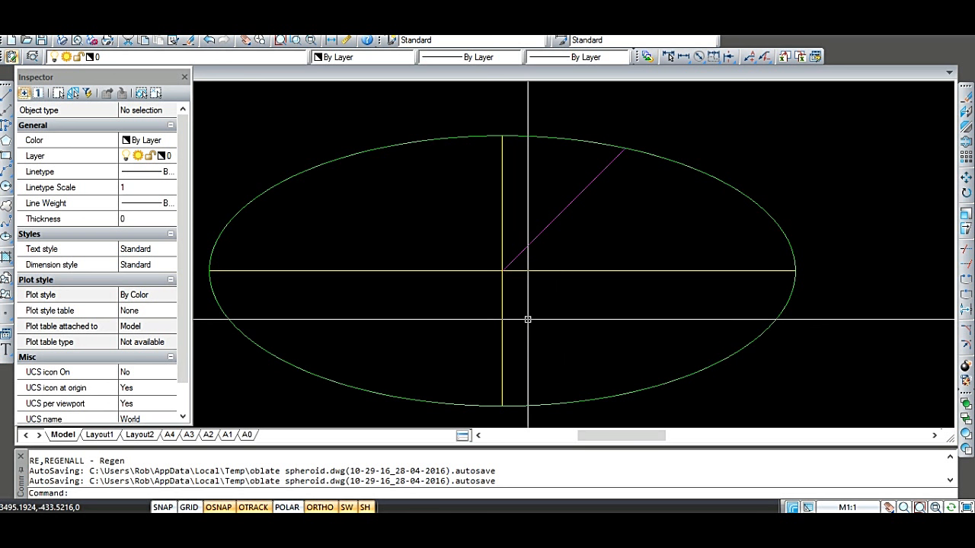
pyautogui.moveTo(536, 308)
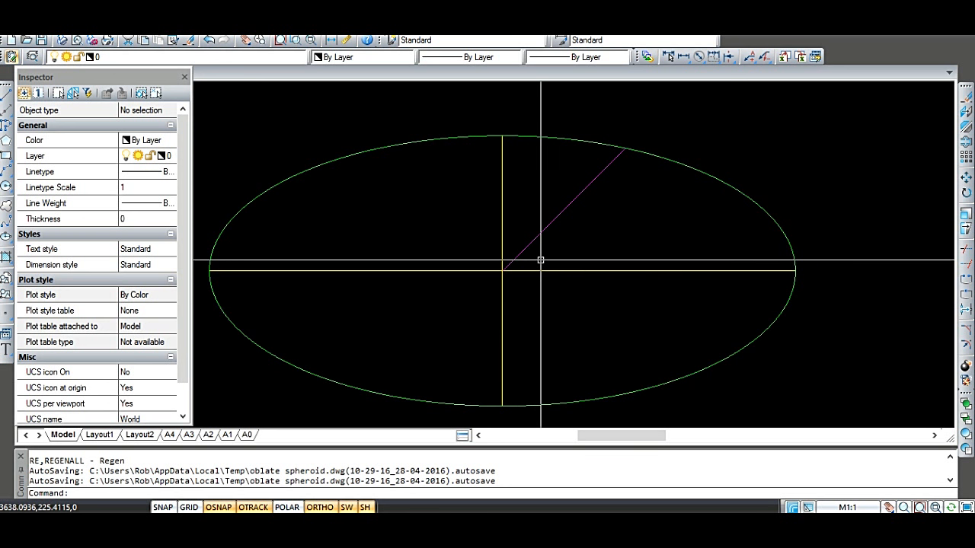
pyautogui.moveTo(541, 261)
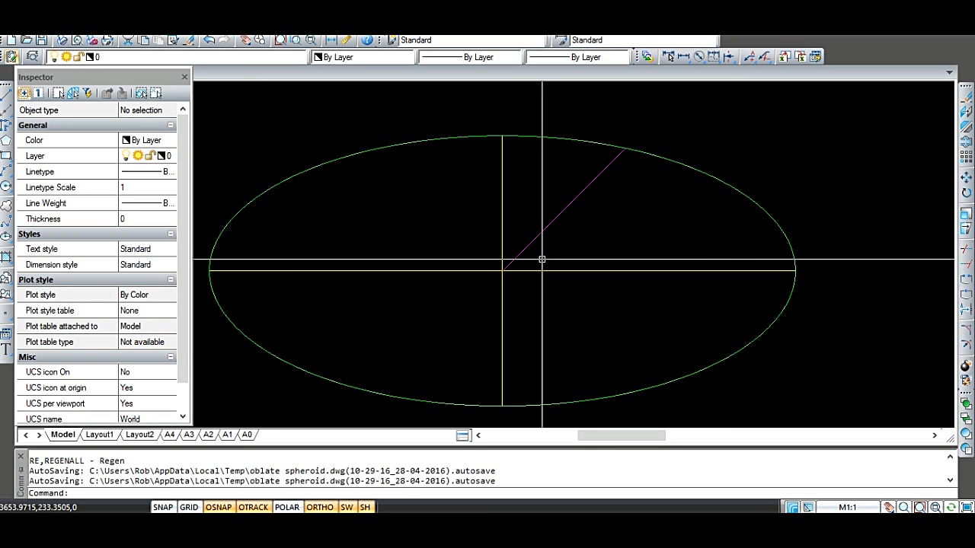
pyautogui.moveTo(598, 162)
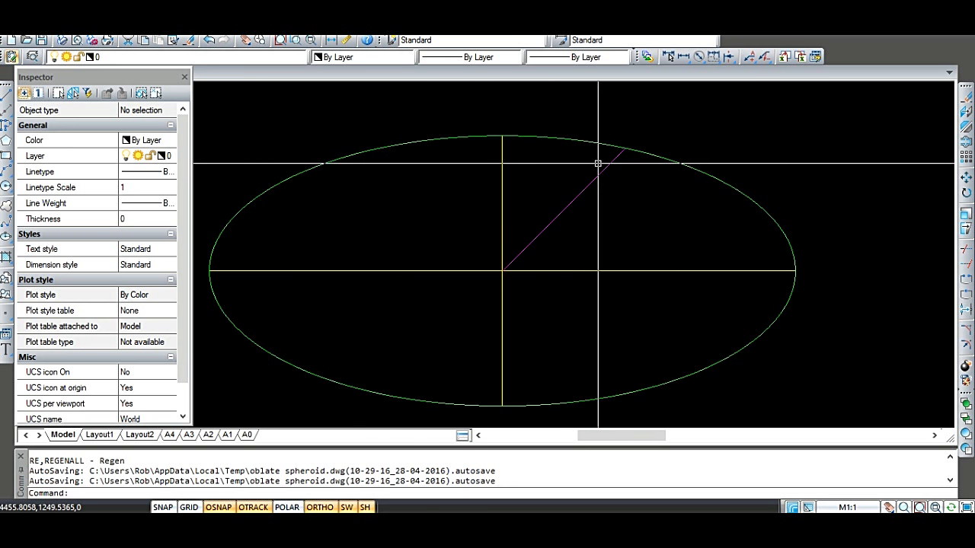
pyautogui.moveTo(601, 265)
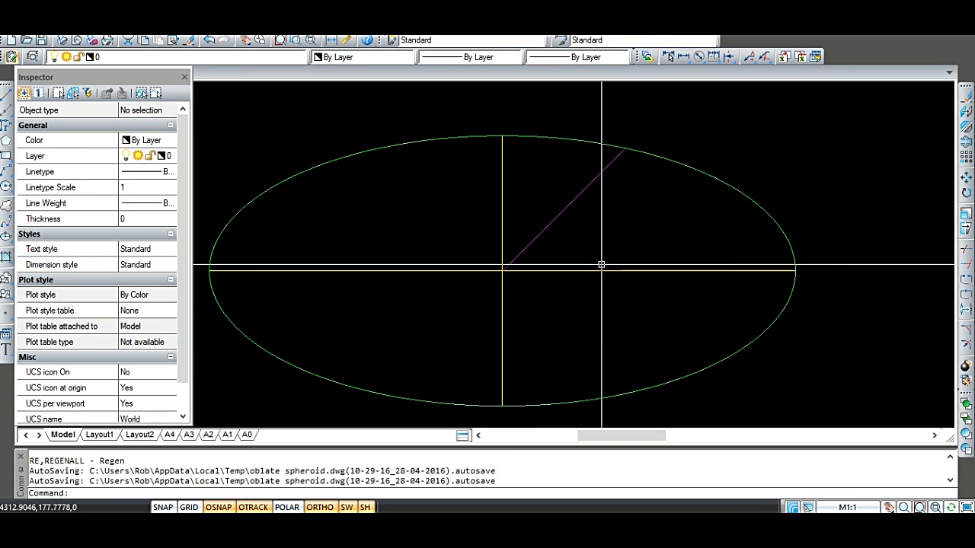
pyautogui.moveTo(504, 234)
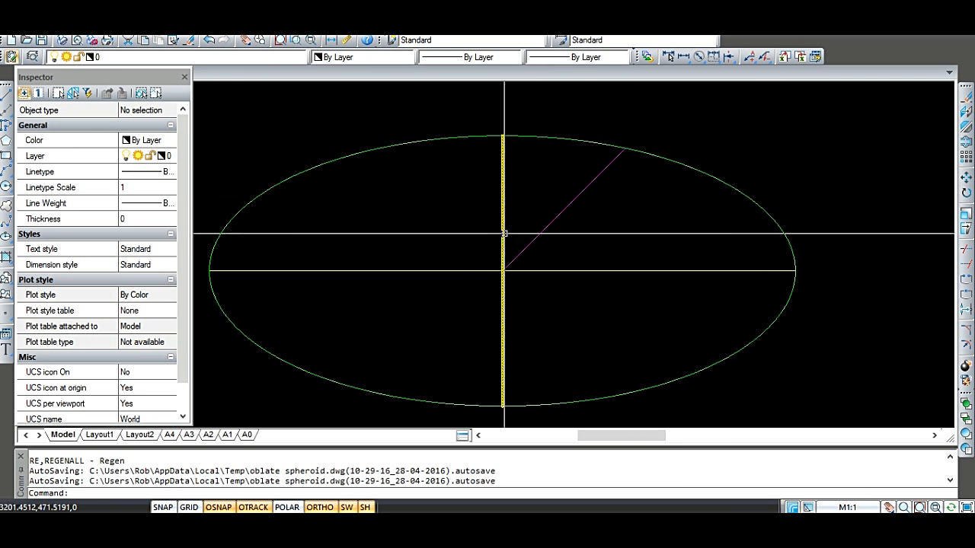
pyautogui.moveTo(507, 400)
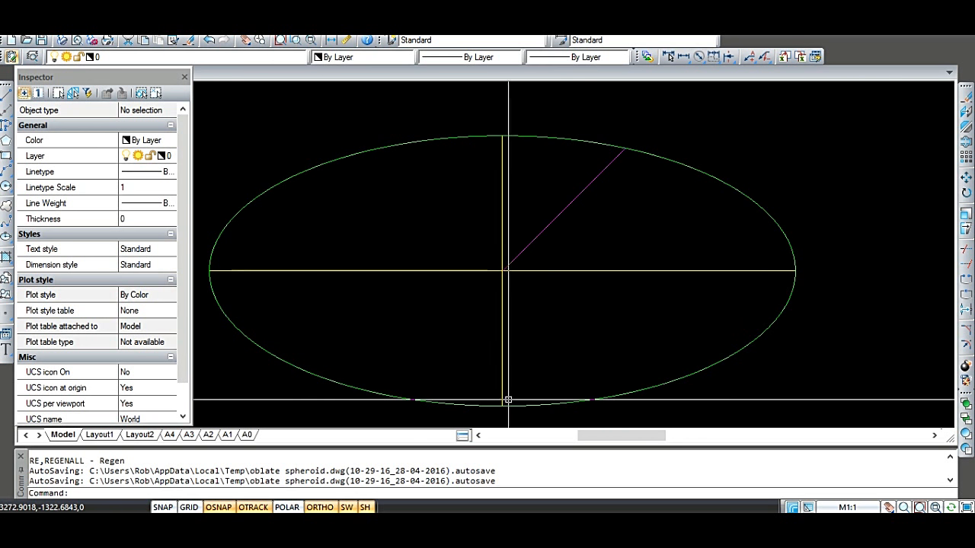
pyautogui.moveTo(712, 258)
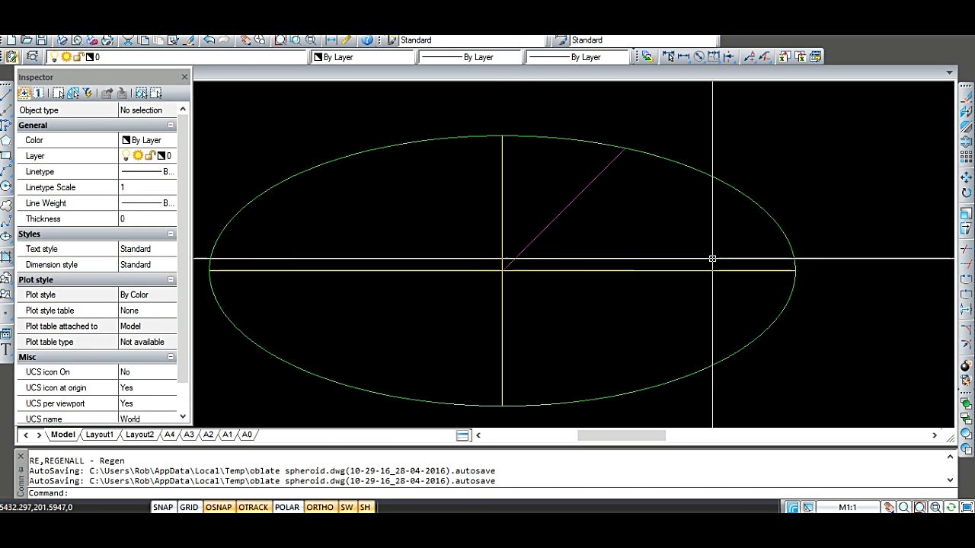
pyautogui.moveTo(697, 275)
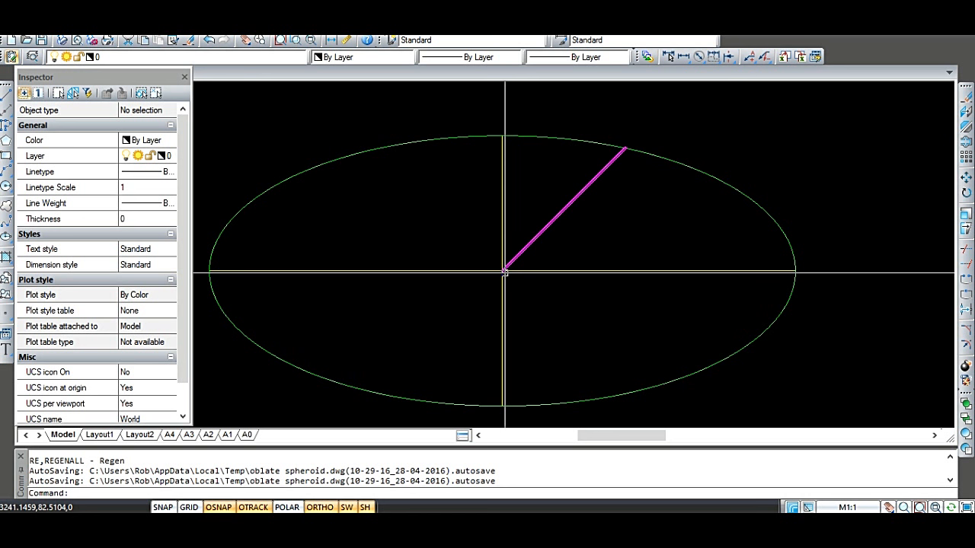
pyautogui.moveTo(501, 273)
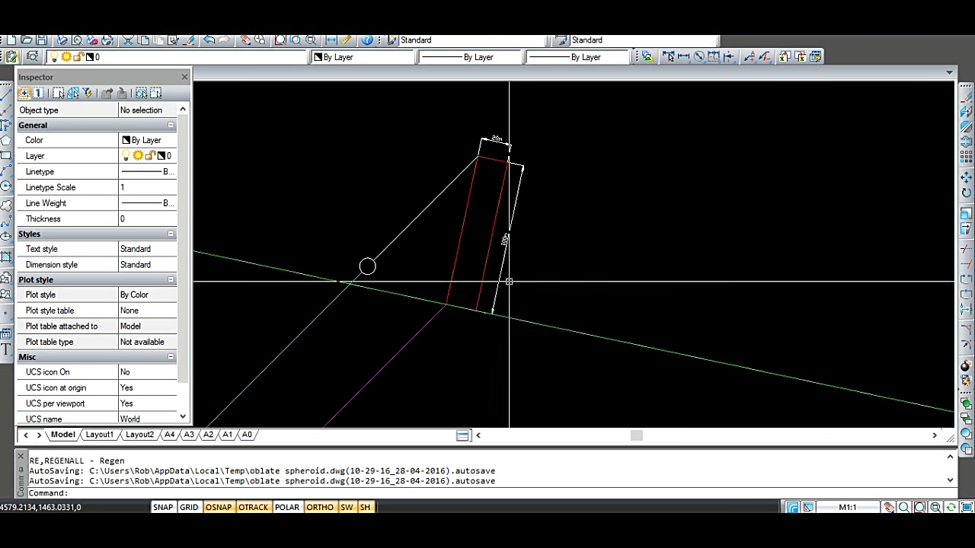
pyautogui.moveTo(541, 299)
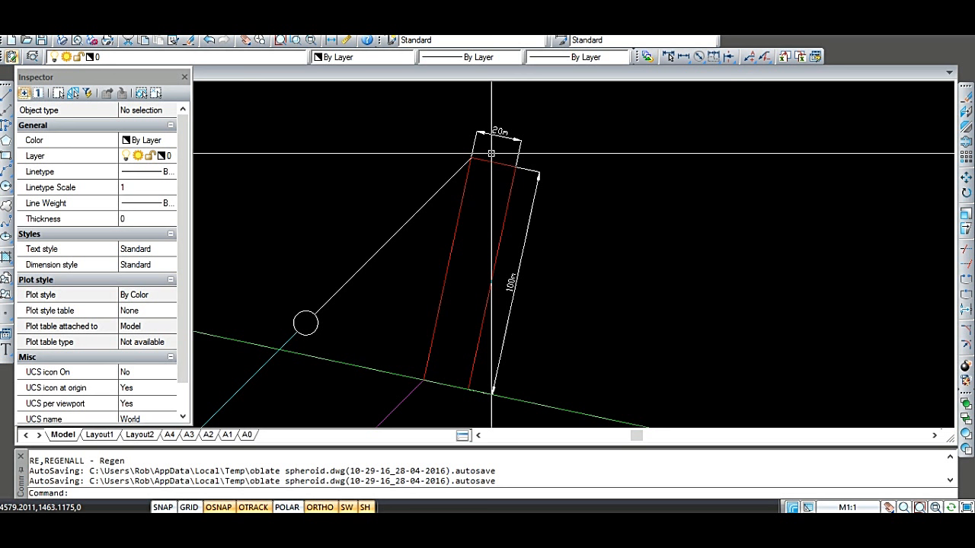
pyautogui.moveTo(440, 393)
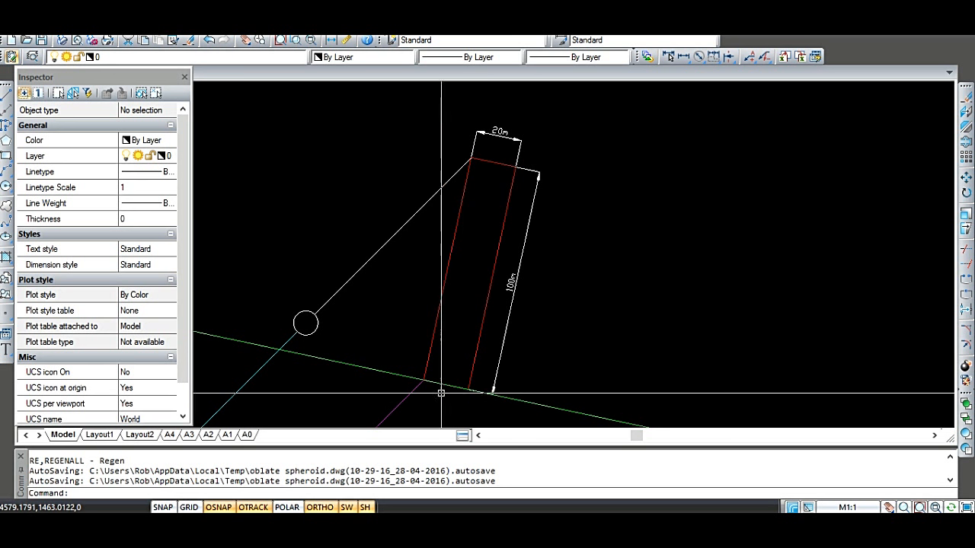
pyautogui.moveTo(511, 398)
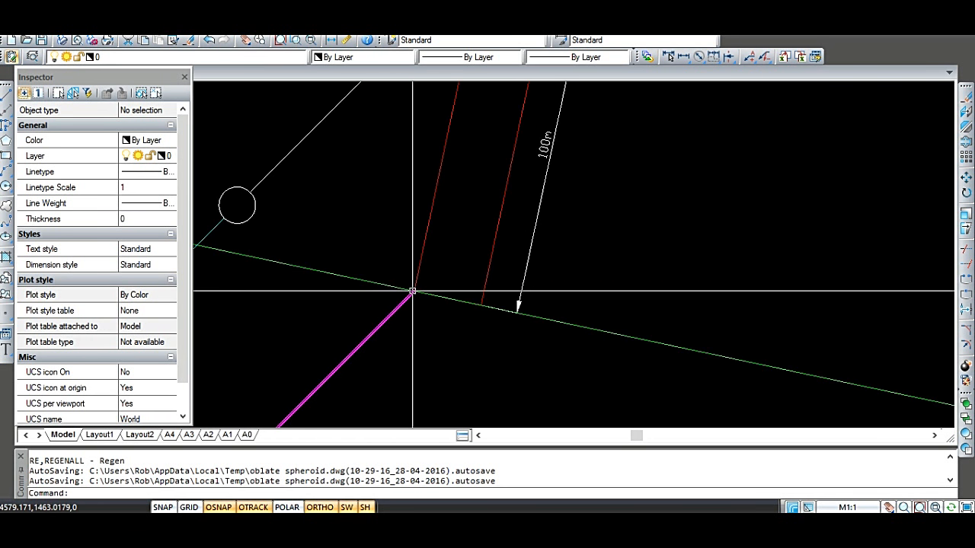
pyautogui.moveTo(411, 291)
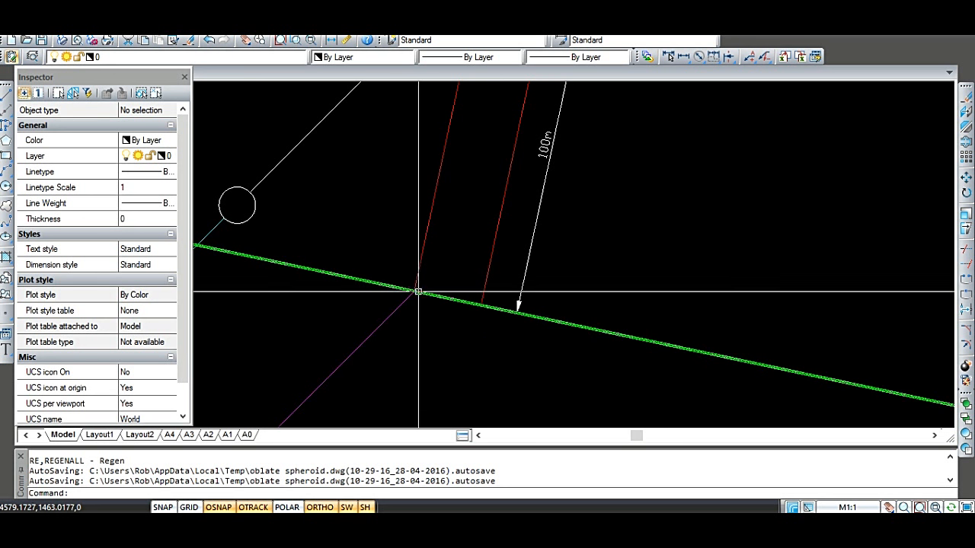
pyautogui.moveTo(485, 308)
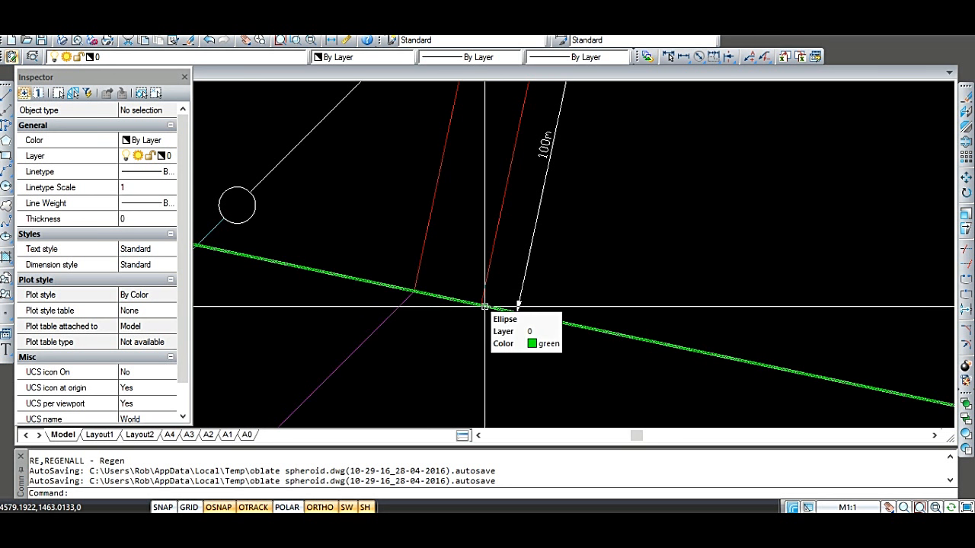
pyautogui.moveTo(486, 308)
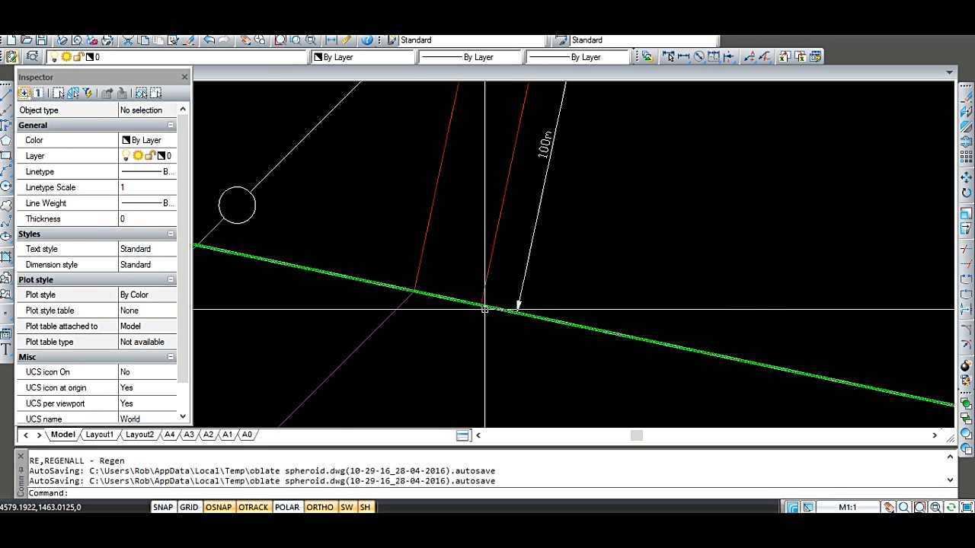
pyautogui.moveTo(483, 309)
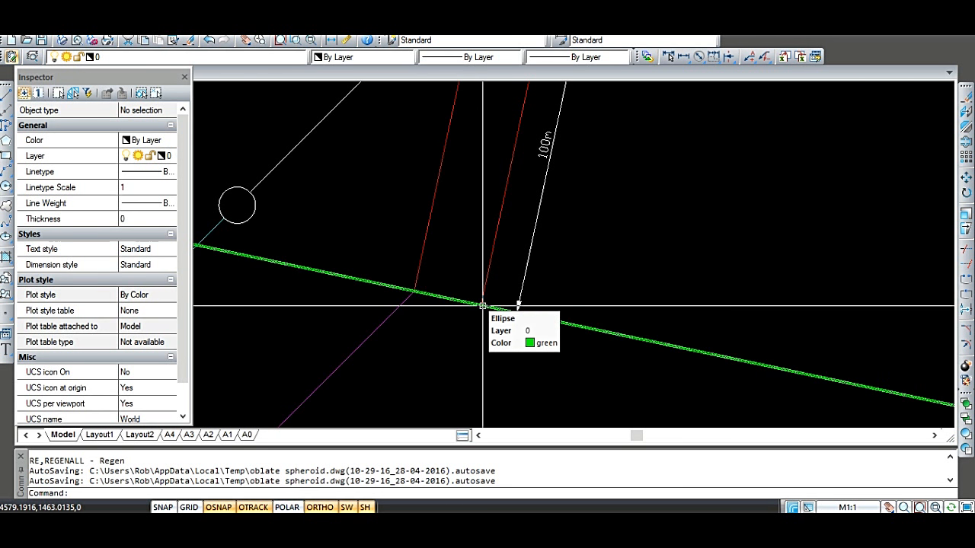
pyautogui.moveTo(475, 307)
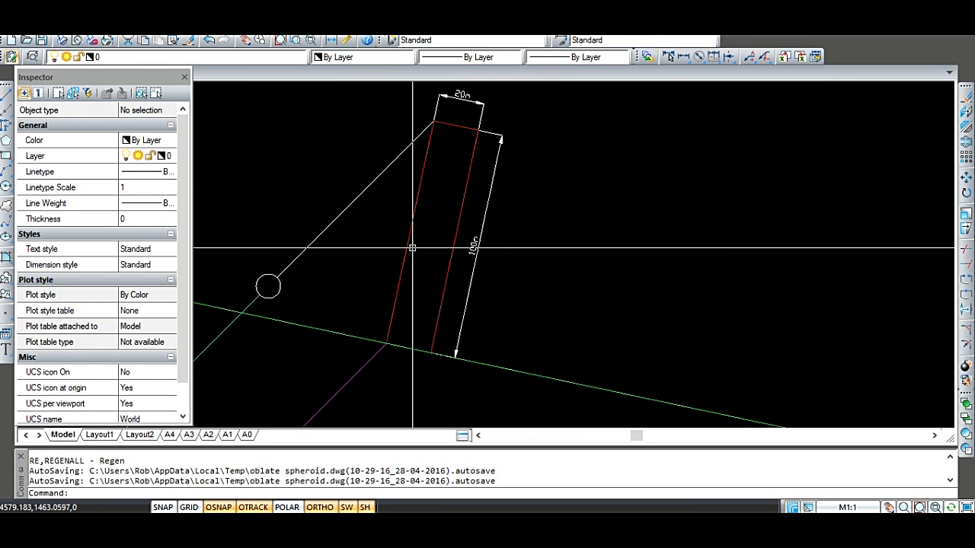
pyautogui.moveTo(416, 258)
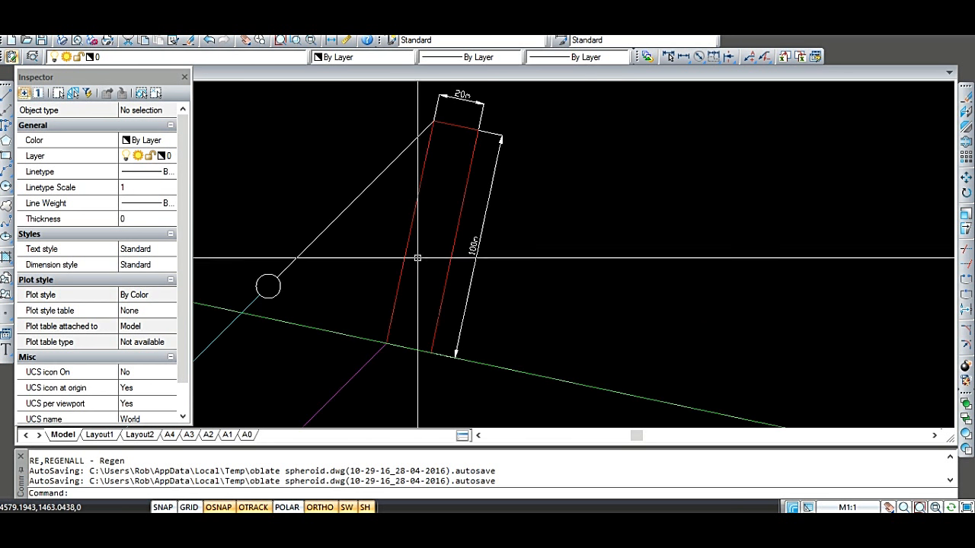
pyautogui.moveTo(443, 179)
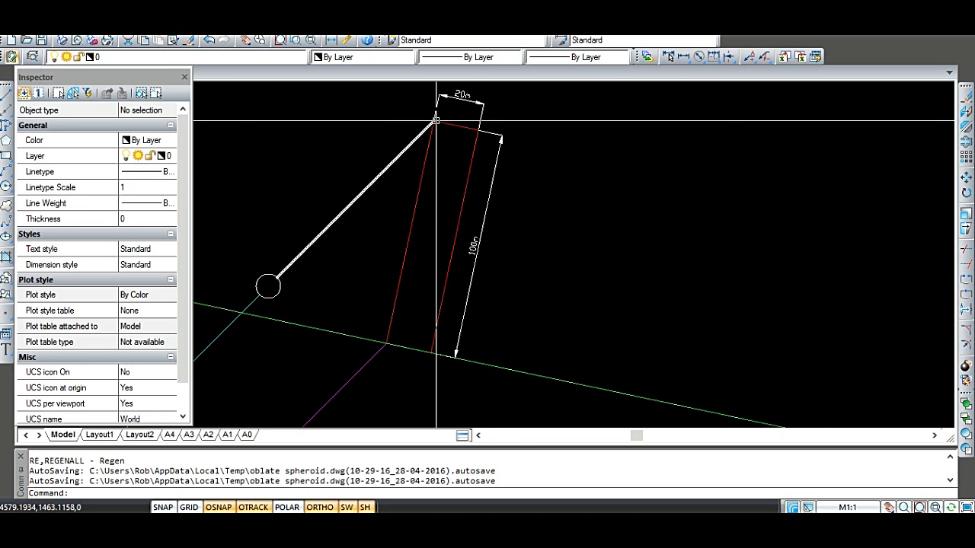
pyautogui.moveTo(434, 120)
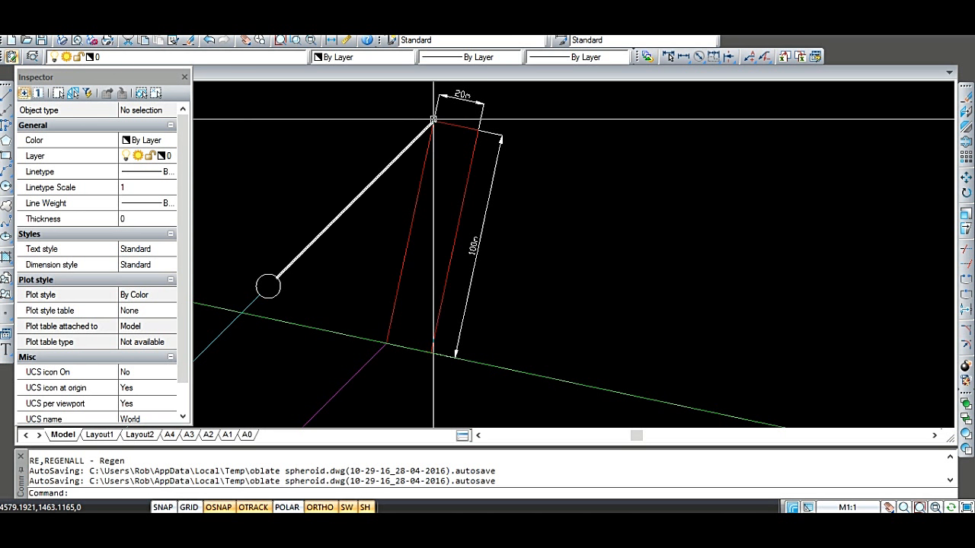
pyautogui.moveTo(434, 122)
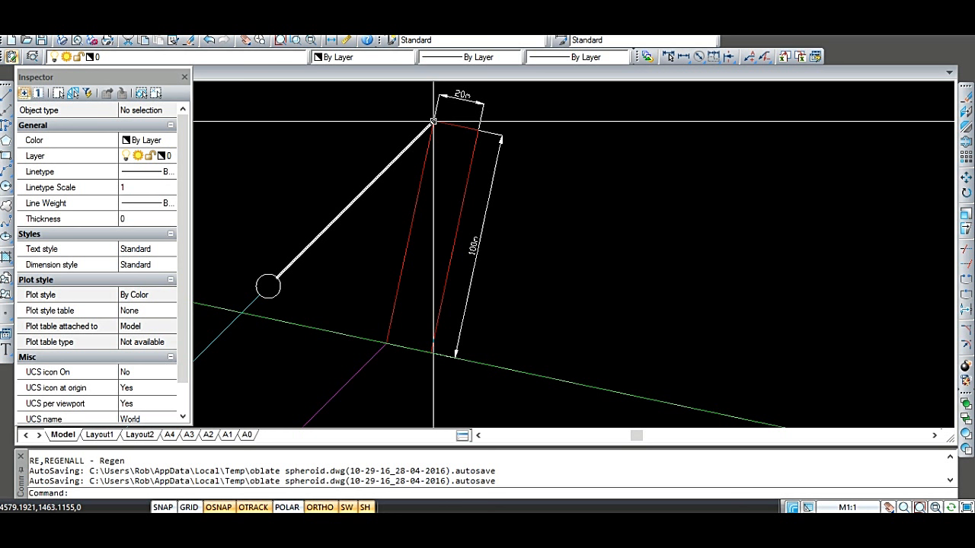
pyautogui.moveTo(434, 121)
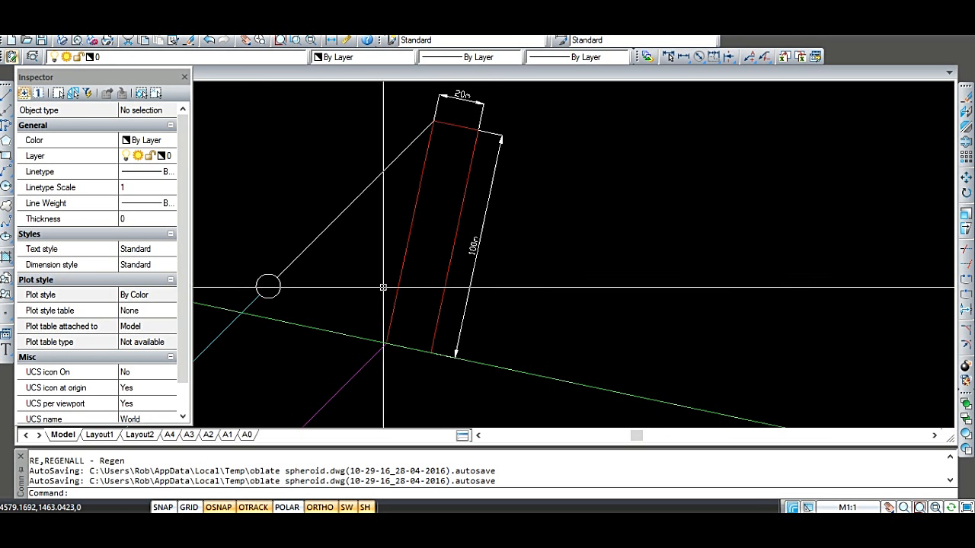
pyautogui.moveTo(354, 301)
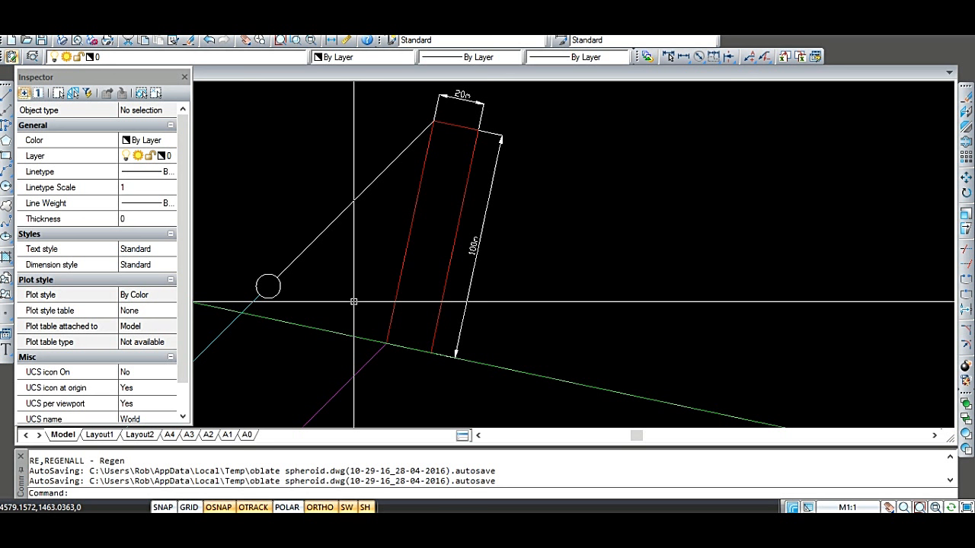
pyautogui.moveTo(360, 195)
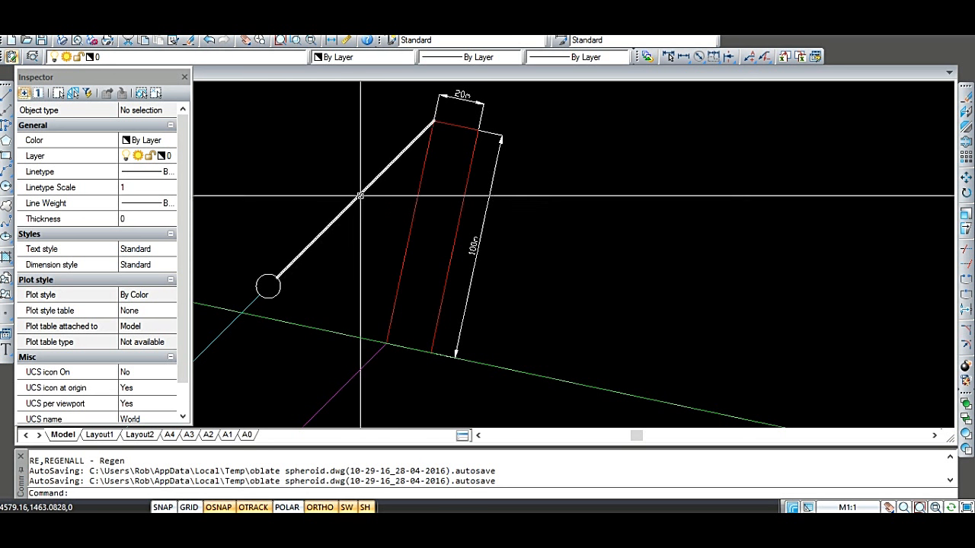
pyautogui.scroll(-3)
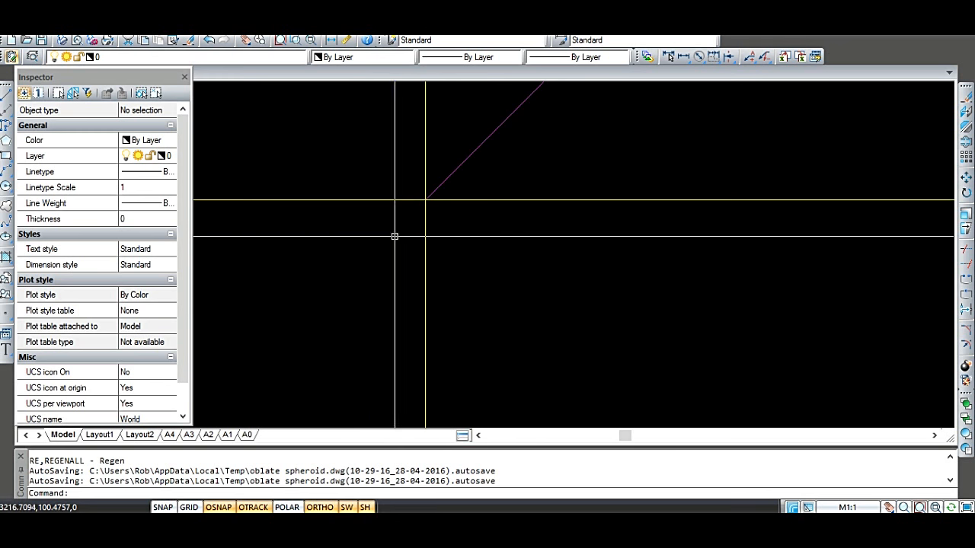
pyautogui.moveTo(433, 232)
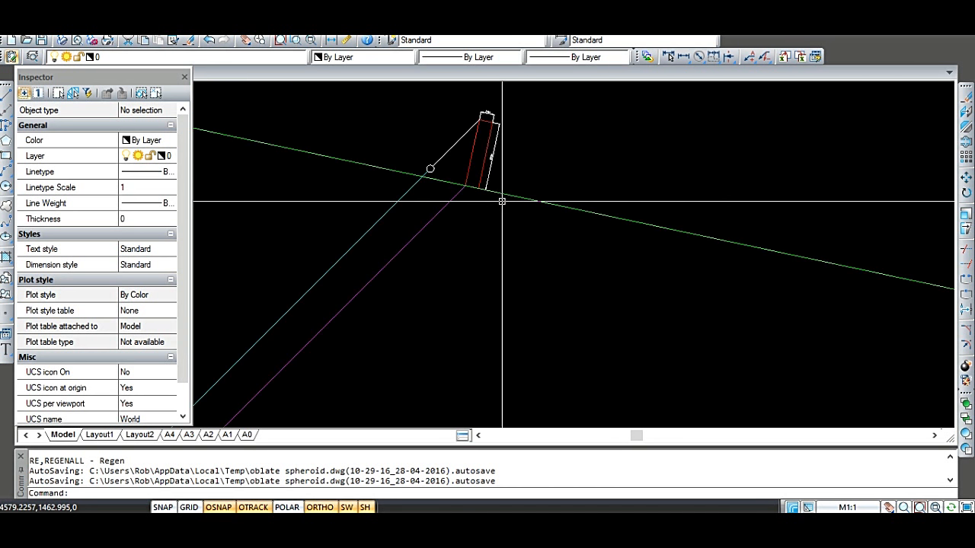
pyautogui.moveTo(472, 184)
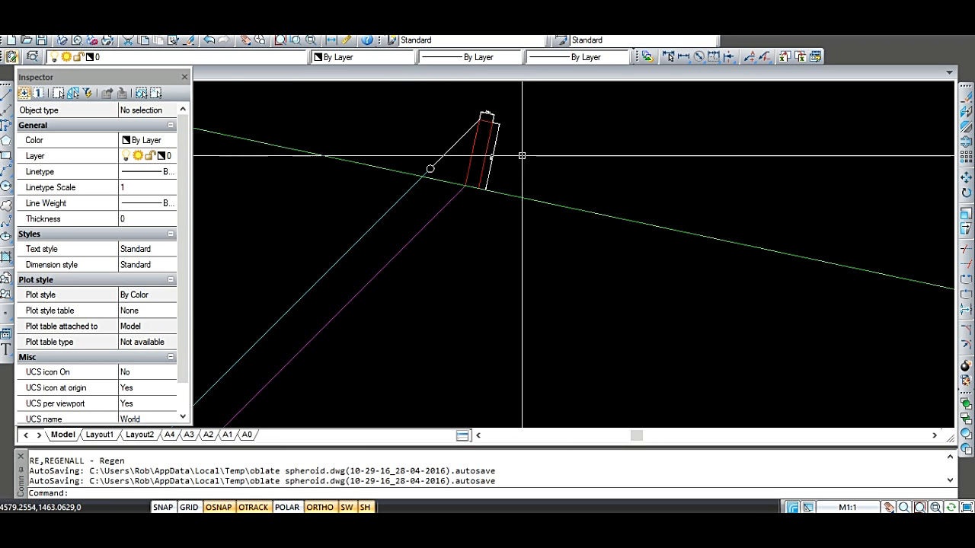
pyautogui.moveTo(481, 209)
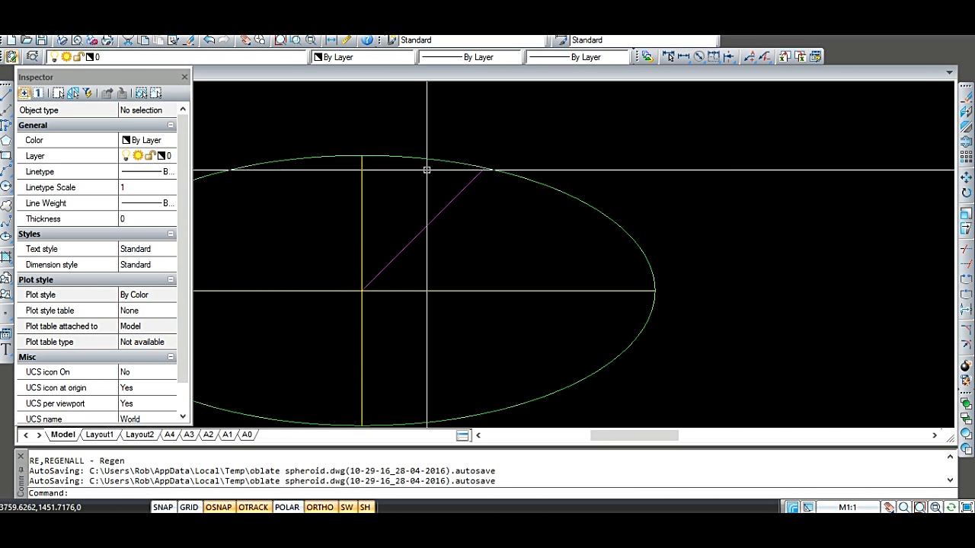
pyautogui.moveTo(364, 156)
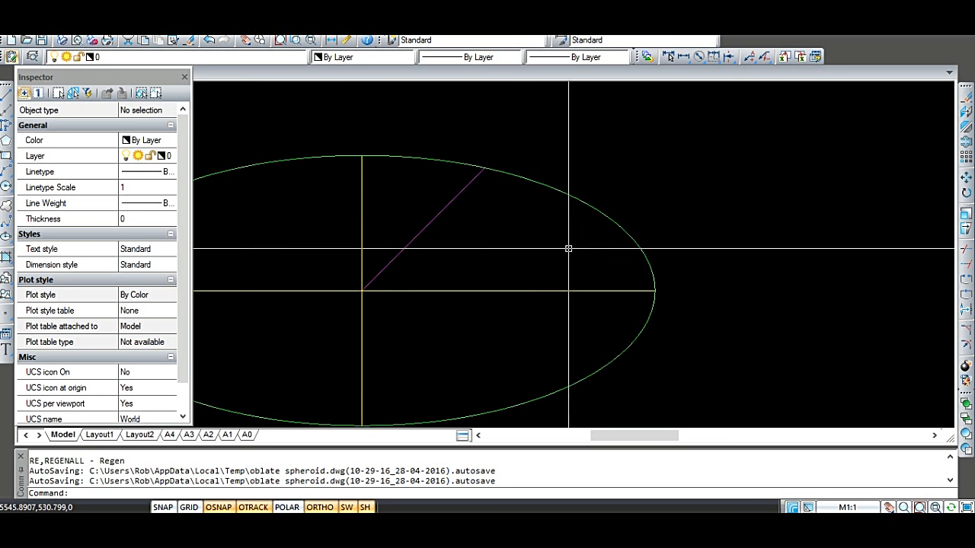
pyautogui.moveTo(661, 291)
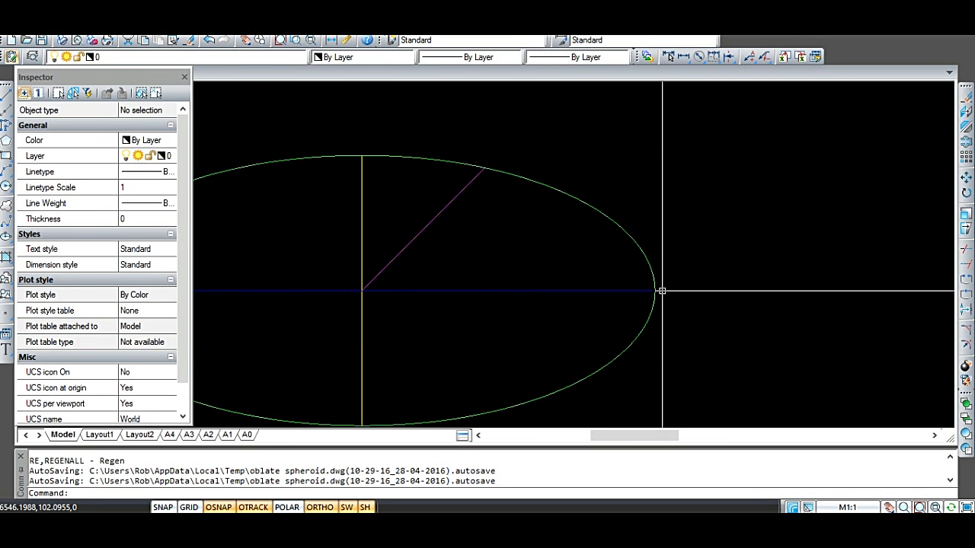
pyautogui.moveTo(662, 280)
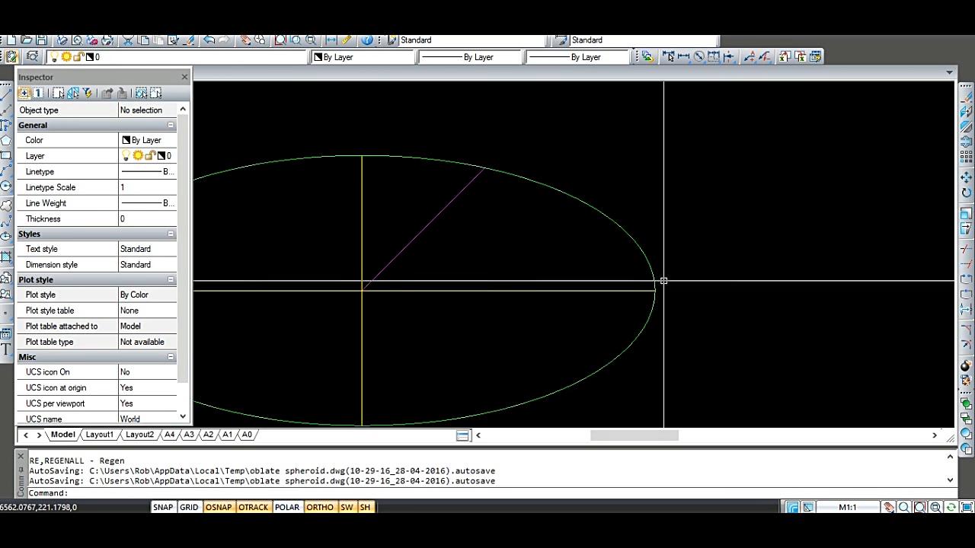
pyautogui.moveTo(661, 273)
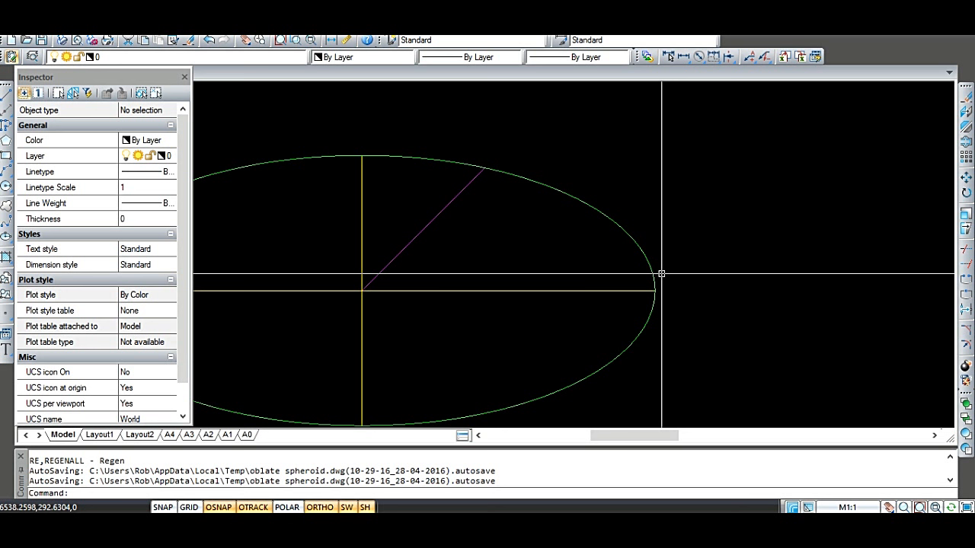
pyautogui.moveTo(656, 291)
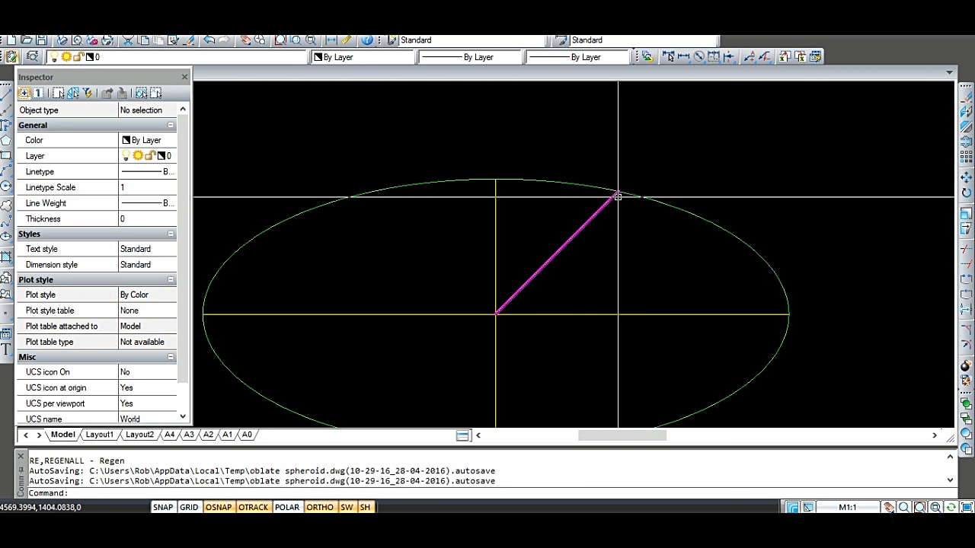
pyautogui.moveTo(617, 196)
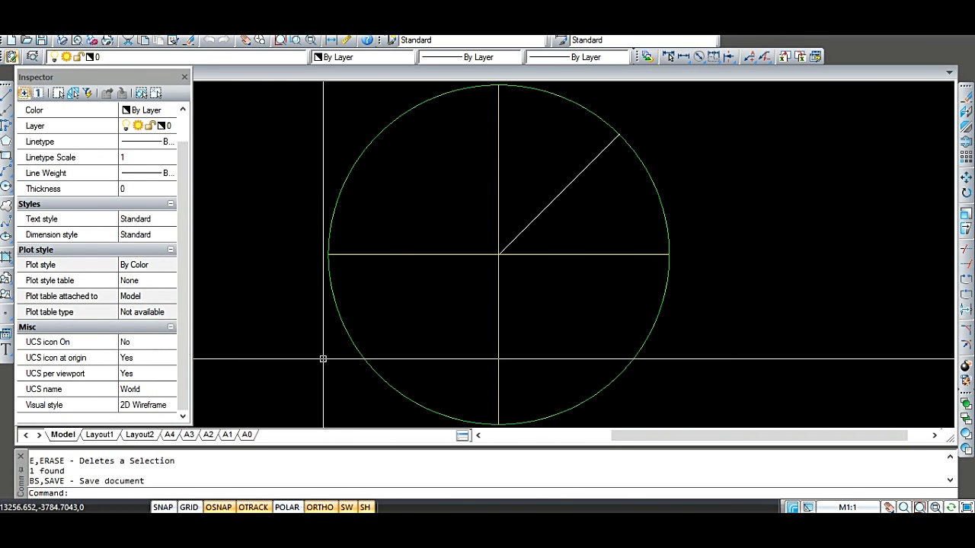
pyautogui.moveTo(288, 374)
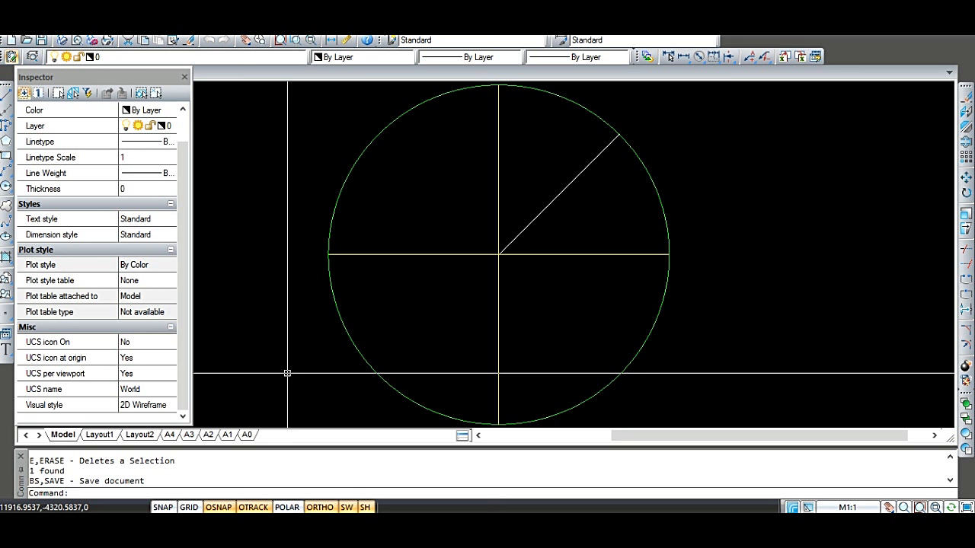
pyautogui.moveTo(286, 363)
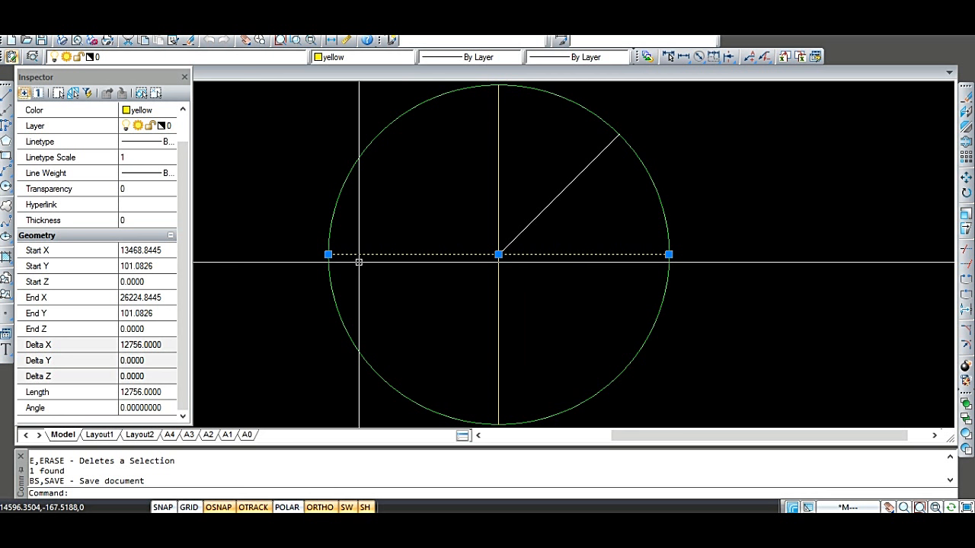
pyautogui.moveTo(133, 401)
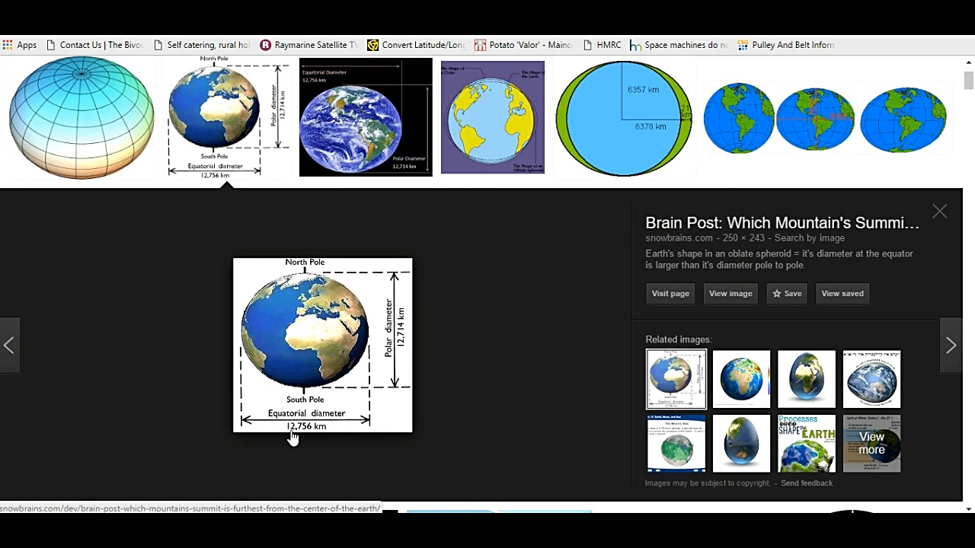
pyautogui.moveTo(403, 319)
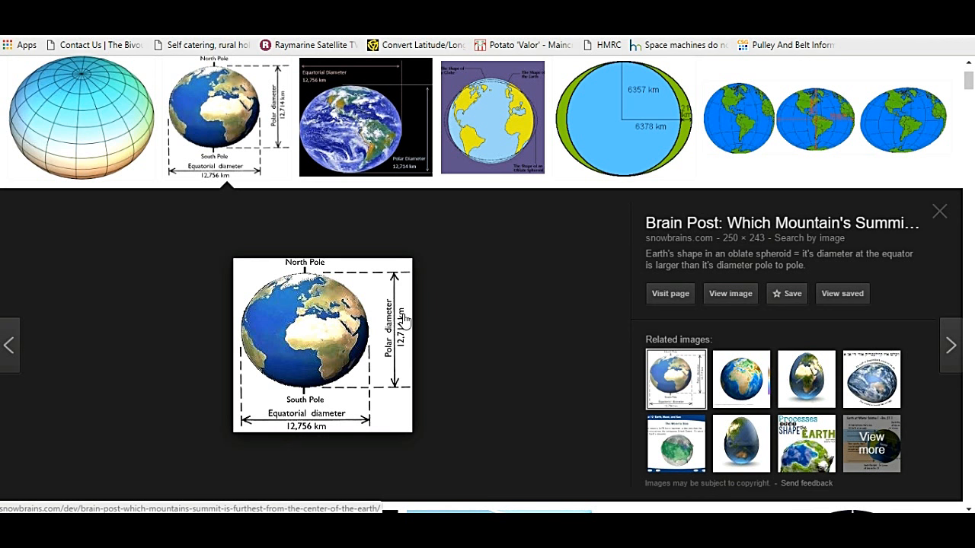
# Close the enlarged Earth diameters image preview and scroll back through the results.
pyautogui.click(939, 211)
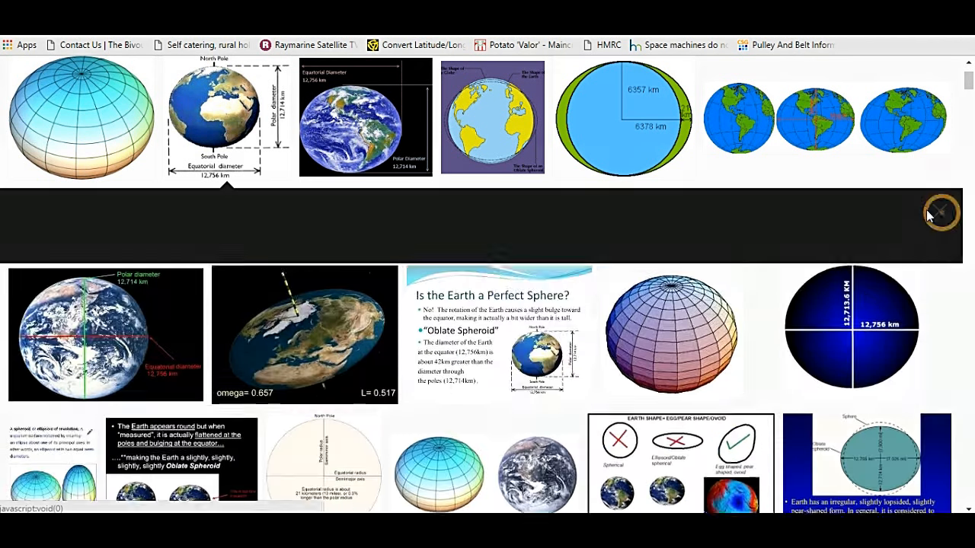
pyautogui.scroll(-3)
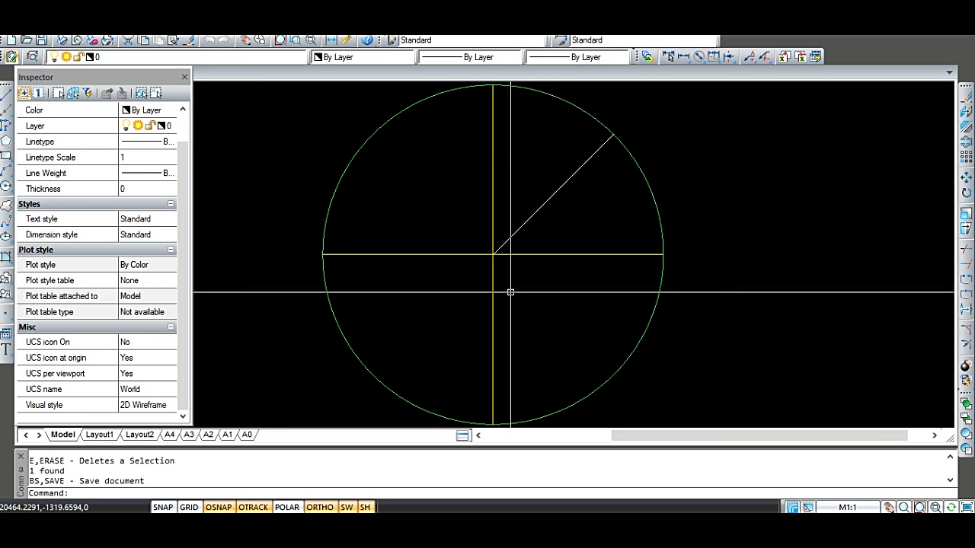
pyautogui.moveTo(670, 222)
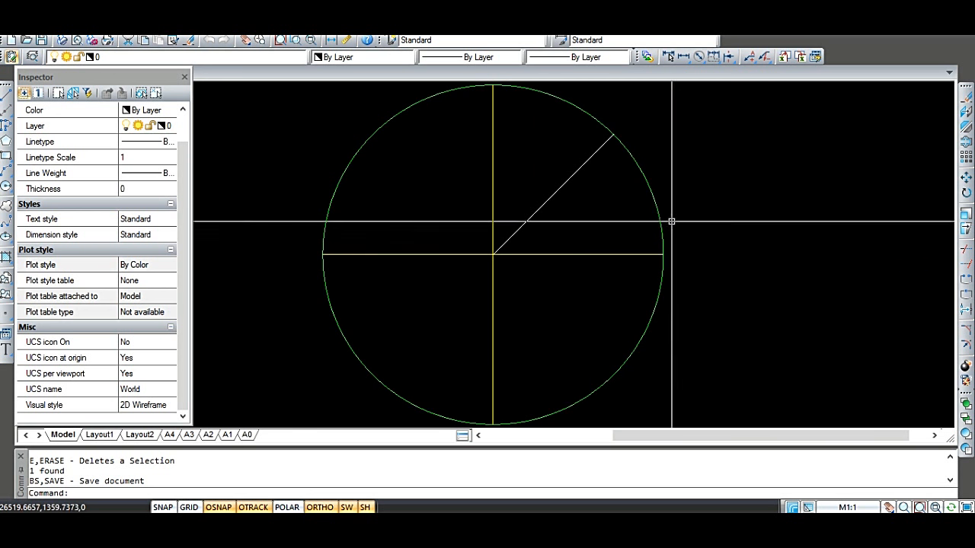
pyautogui.moveTo(310, 325)
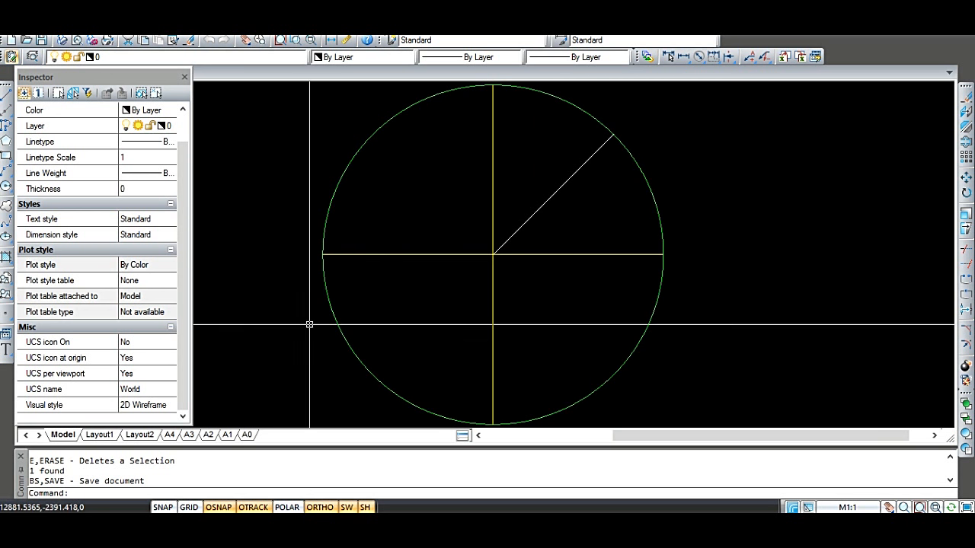
pyautogui.moveTo(452, 275)
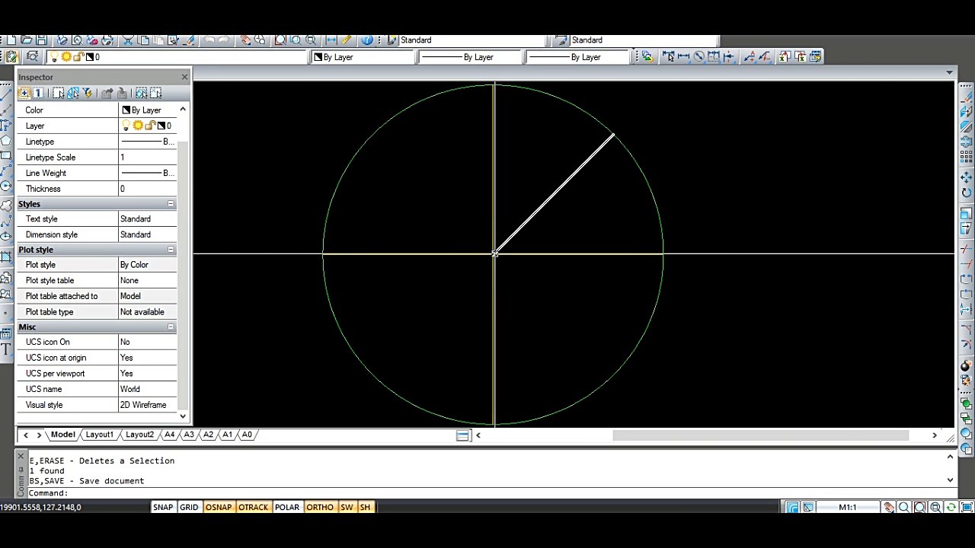
pyautogui.moveTo(494, 253)
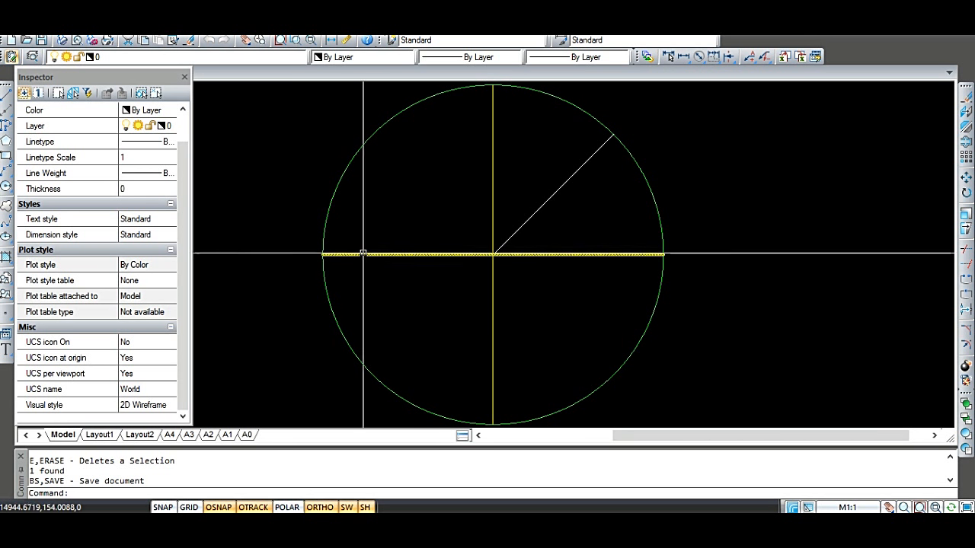
pyautogui.moveTo(323, 254)
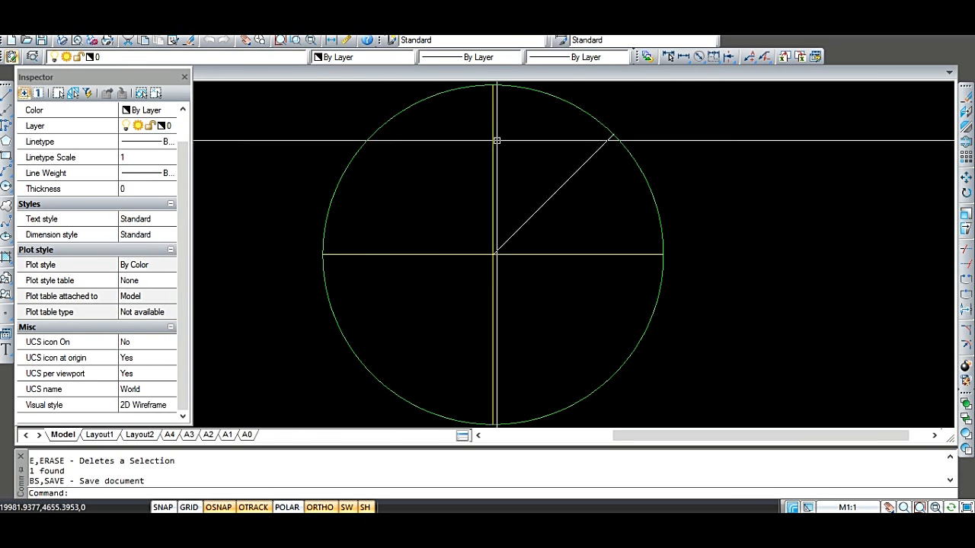
pyautogui.moveTo(533, 117)
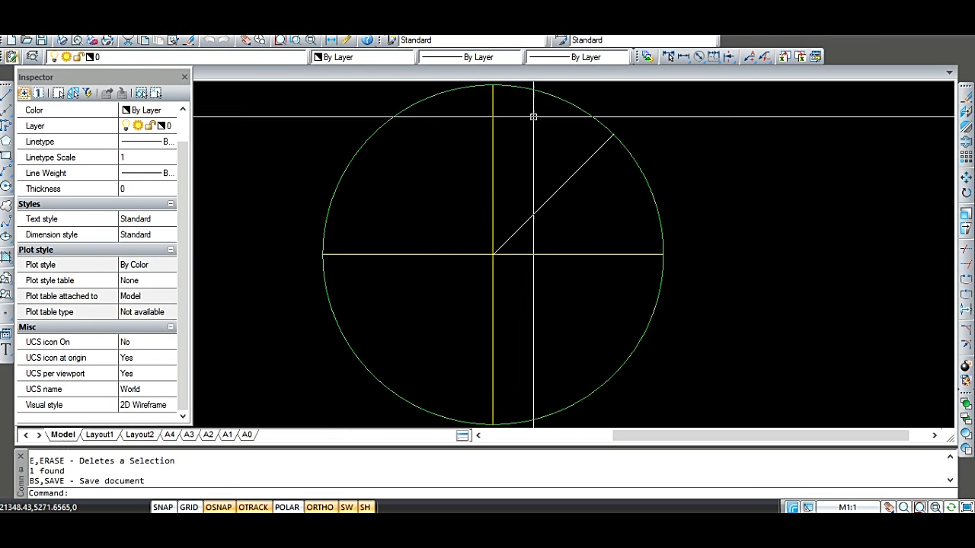
pyautogui.moveTo(473, 107)
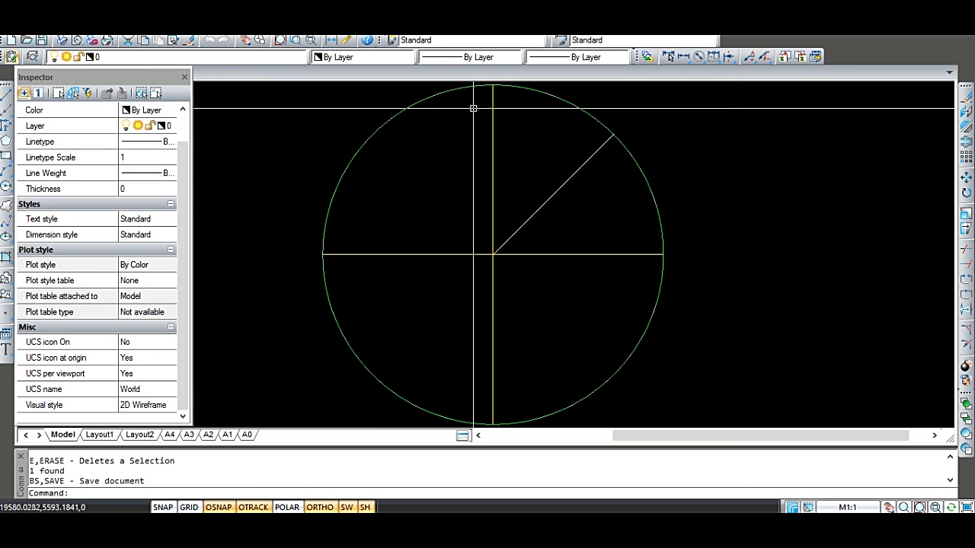
pyautogui.moveTo(619, 188)
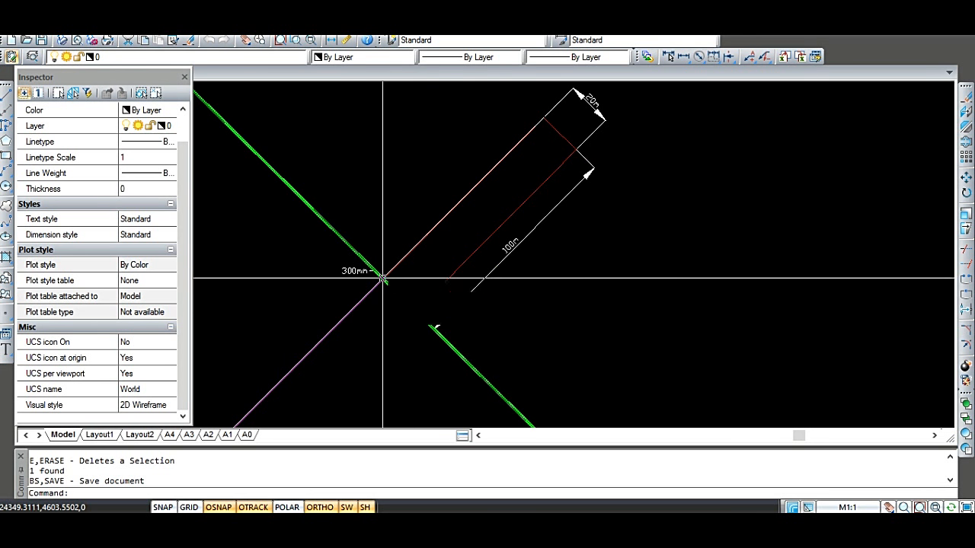
pyautogui.moveTo(418, 311)
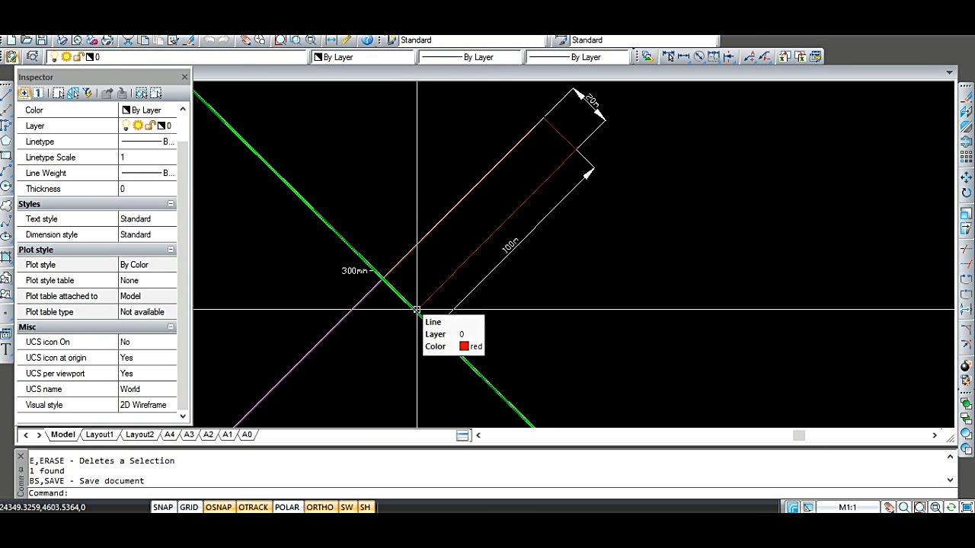
pyautogui.moveTo(407, 299)
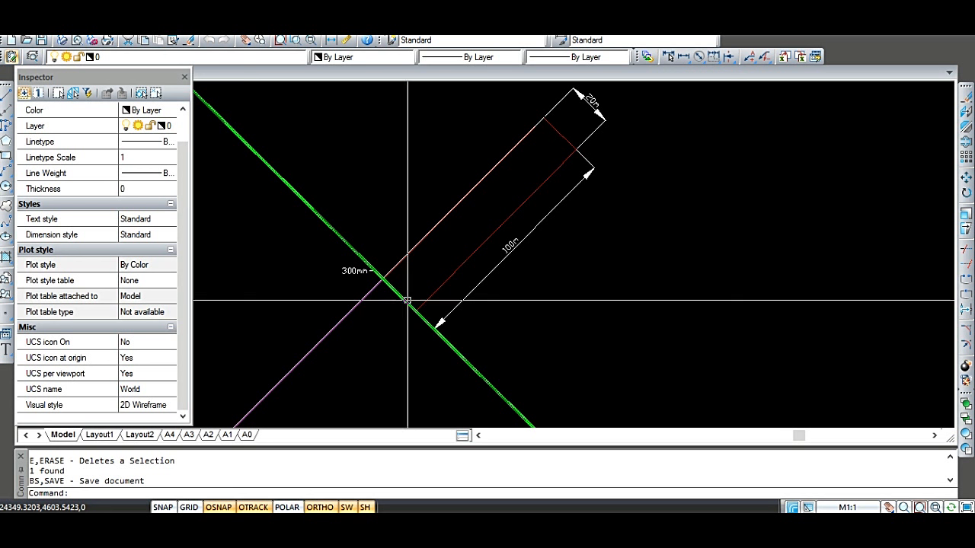
pyautogui.moveTo(418, 313)
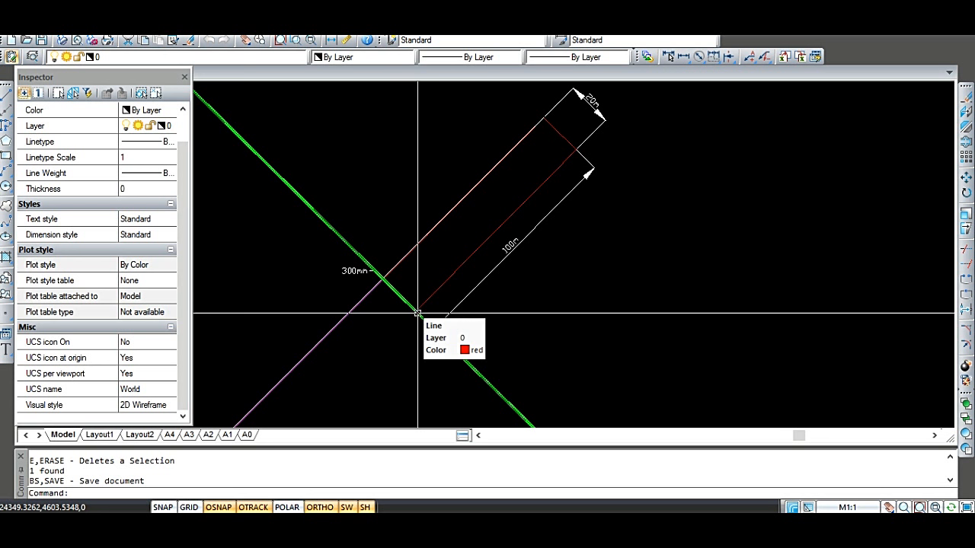
pyautogui.moveTo(384, 280)
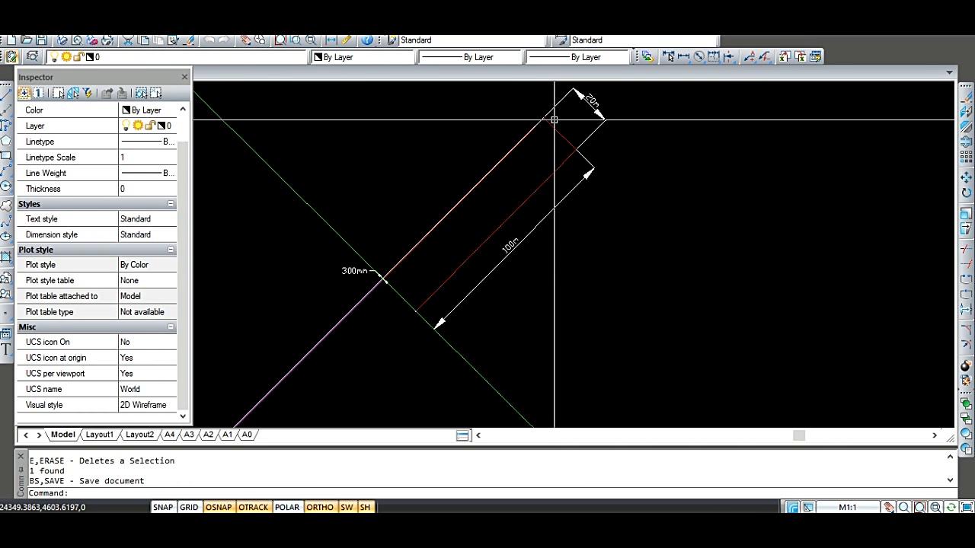
pyautogui.moveTo(566, 129)
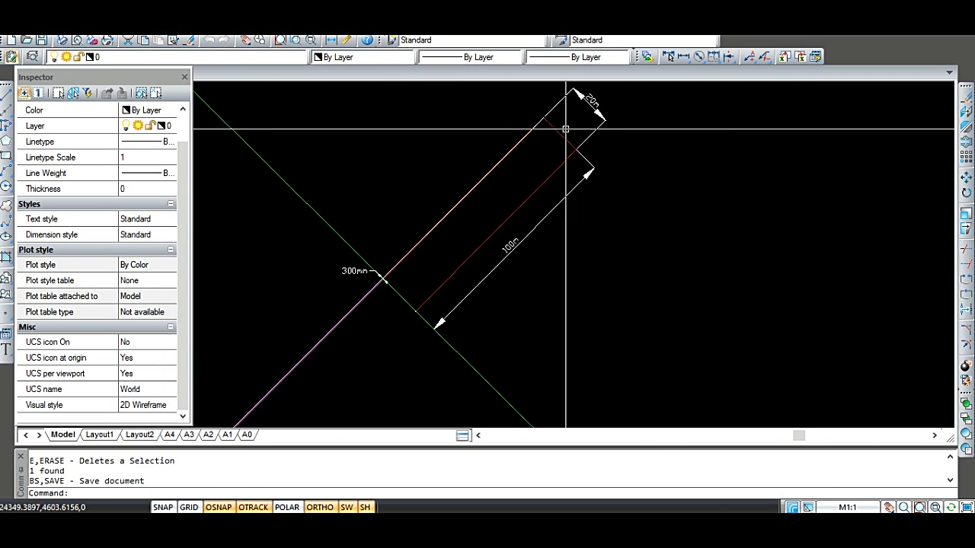
pyautogui.moveTo(576, 126)
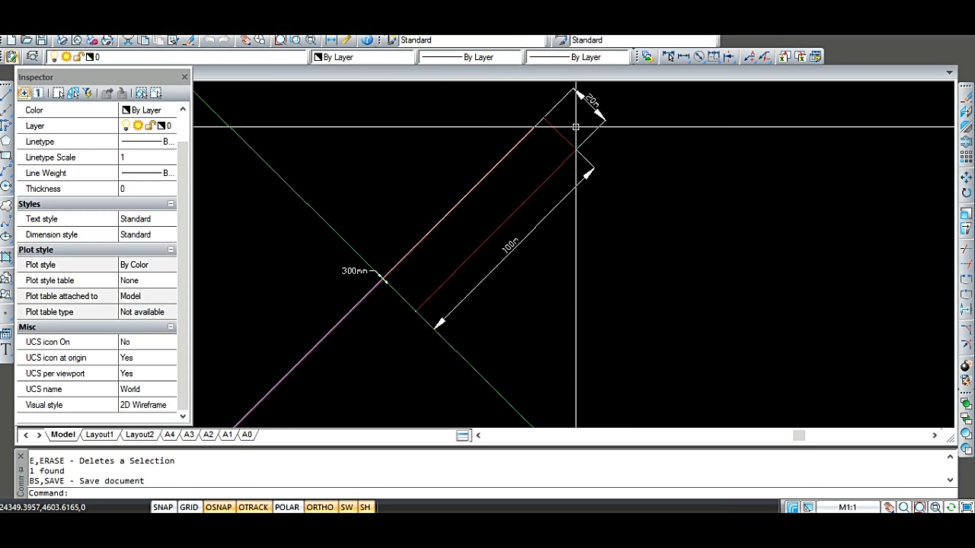
pyautogui.moveTo(439, 263)
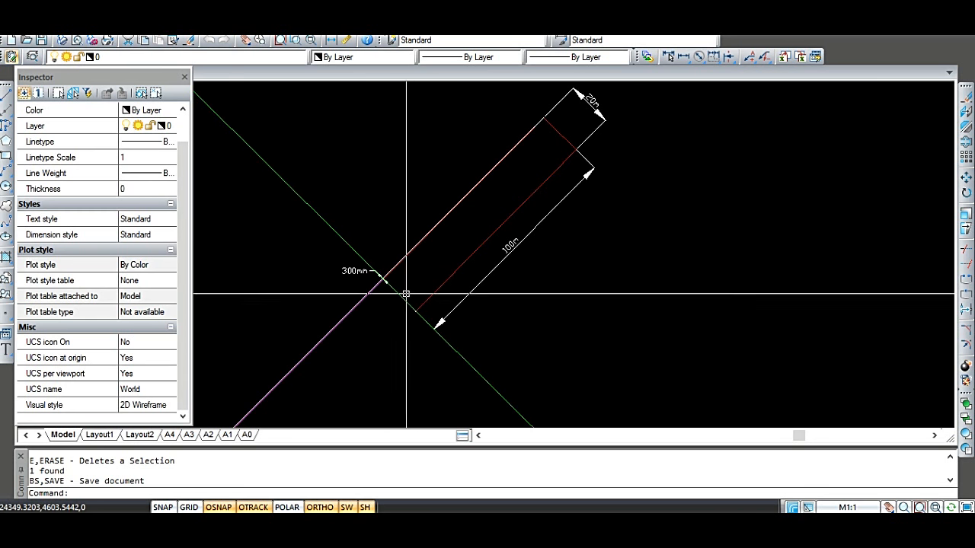
pyautogui.moveTo(418, 328)
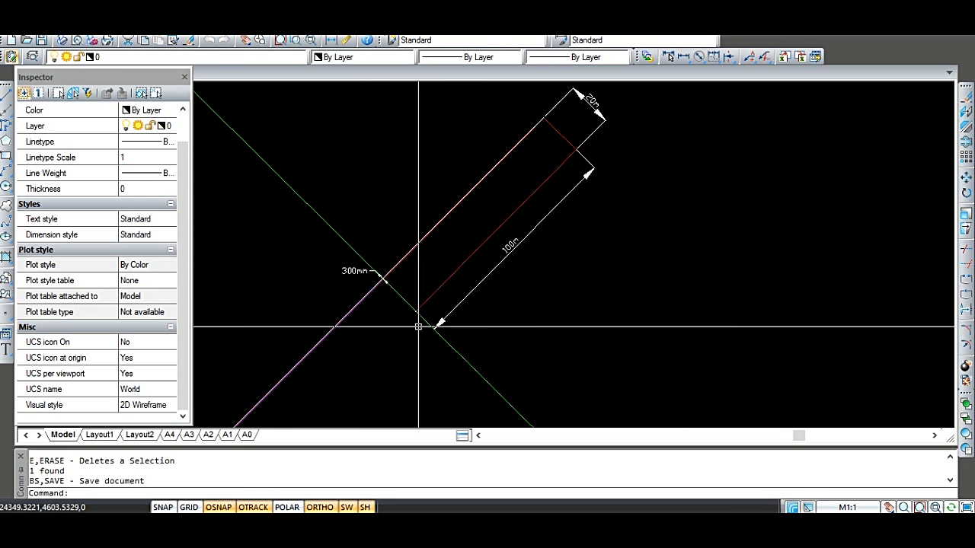
pyautogui.moveTo(421, 318)
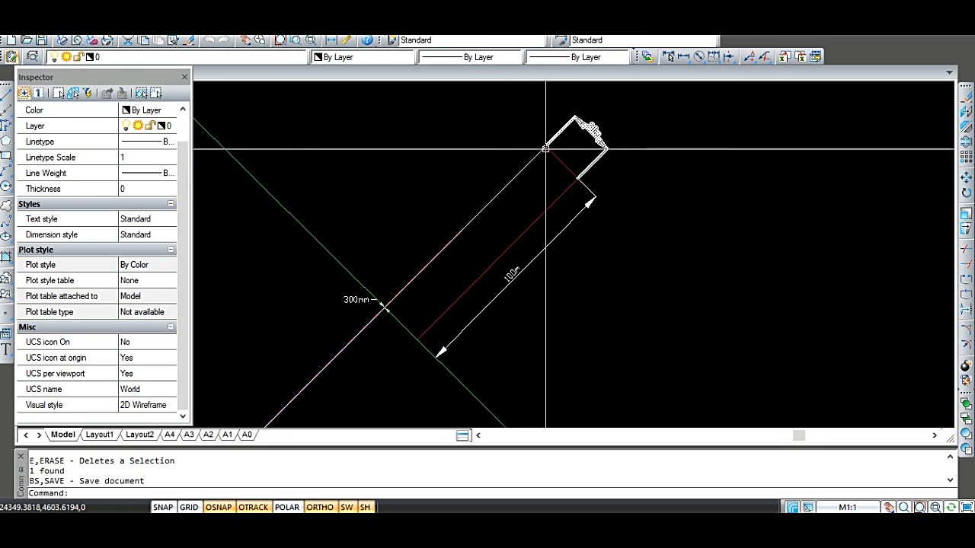
pyautogui.moveTo(583, 173)
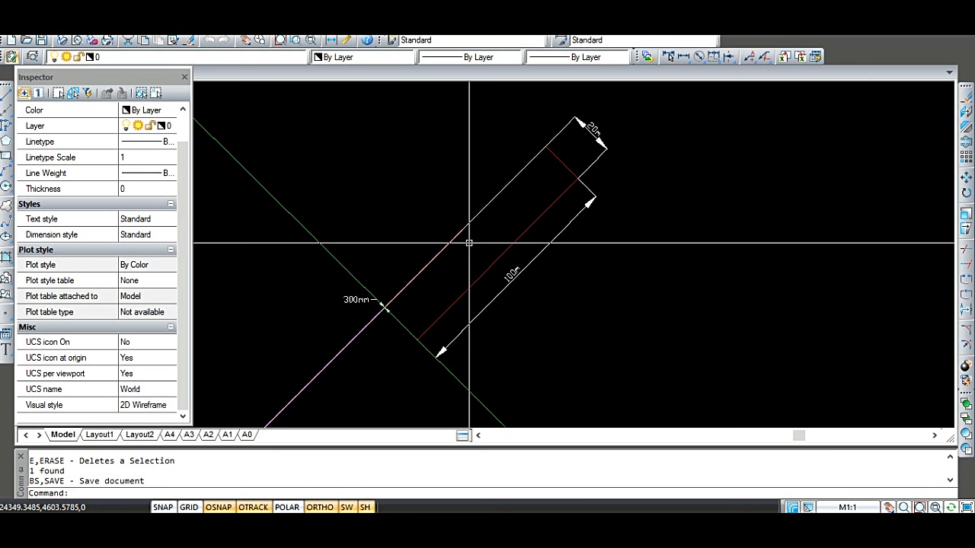
pyautogui.moveTo(516, 191)
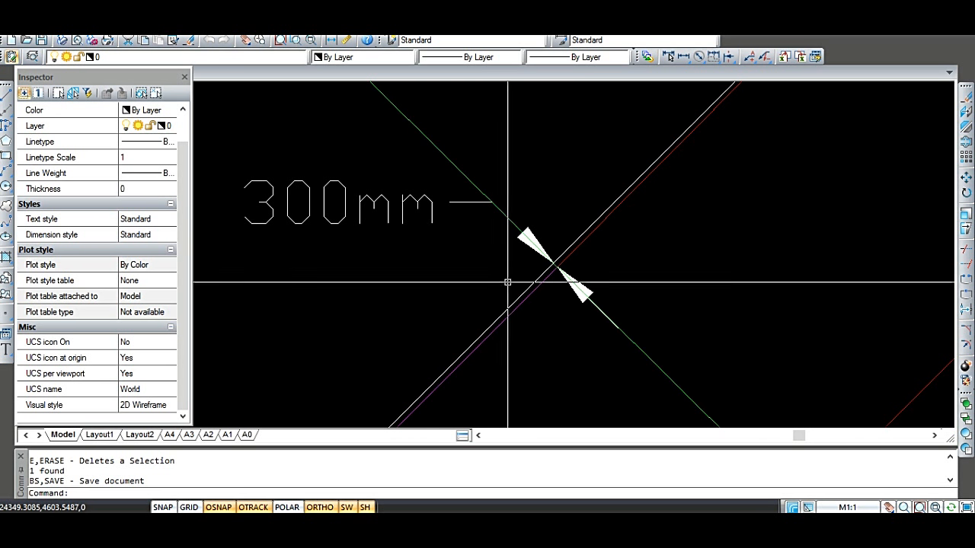
pyautogui.moveTo(491, 267)
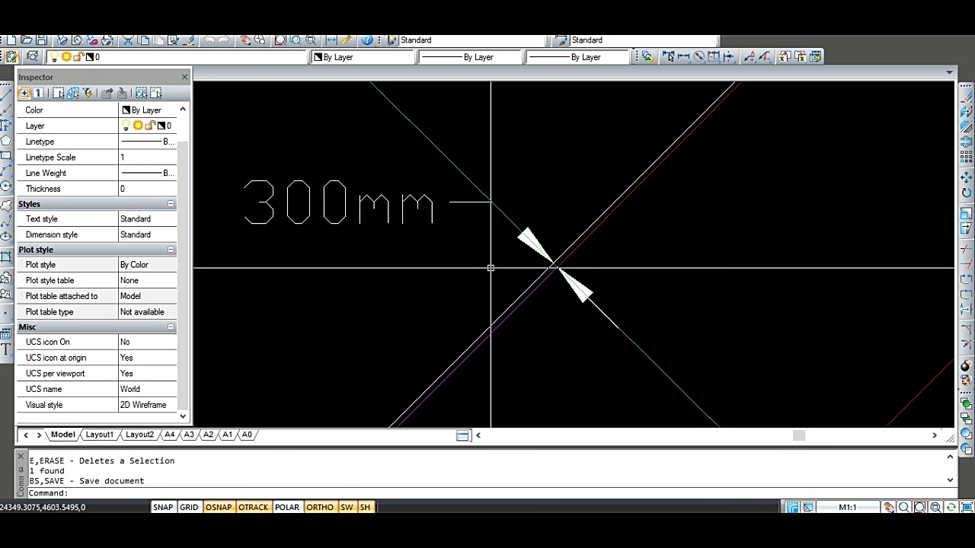
pyautogui.moveTo(557, 288)
pyautogui.write('re')
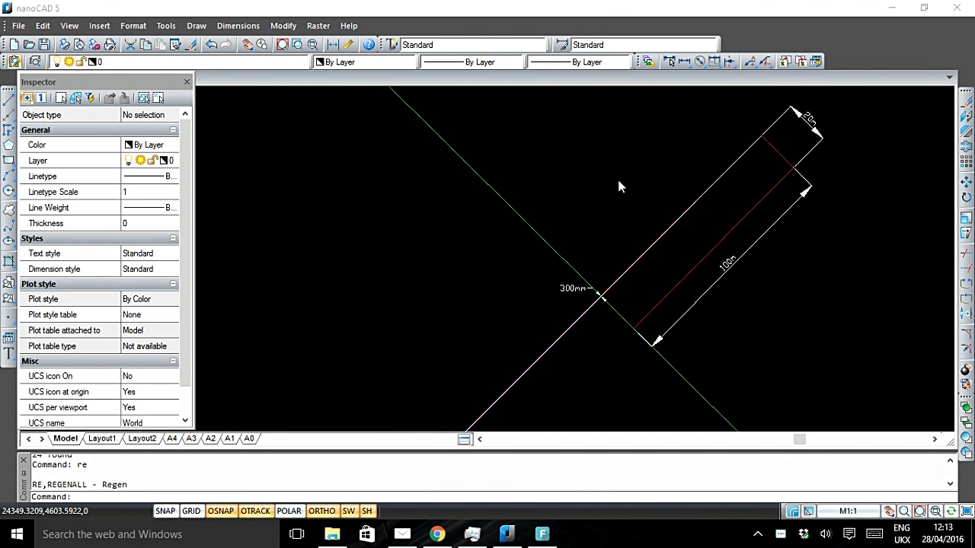
pyautogui.moveTo(597, 268)
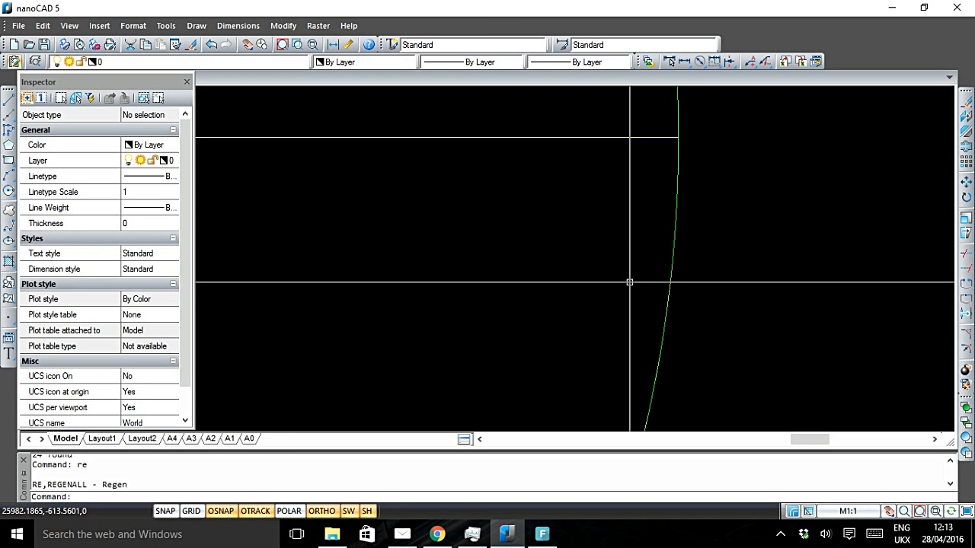
pyautogui.moveTo(528, 267)
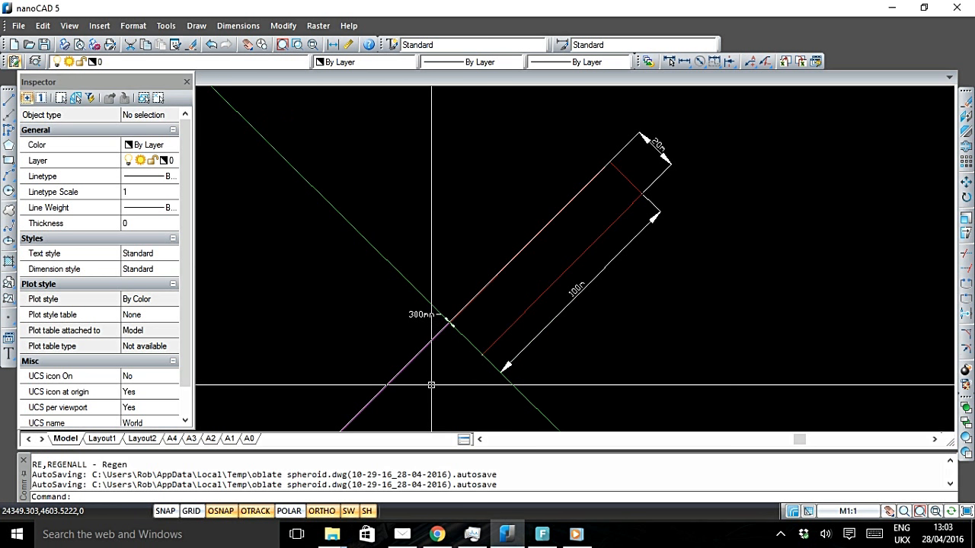
pyautogui.moveTo(428, 386)
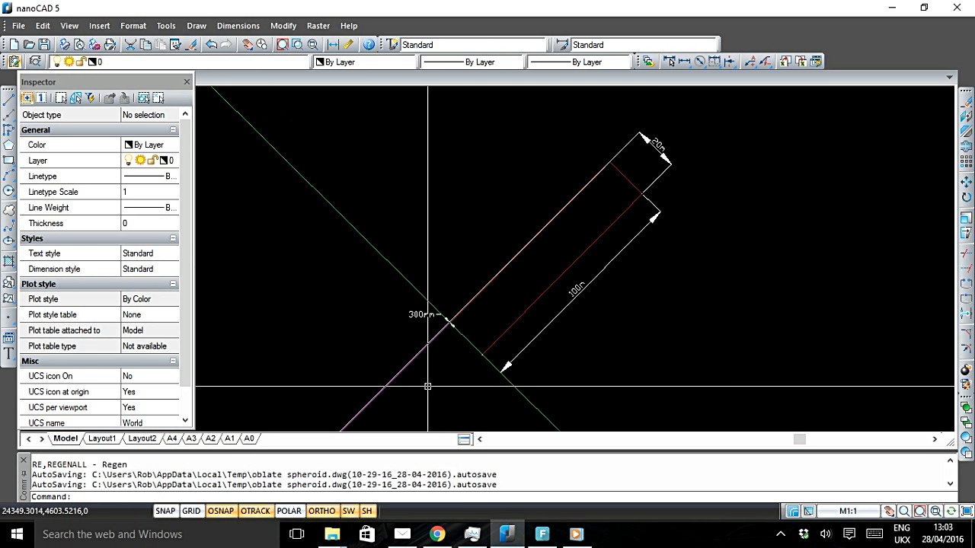
pyautogui.moveTo(415, 397)
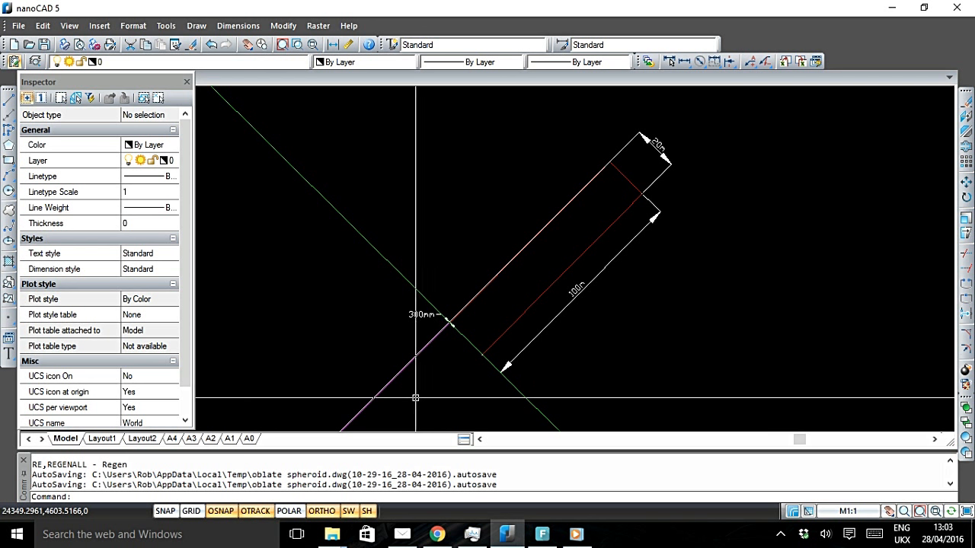
pyautogui.moveTo(412, 401)
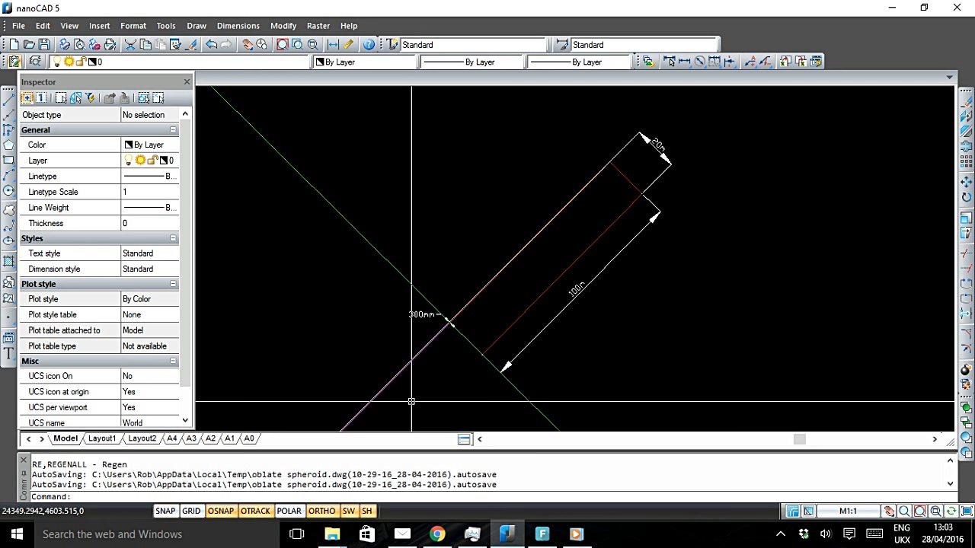
pyautogui.moveTo(414, 397)
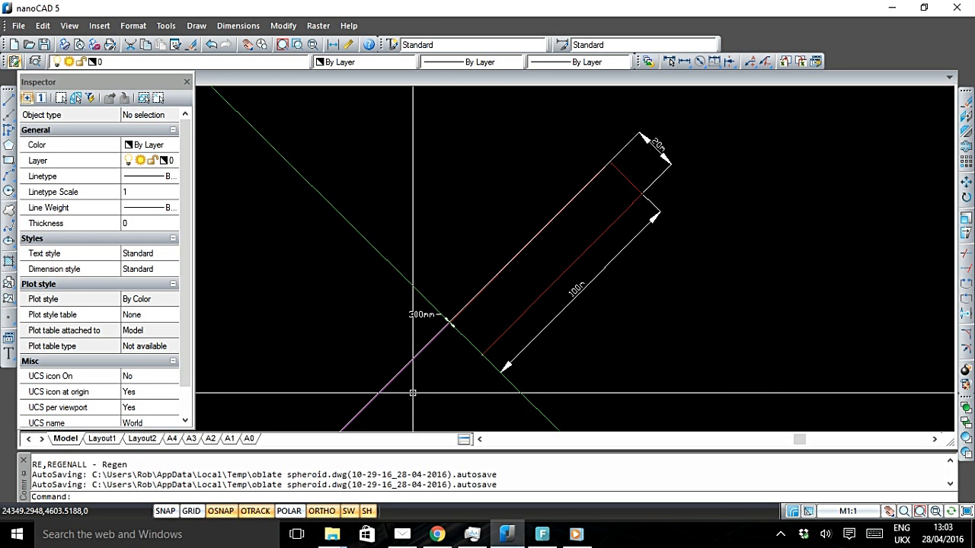
pyautogui.moveTo(420, 387)
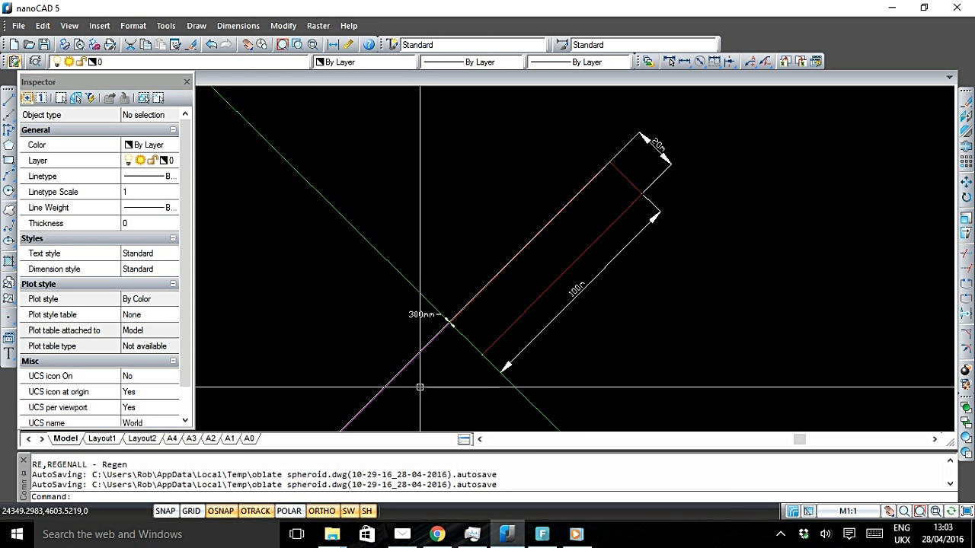
pyautogui.moveTo(424, 380)
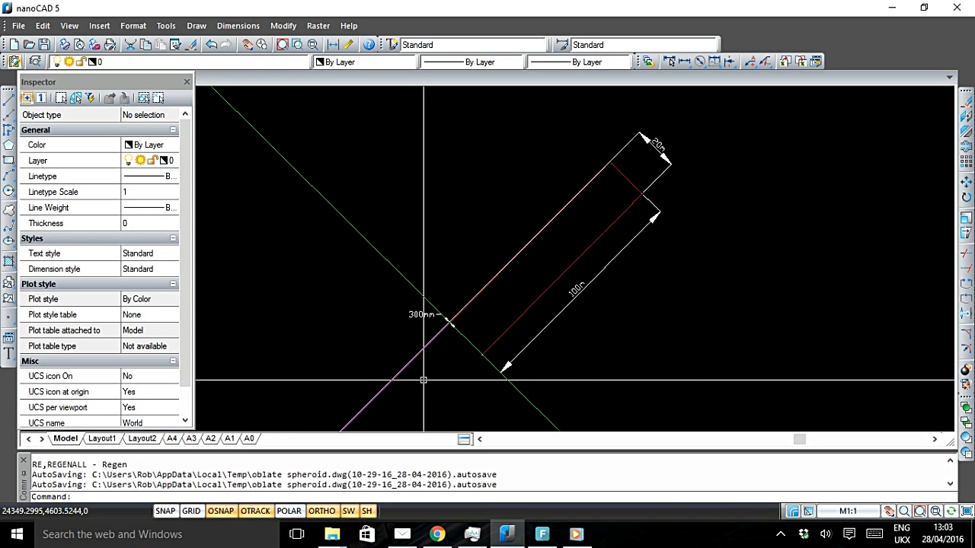
pyautogui.moveTo(423, 379)
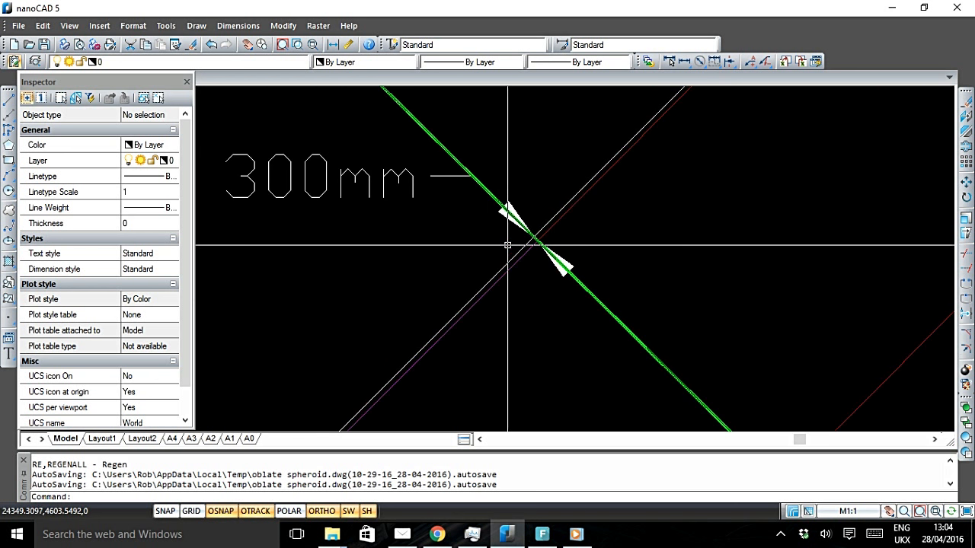
pyautogui.moveTo(535, 240)
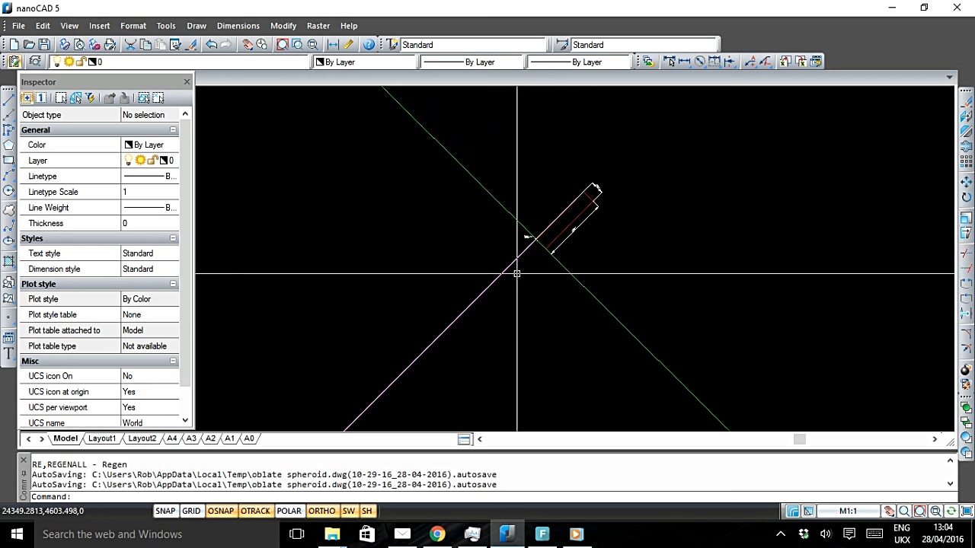
pyautogui.moveTo(386, 380)
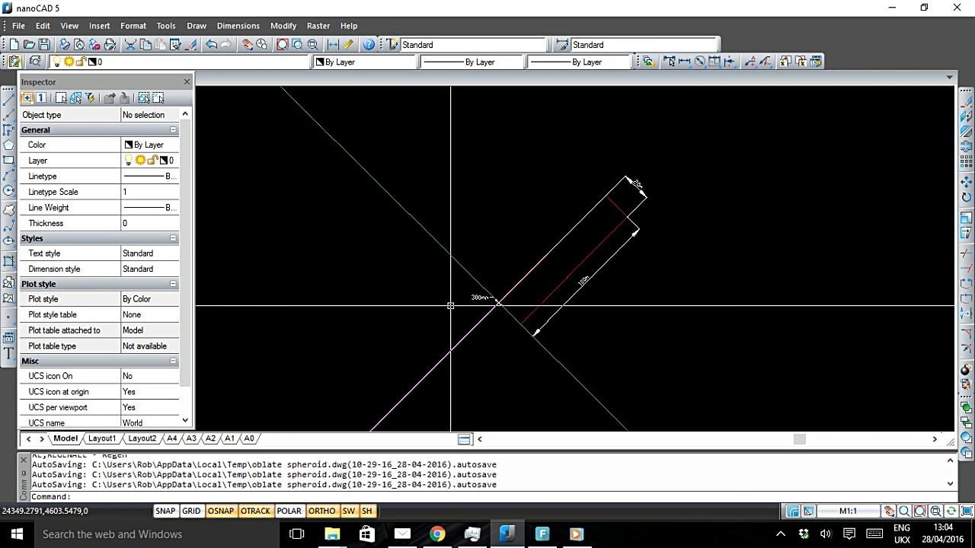
pyautogui.moveTo(445, 336)
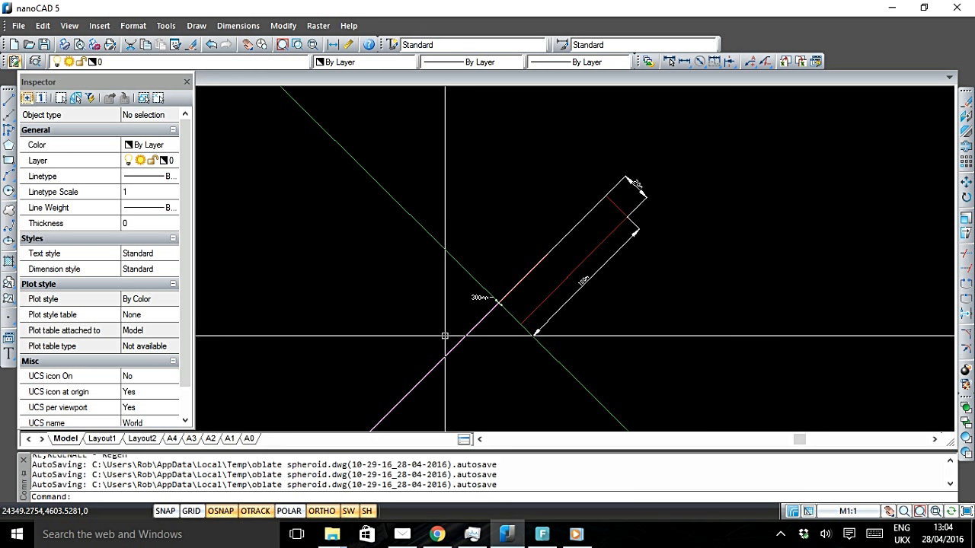
pyautogui.moveTo(436, 346)
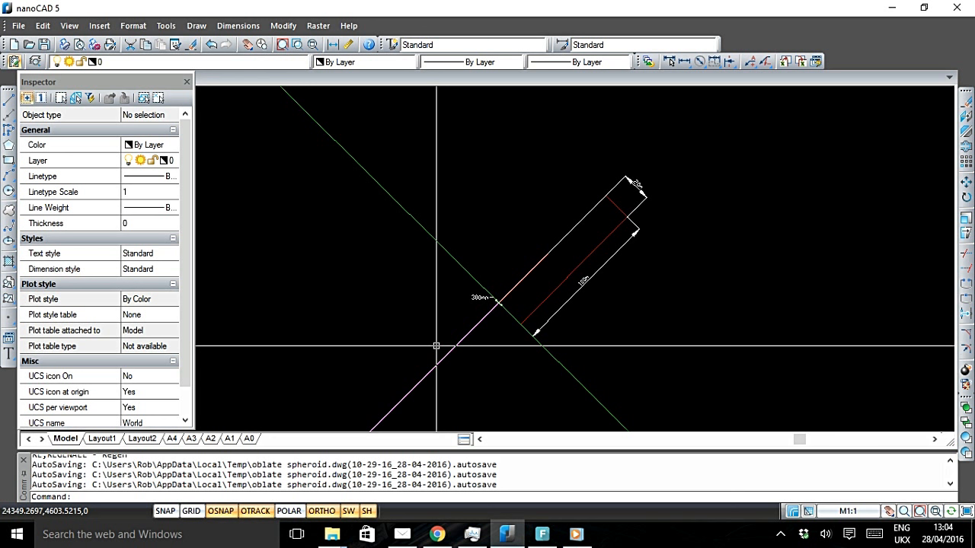
pyautogui.moveTo(424, 353)
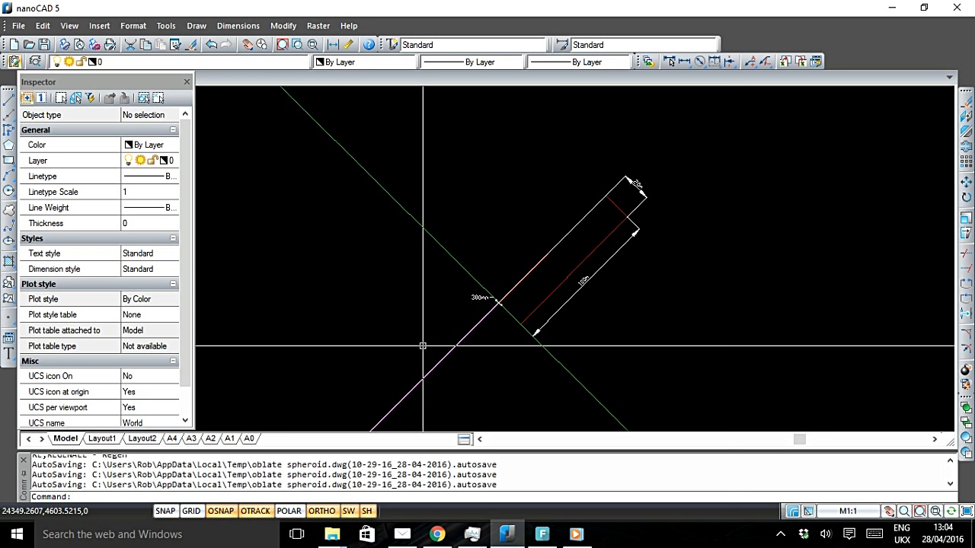
pyautogui.moveTo(427, 343)
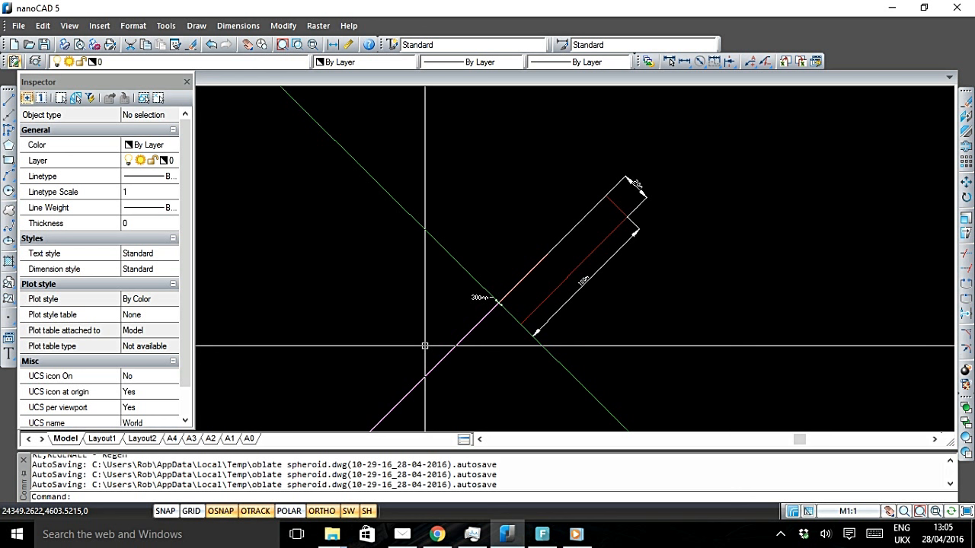
pyautogui.moveTo(430, 339)
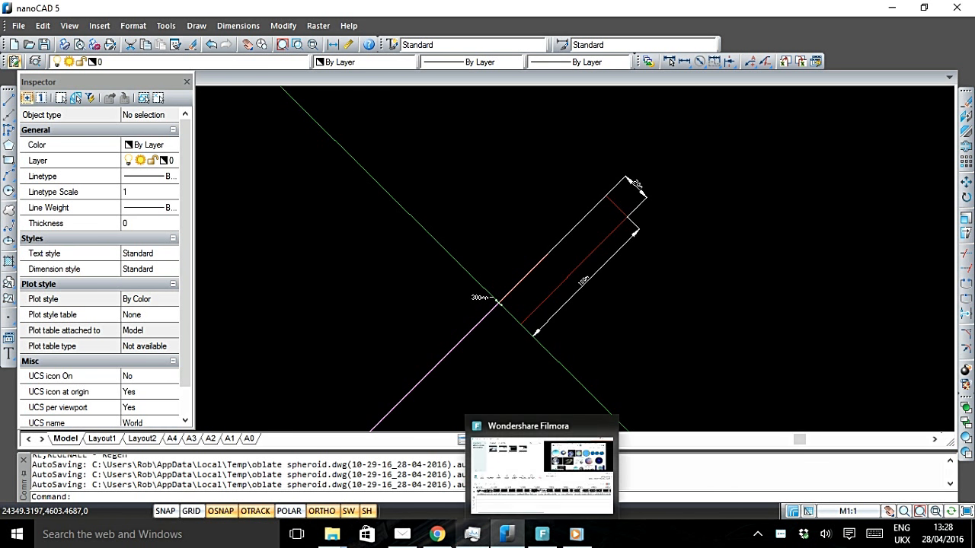
# Enlarge the 'Exaggerated Bulges of Earth' image, then return to the oblate spheroid drawing.
pyautogui.click(436, 533)
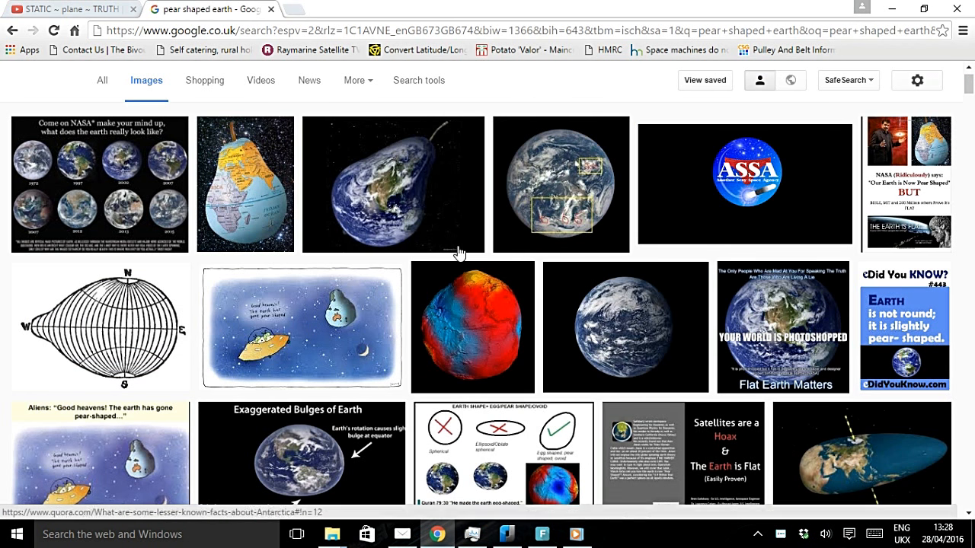
pyautogui.moveTo(444, 228)
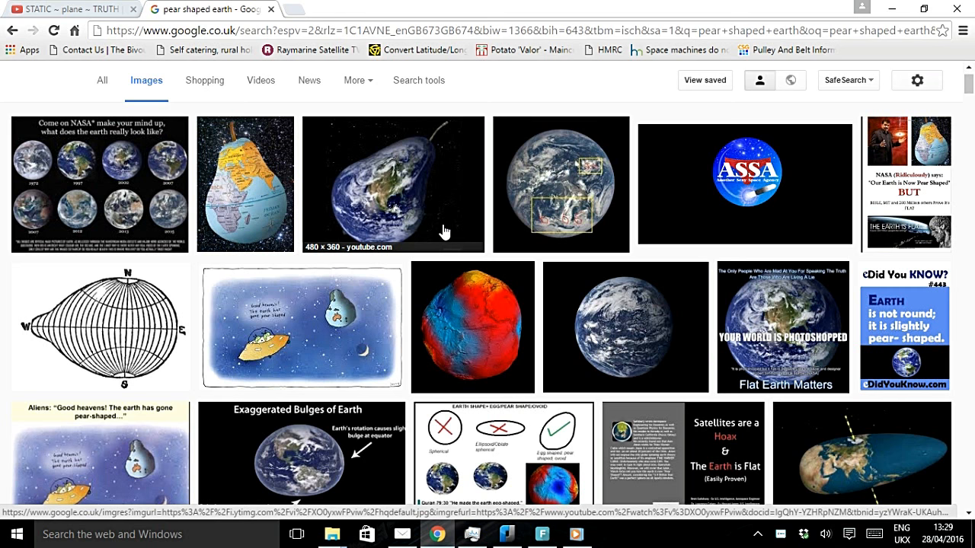
pyautogui.moveTo(258, 209)
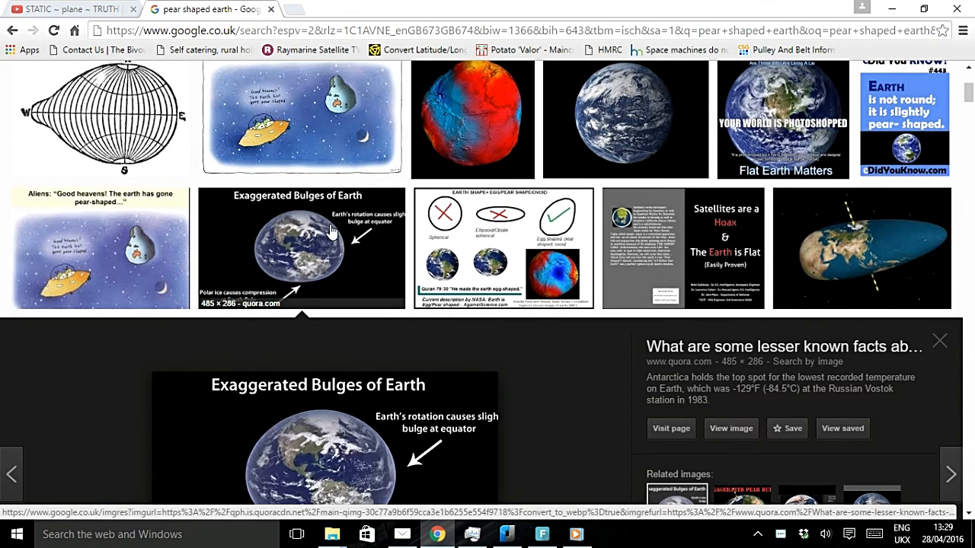
pyautogui.scroll(-3)
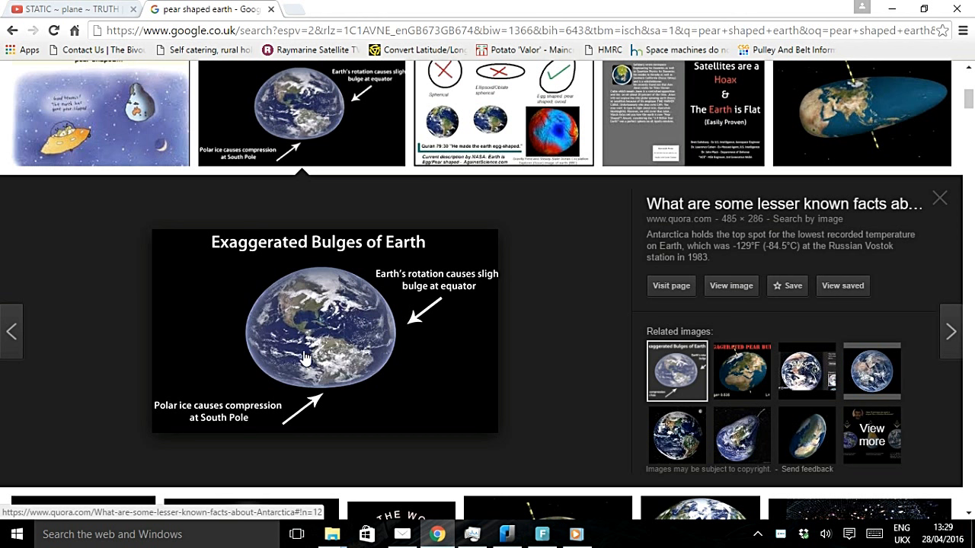
pyautogui.moveTo(344, 299)
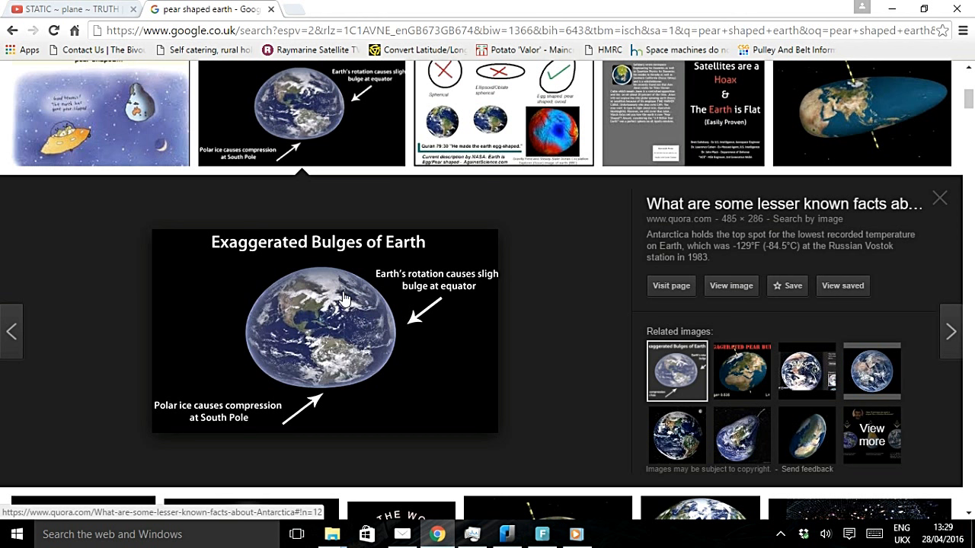
pyautogui.moveTo(265, 337)
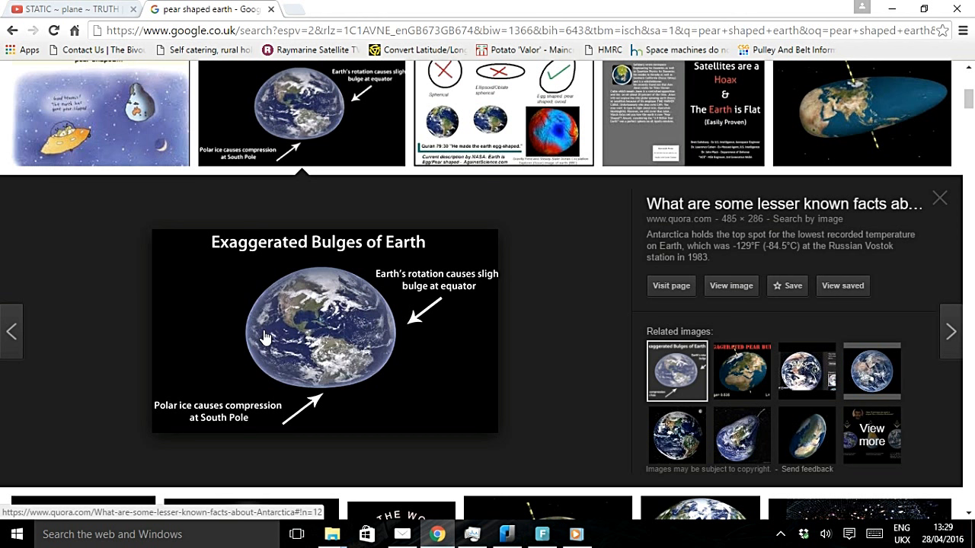
pyautogui.moveTo(302, 278)
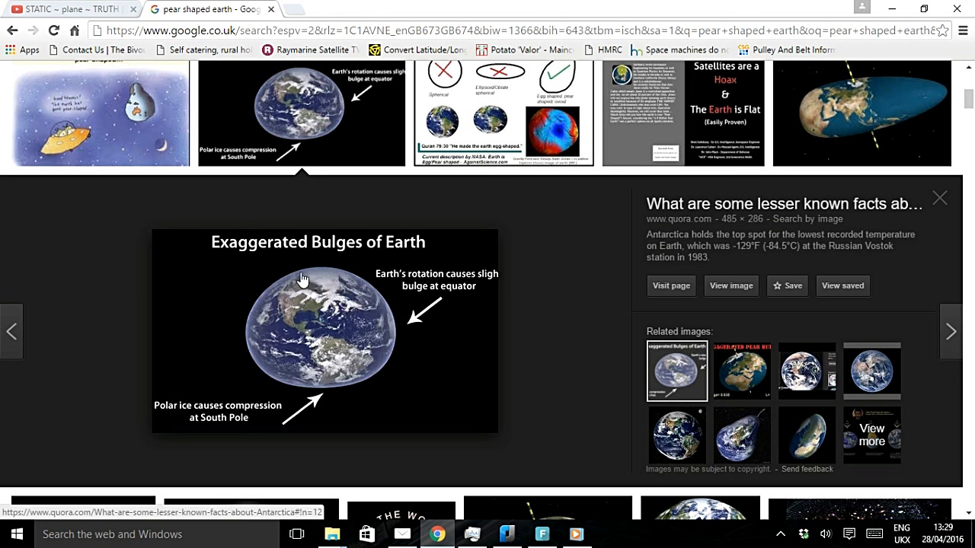
pyautogui.moveTo(389, 312)
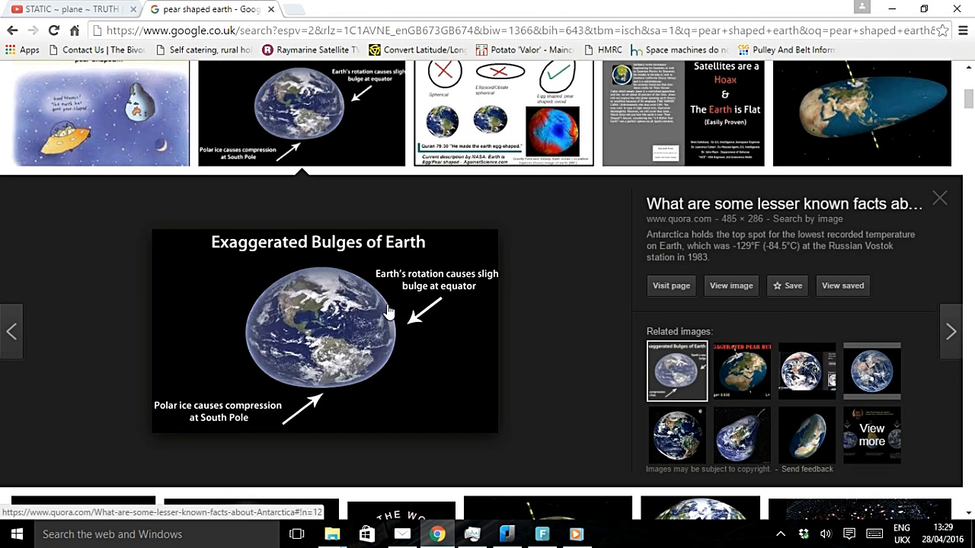
pyautogui.moveTo(368, 385)
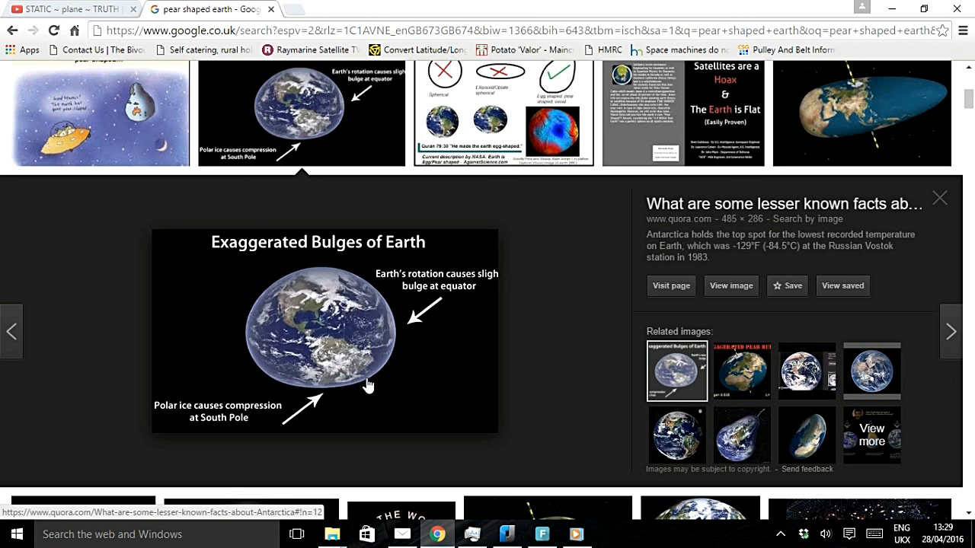
pyautogui.moveTo(260, 384)
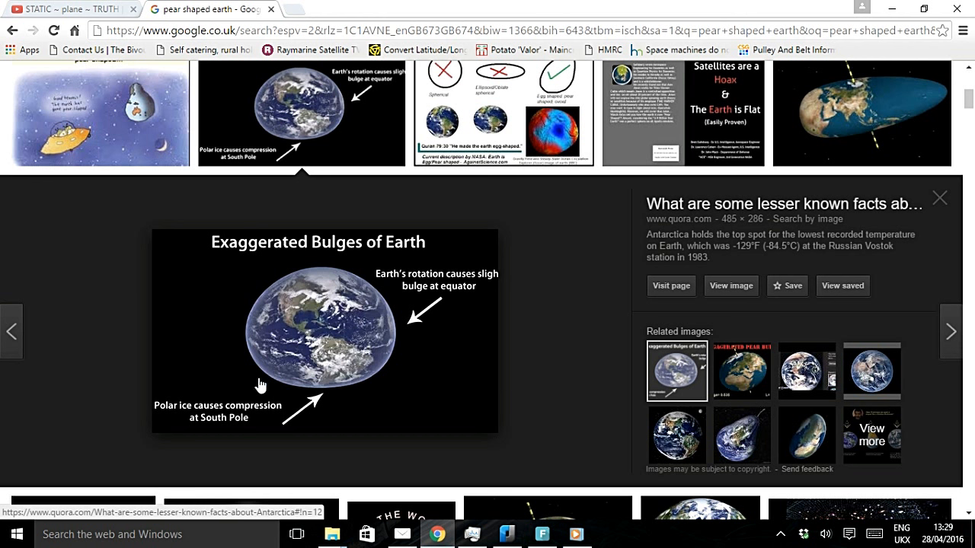
pyautogui.moveTo(366, 308)
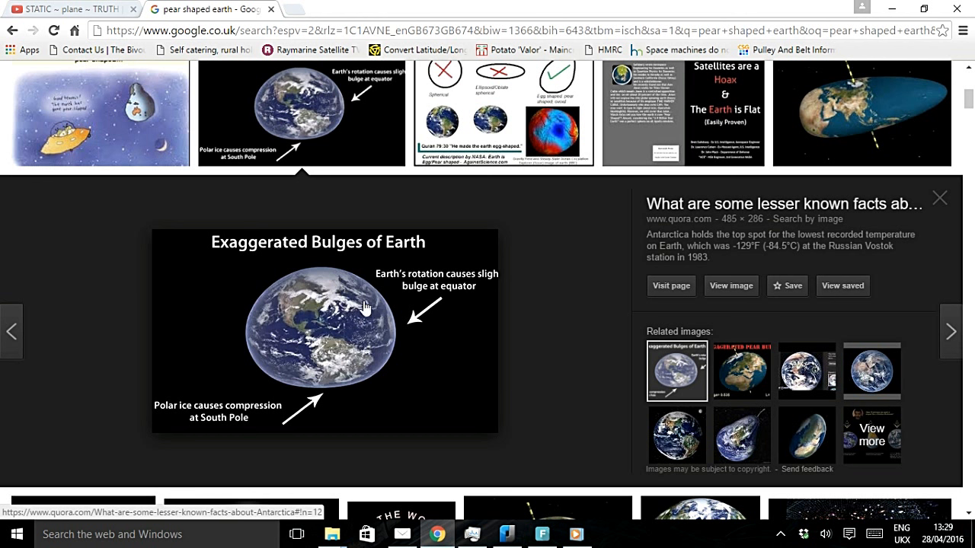
pyautogui.moveTo(360, 362)
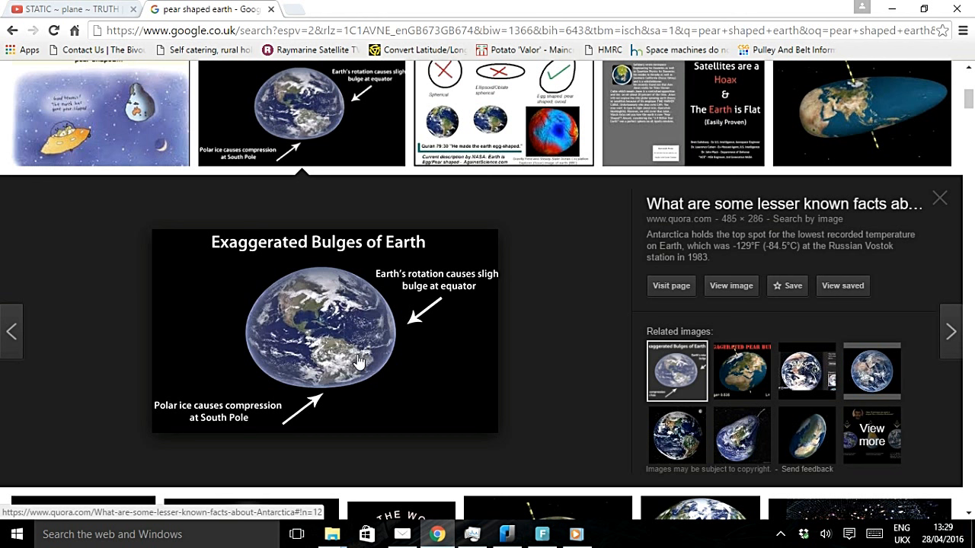
pyautogui.moveTo(346, 352)
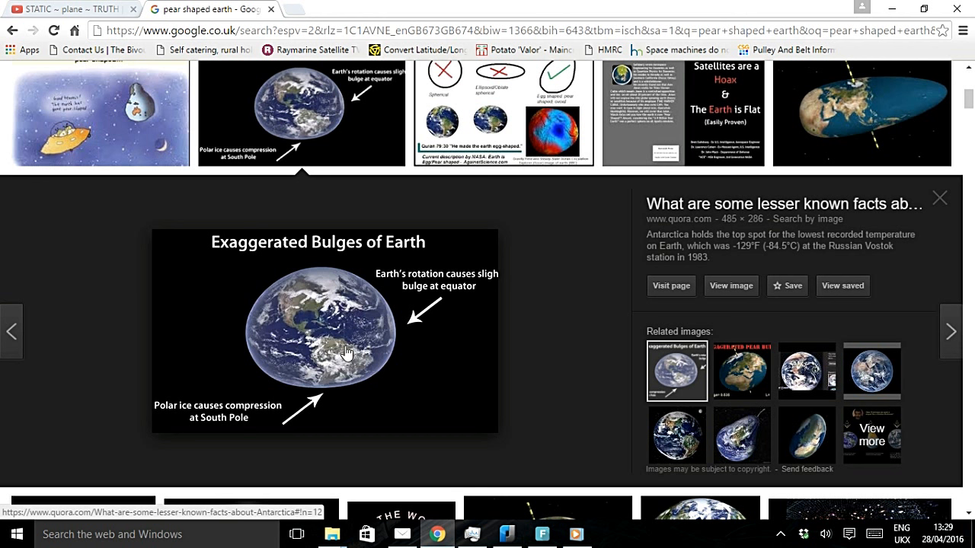
pyautogui.moveTo(339, 351)
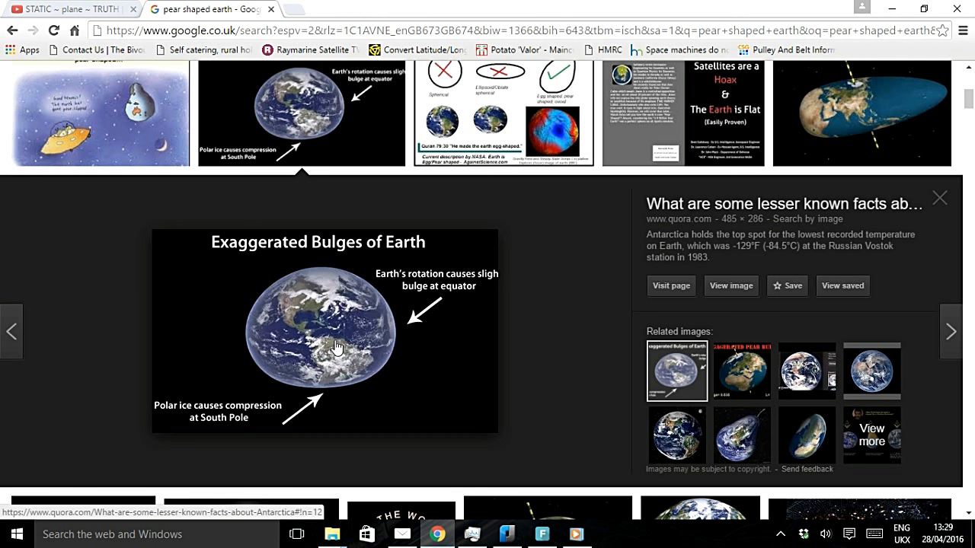
pyautogui.moveTo(303, 377)
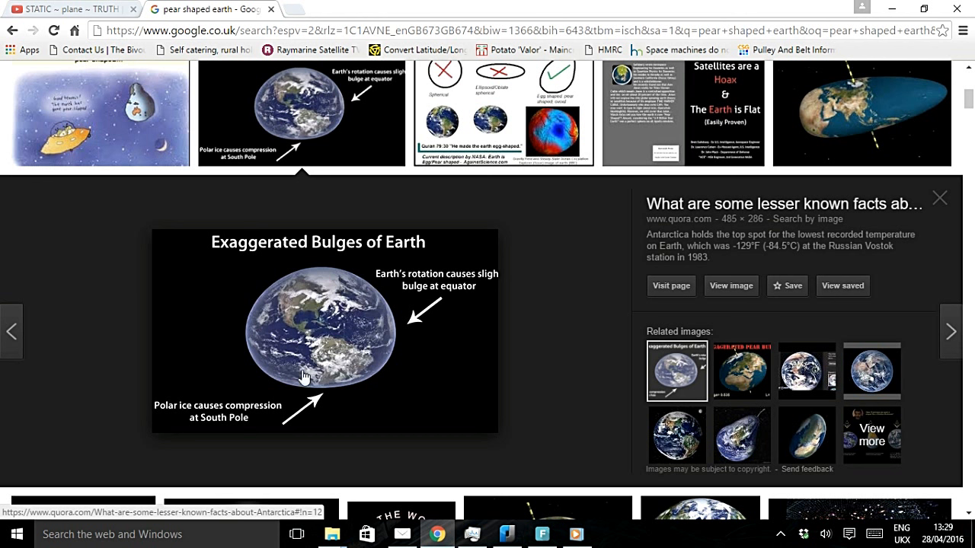
pyautogui.moveTo(300, 383)
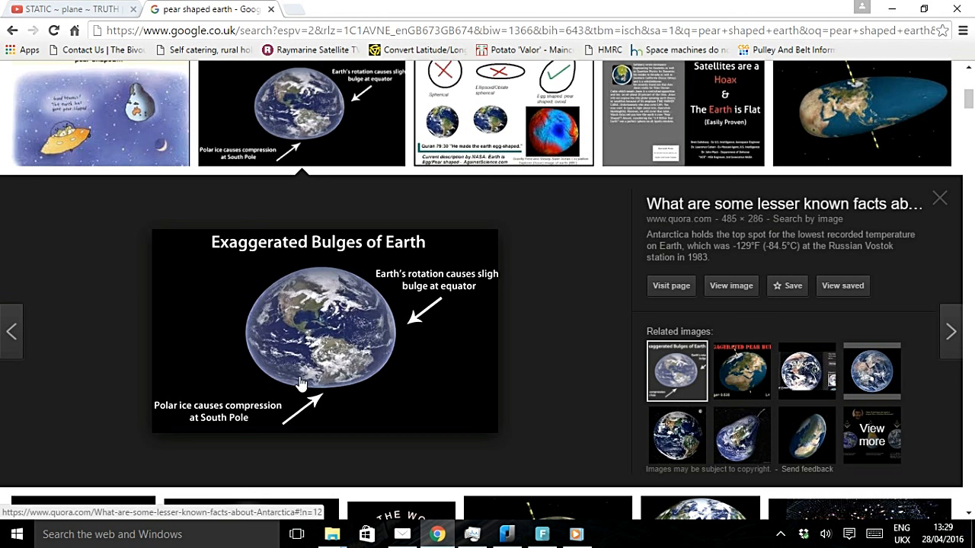
pyautogui.moveTo(363, 385)
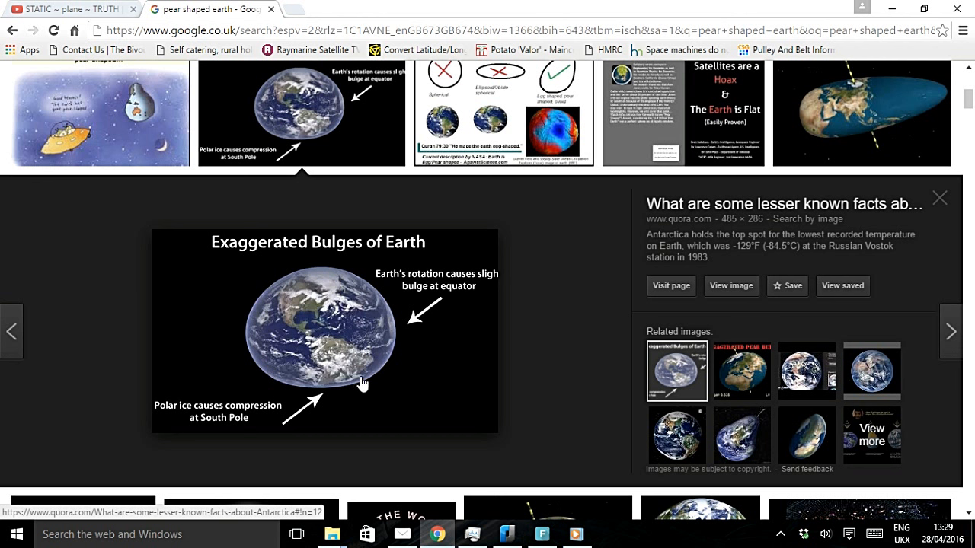
pyautogui.moveTo(327, 397)
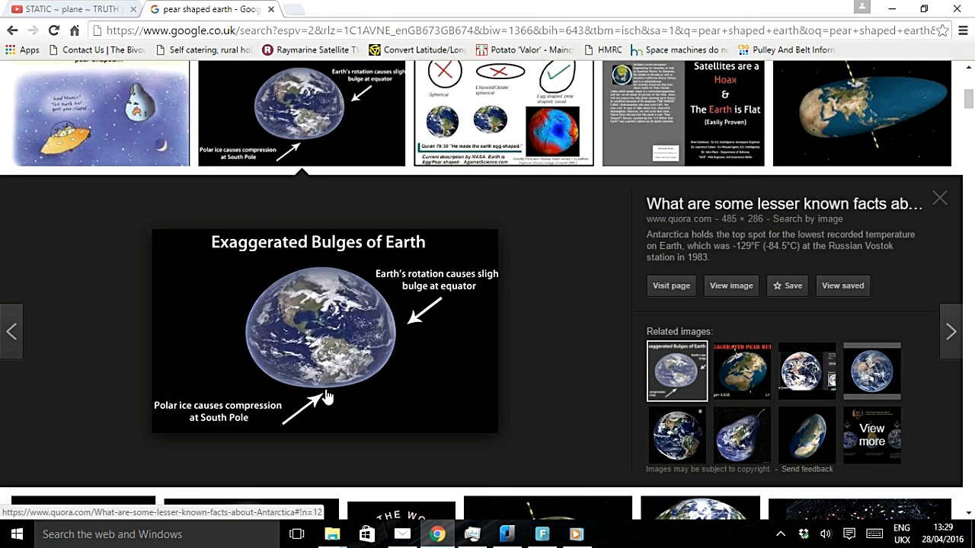
pyautogui.moveTo(325, 343)
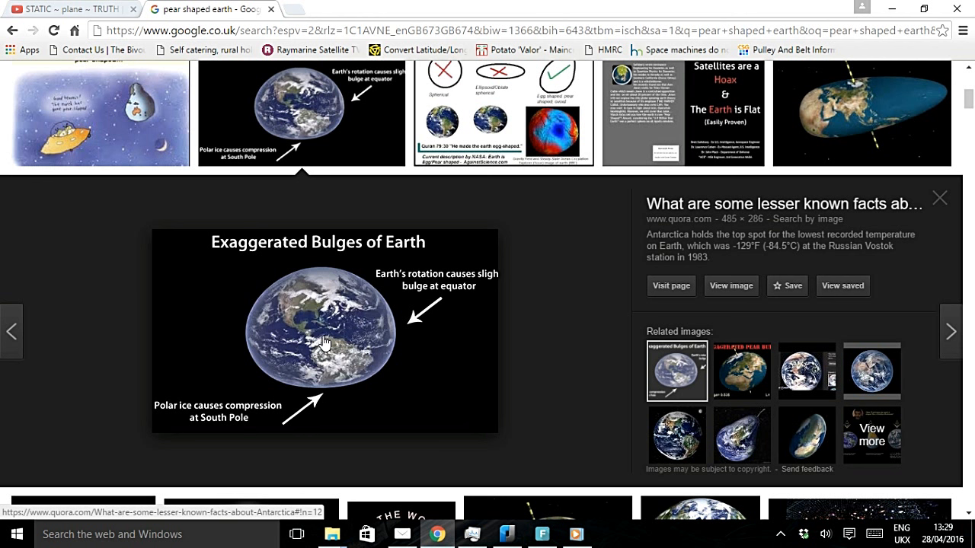
pyautogui.moveTo(381, 366)
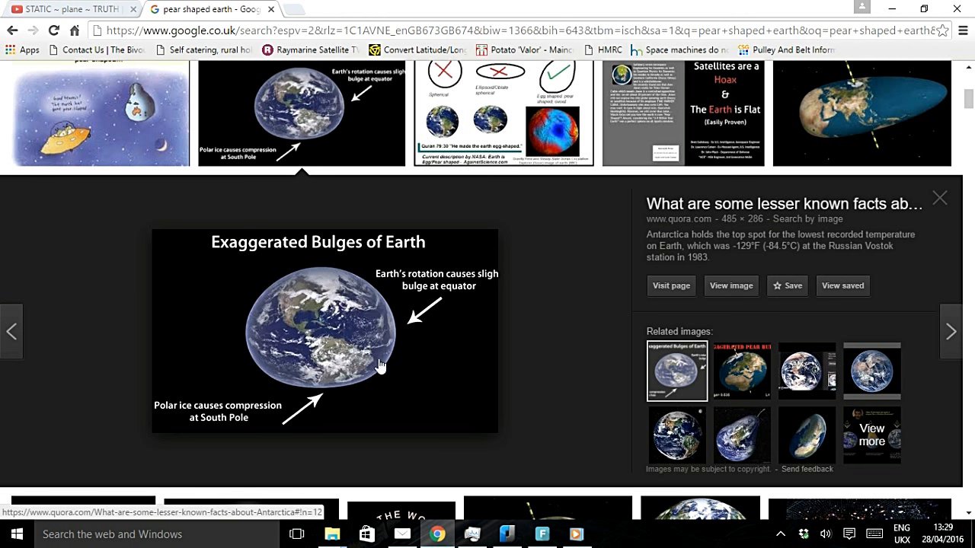
pyautogui.moveTo(324, 270)
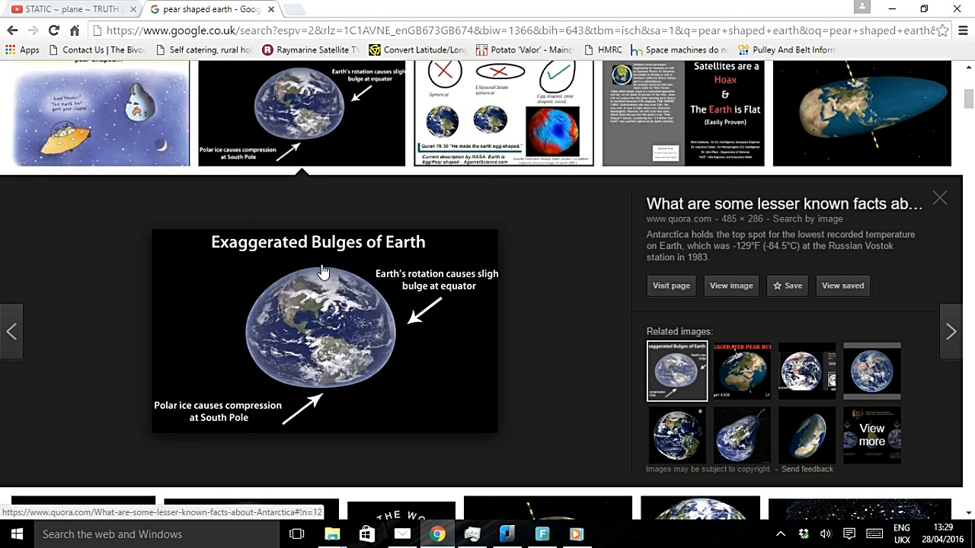
pyautogui.moveTo(340, 397)
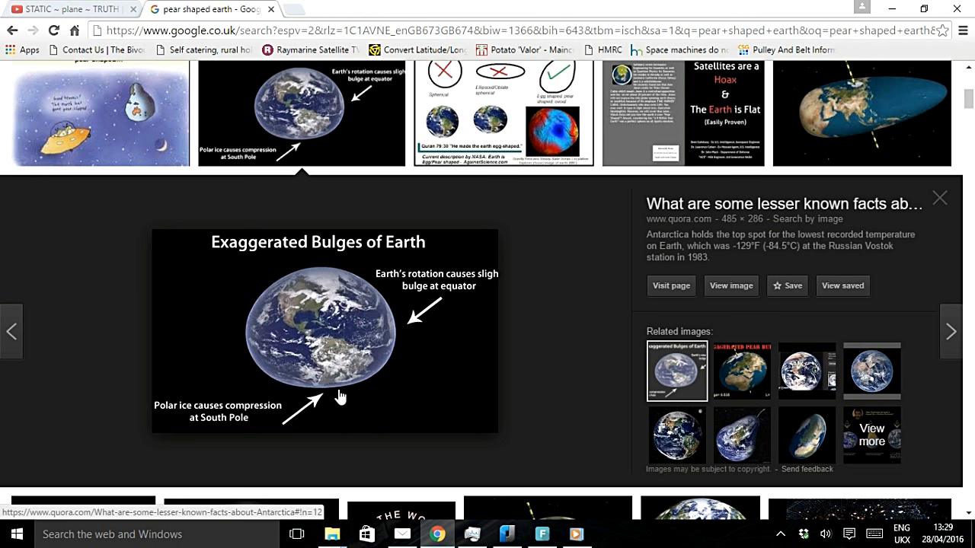
pyautogui.moveTo(318, 397)
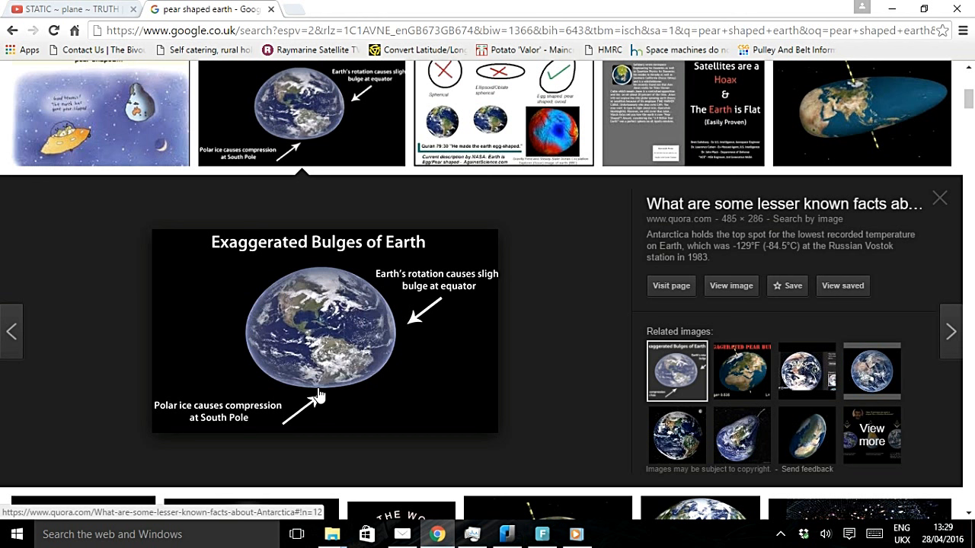
pyautogui.moveTo(318, 373)
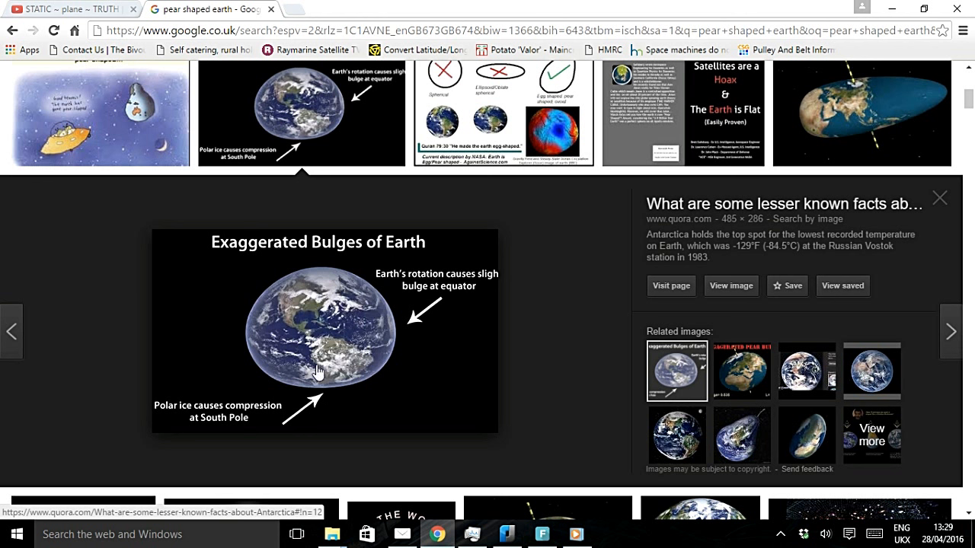
pyautogui.moveTo(268, 380)
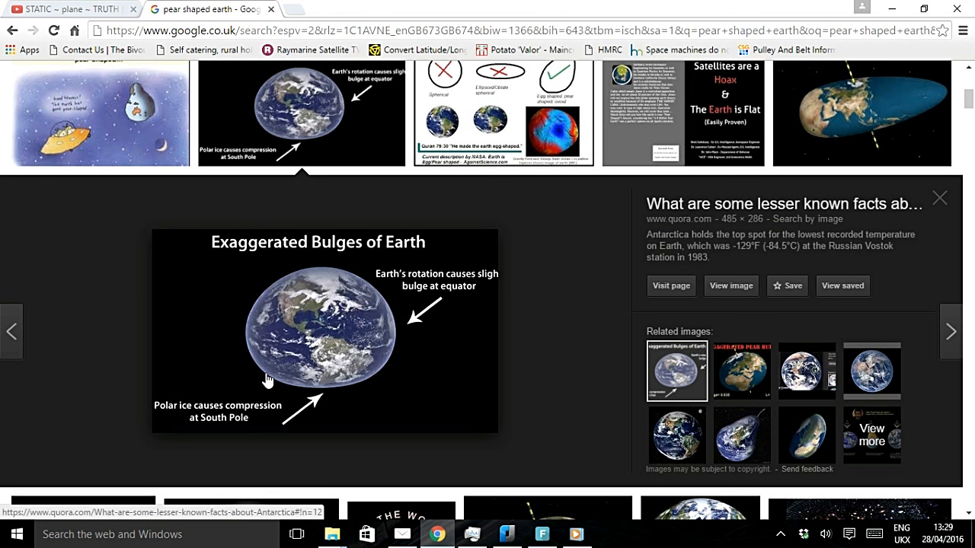
pyautogui.moveTo(289, 320)
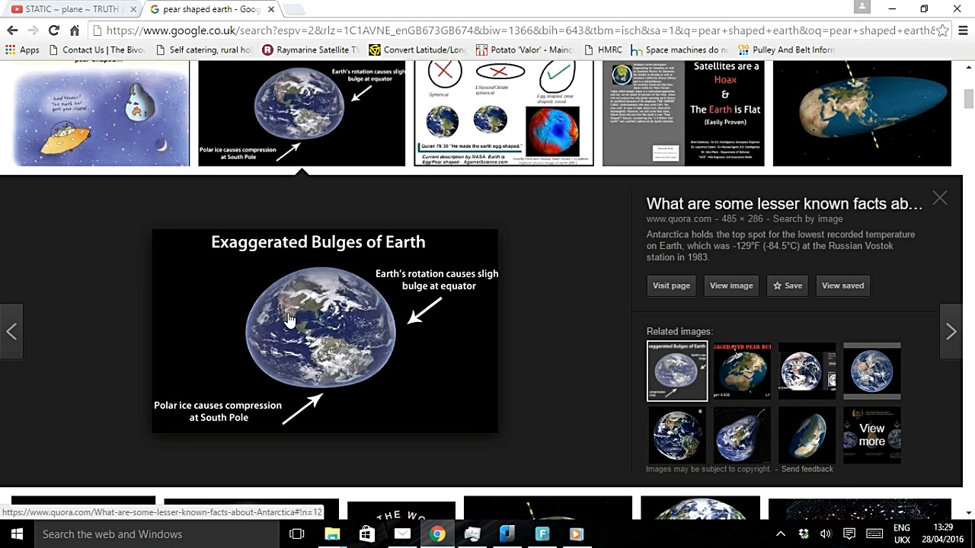
pyautogui.moveTo(282, 290)
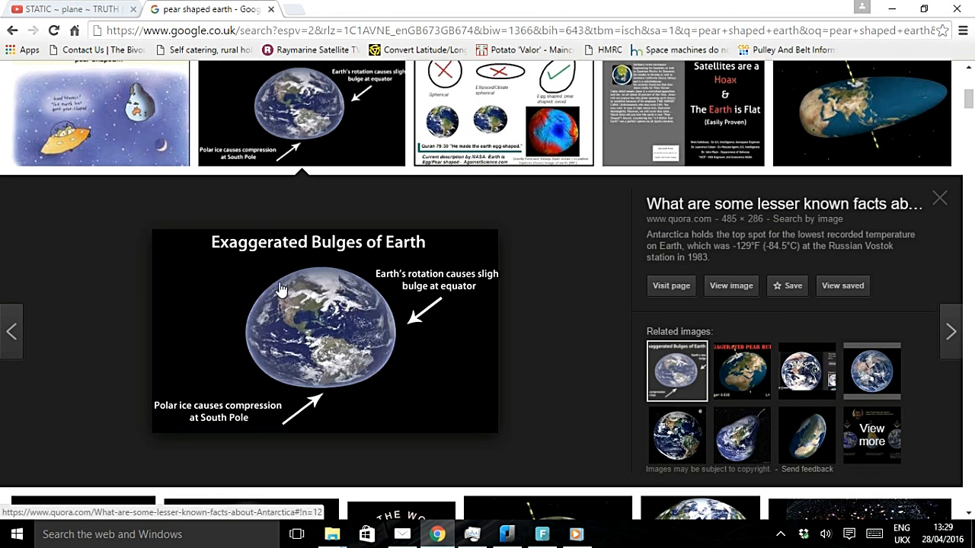
pyautogui.moveTo(314, 272)
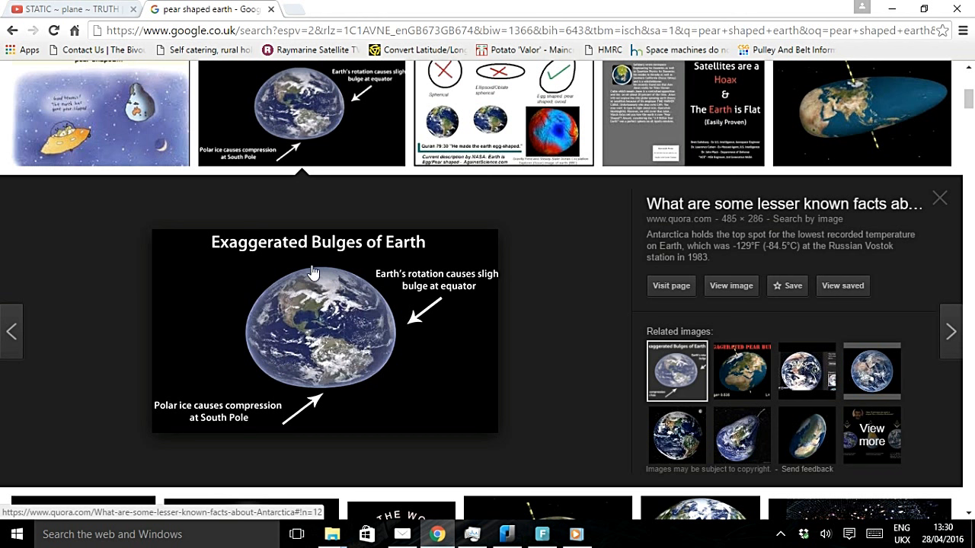
pyautogui.moveTo(331, 272)
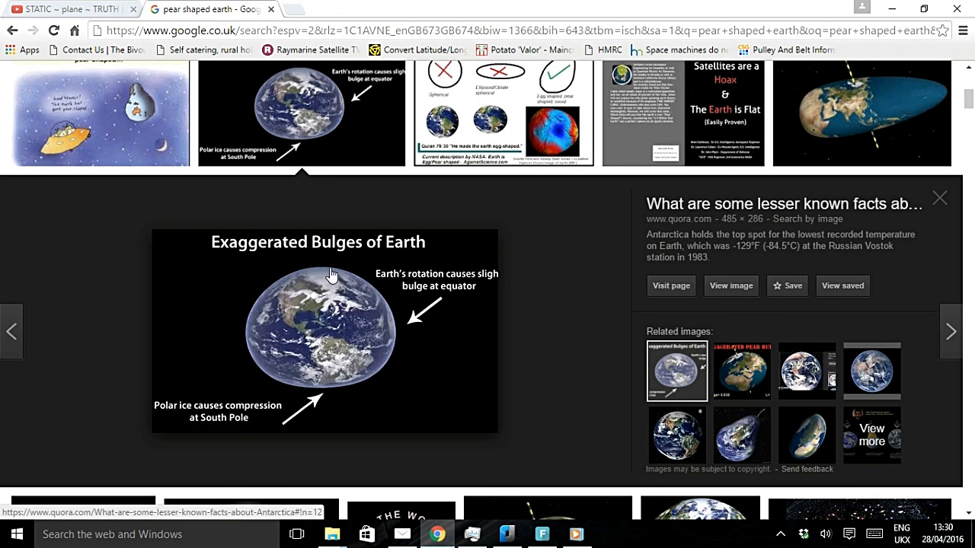
pyautogui.moveTo(284, 287)
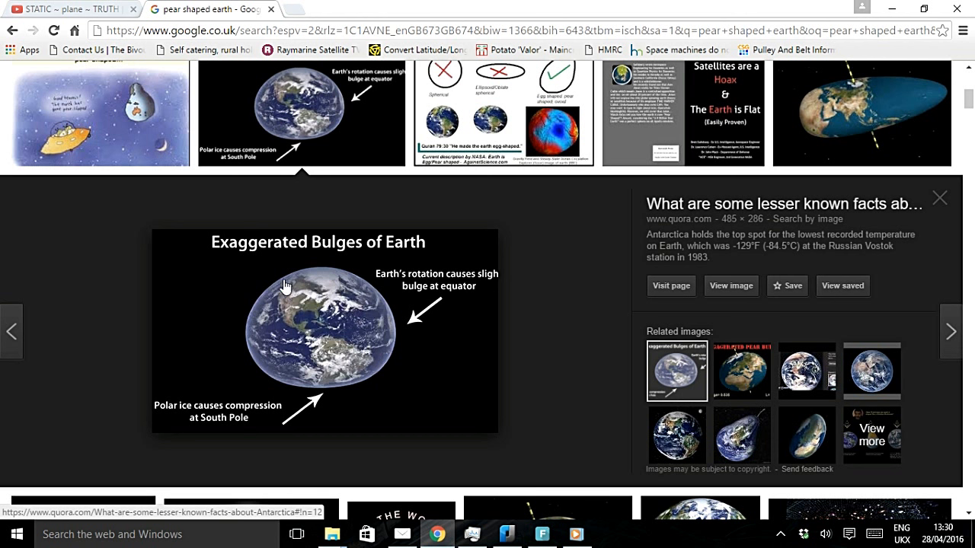
pyautogui.moveTo(374, 381)
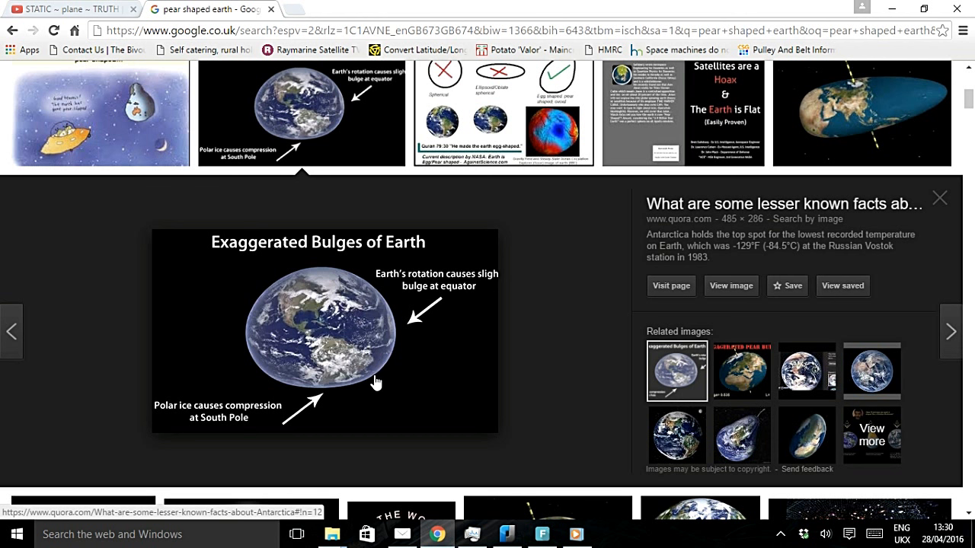
pyautogui.moveTo(323, 333)
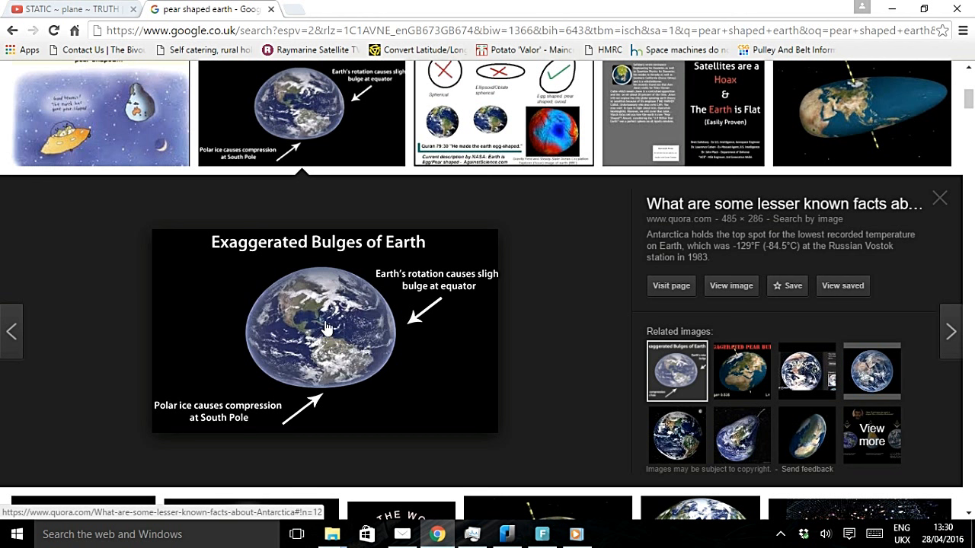
pyautogui.moveTo(505, 533)
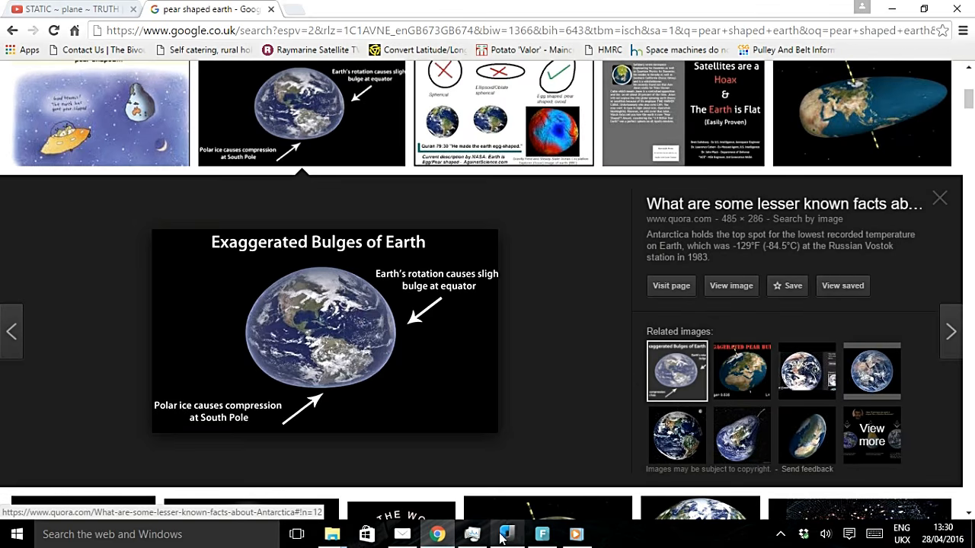
pyautogui.click(507, 534)
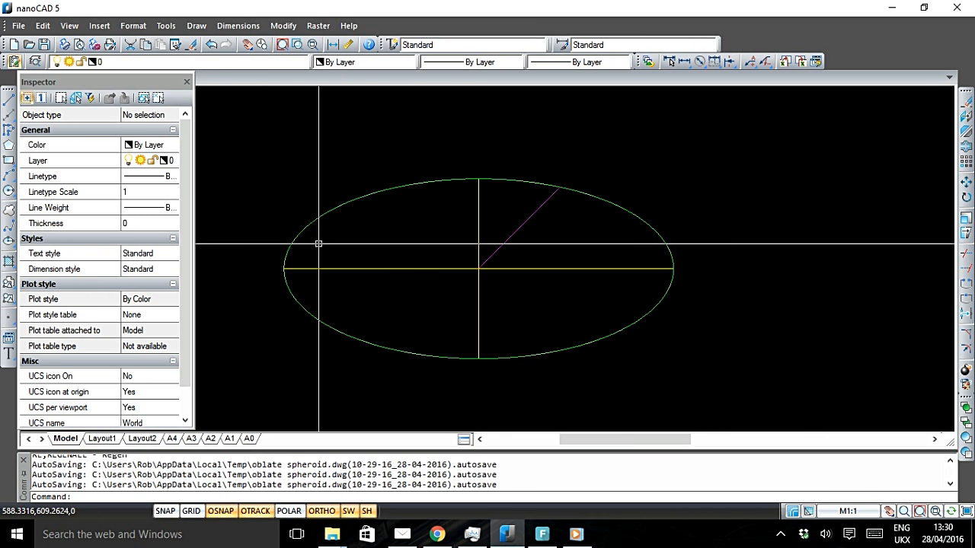
pyautogui.moveTo(657, 380)
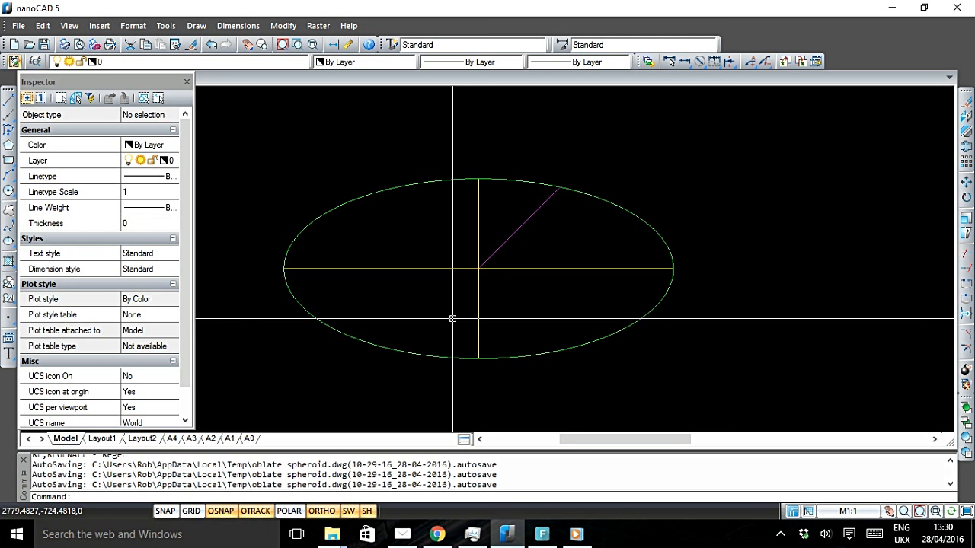
pyautogui.moveTo(453, 340)
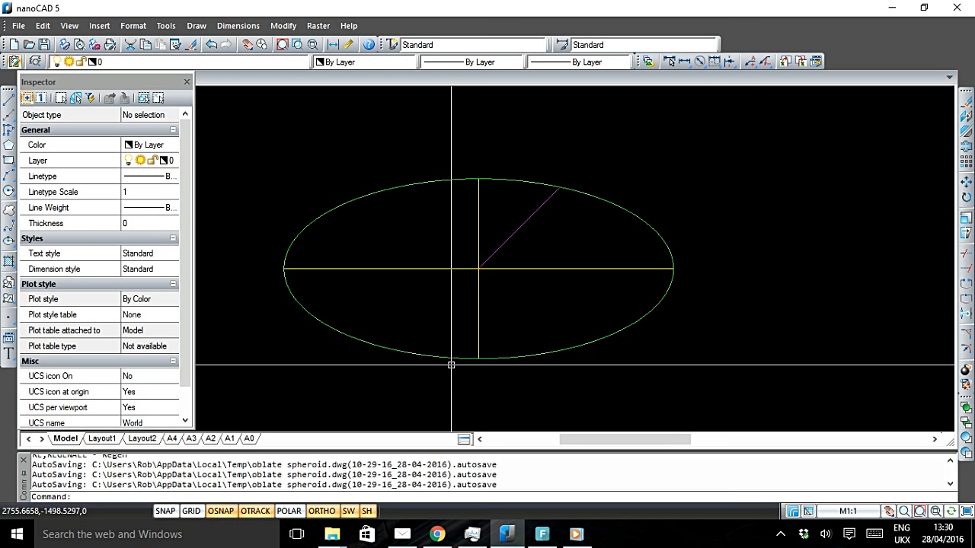
pyautogui.moveTo(451, 373)
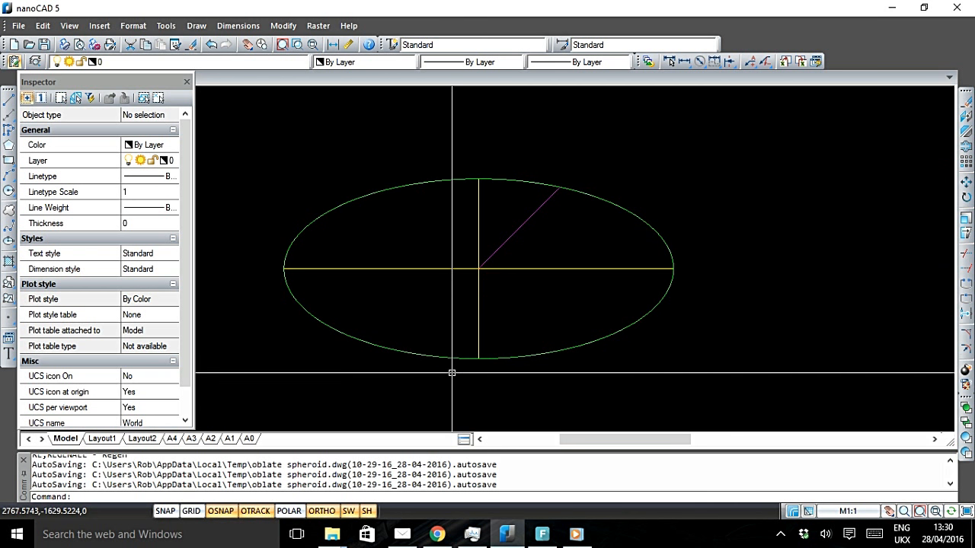
pyautogui.moveTo(479, 371)
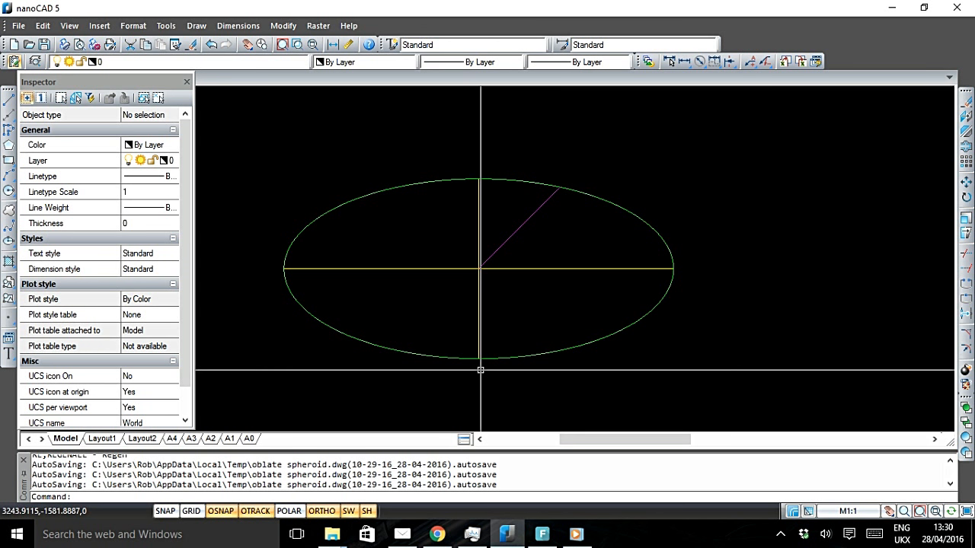
pyautogui.moveTo(484, 365)
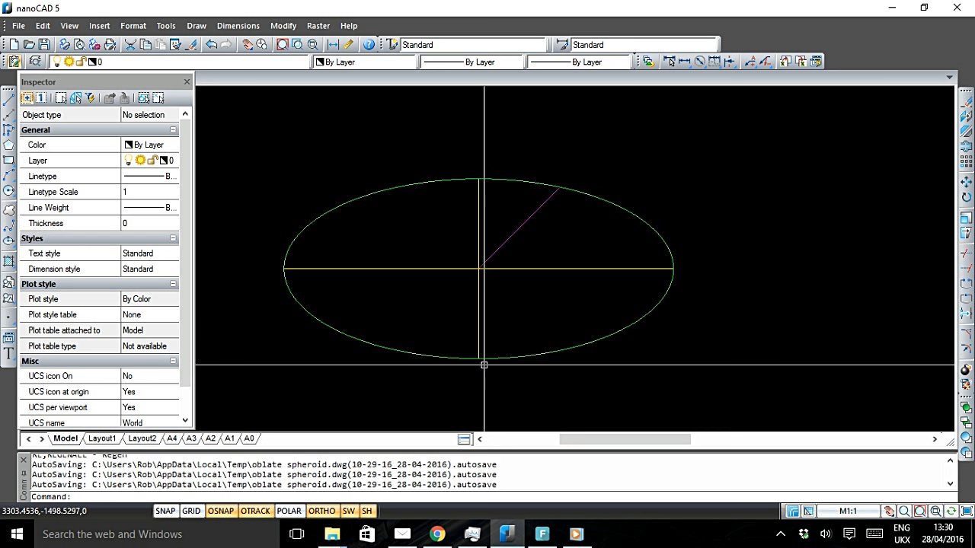
pyautogui.moveTo(492, 369)
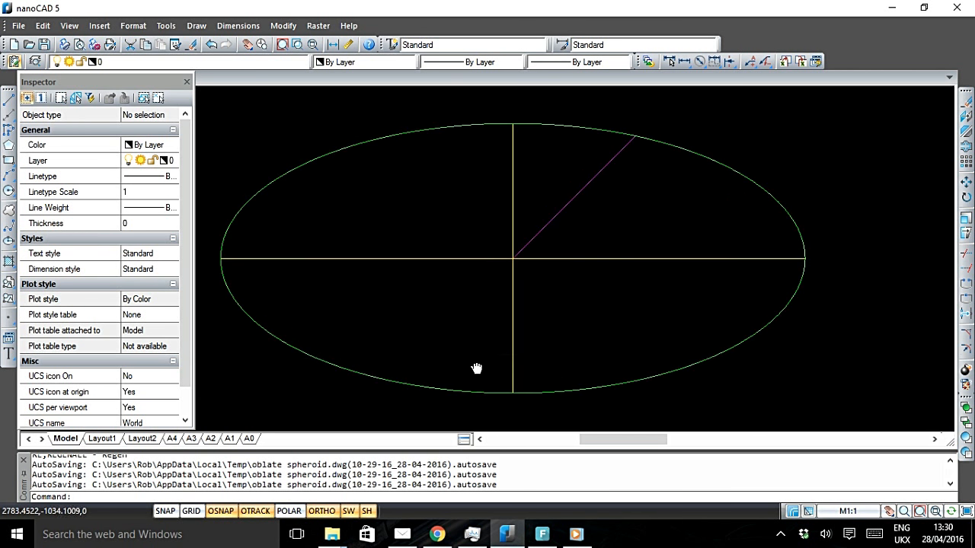
pyautogui.moveTo(206, 389)
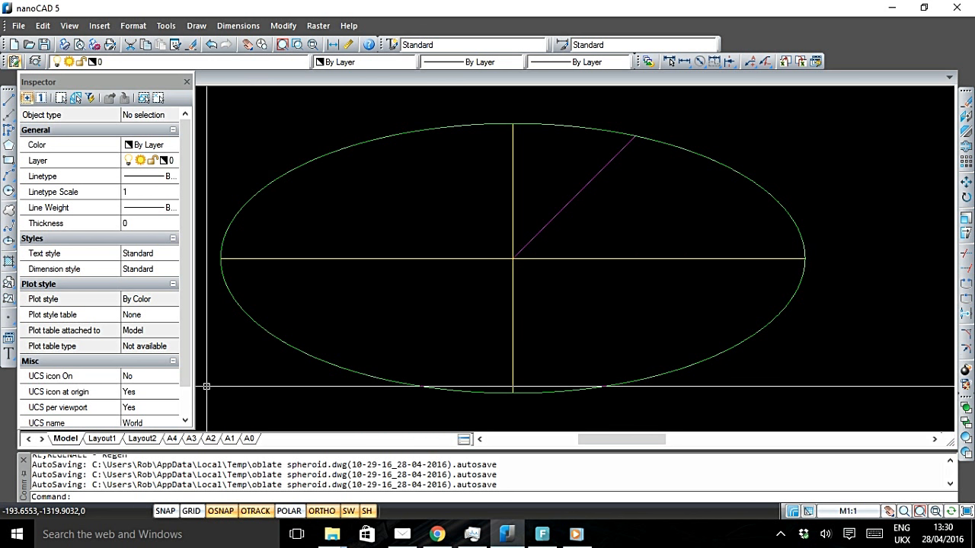
pyautogui.moveTo(207, 415)
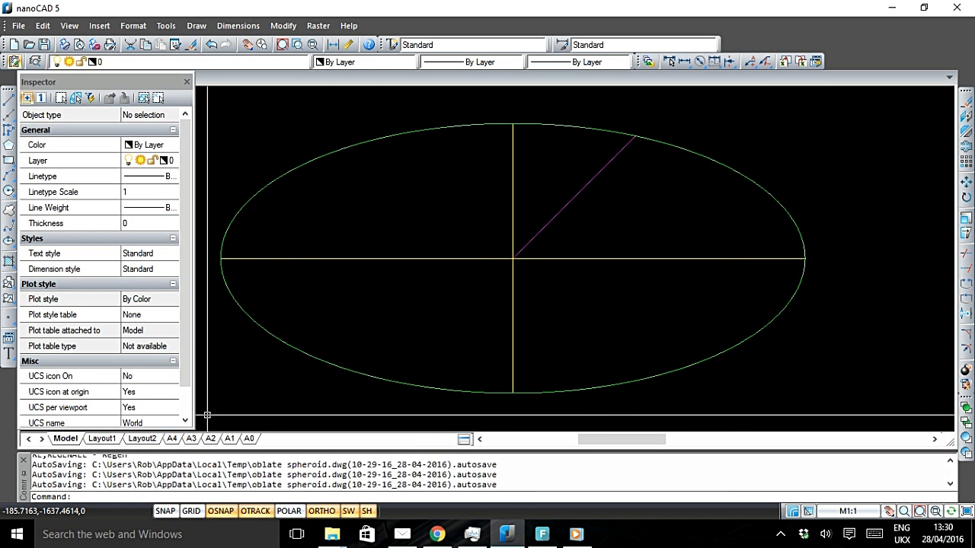
pyautogui.moveTo(207, 404)
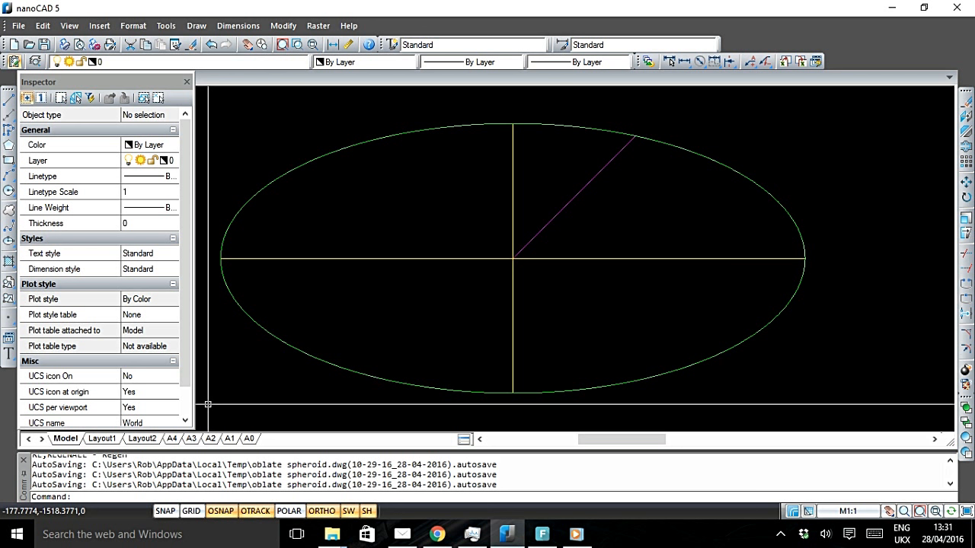
pyautogui.moveTo(210, 402)
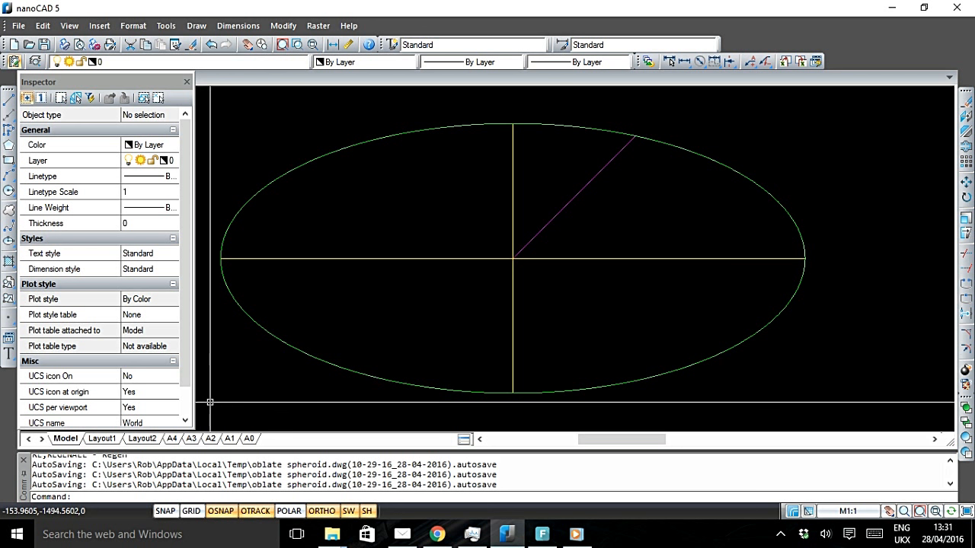
pyautogui.moveTo(217, 398)
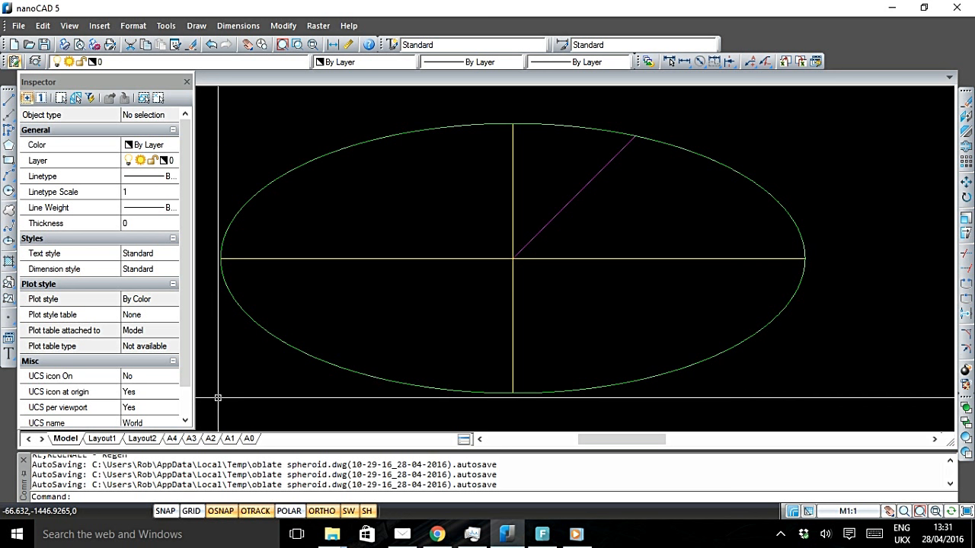
pyautogui.moveTo(212, 403)
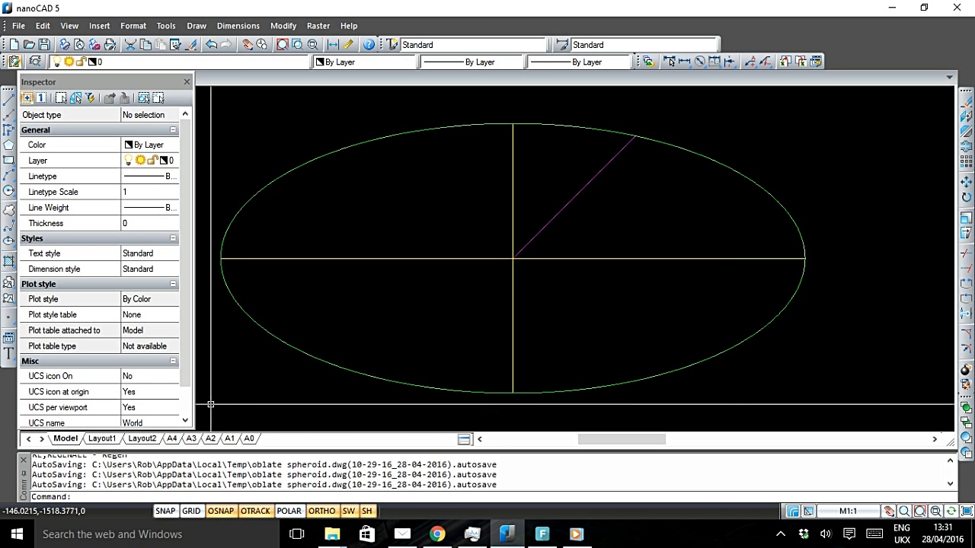
pyautogui.moveTo(208, 404)
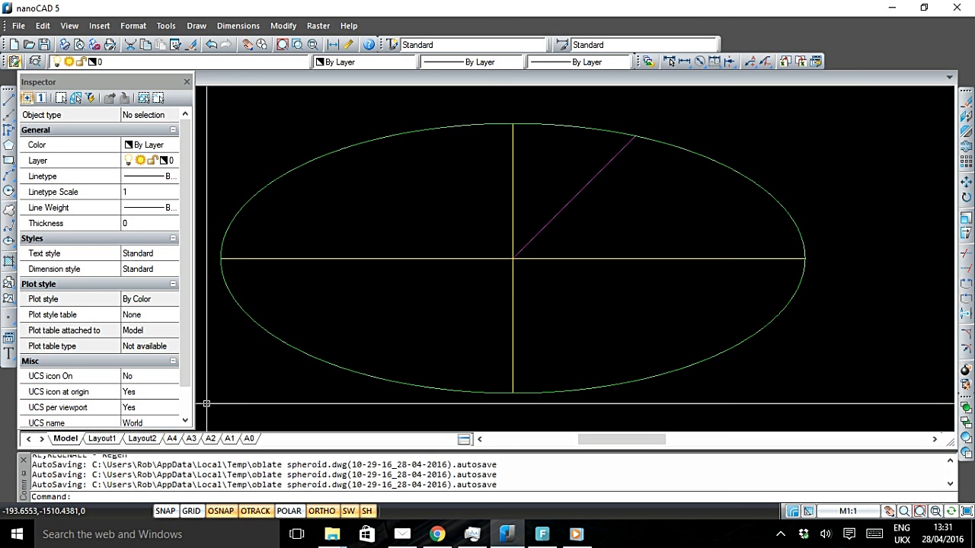